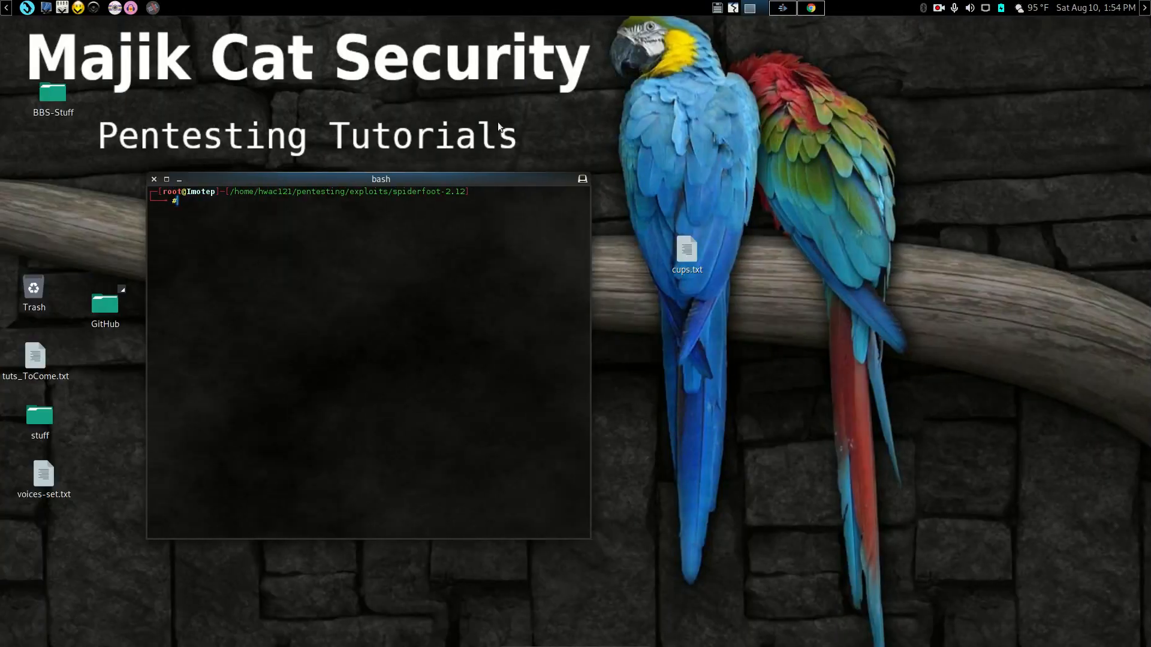
{"action": "mouse_move", "coordinate": [675, 57]}
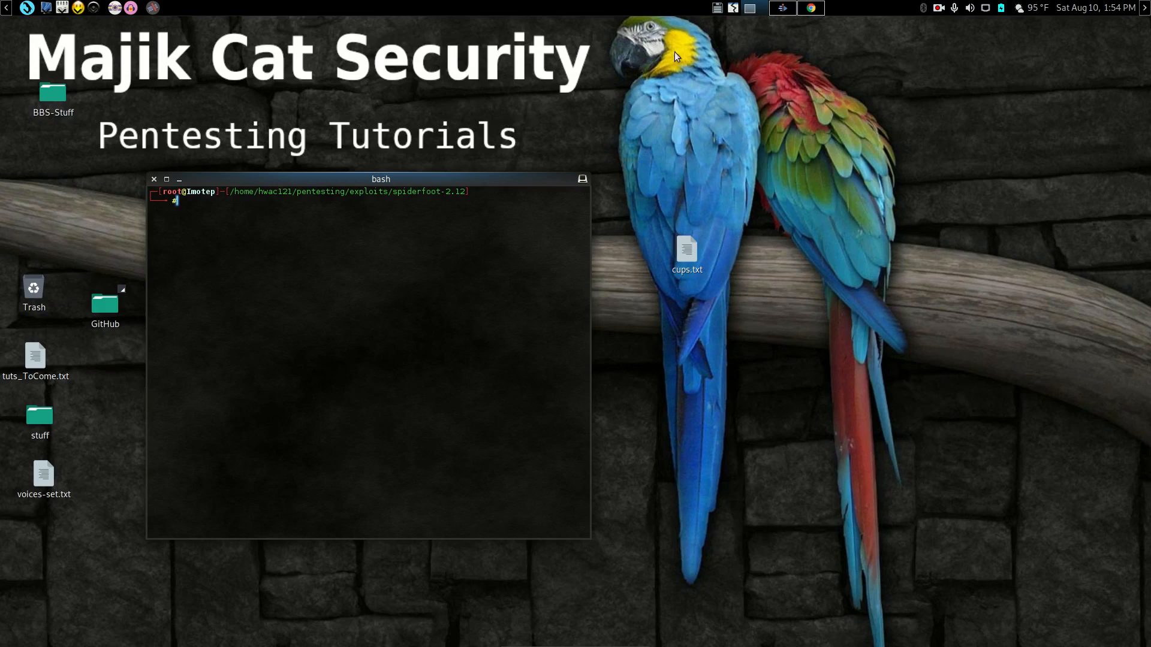
{"action": "mouse_move", "coordinate": [782, 8]}
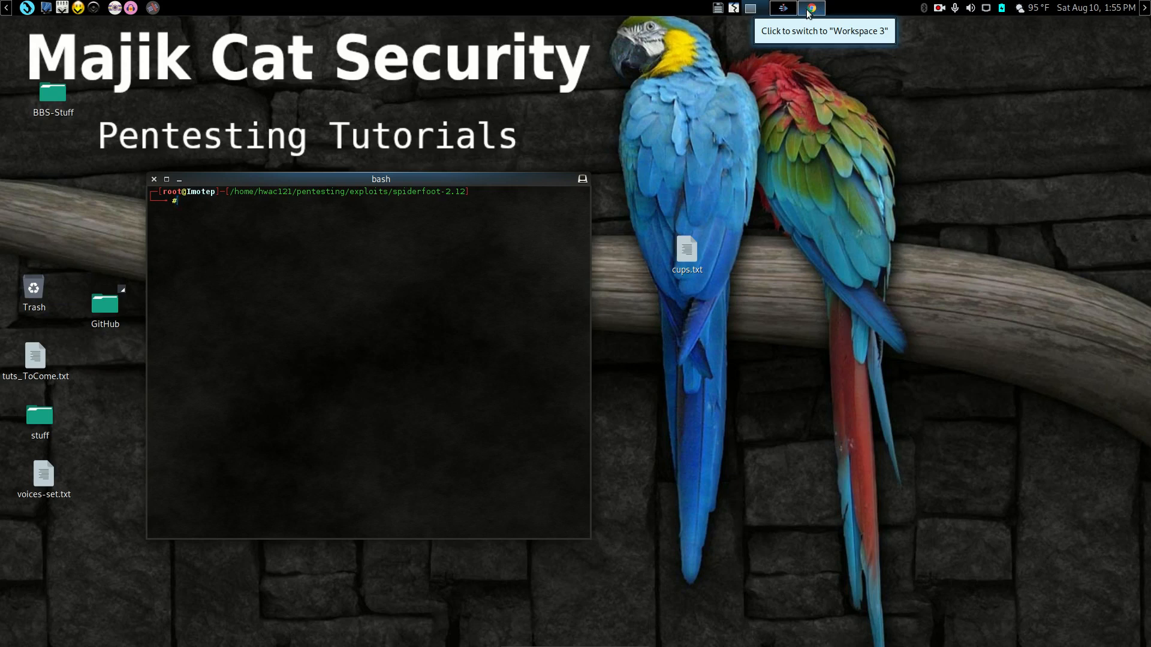
{"action": "mouse_move", "coordinate": [739, 151]}
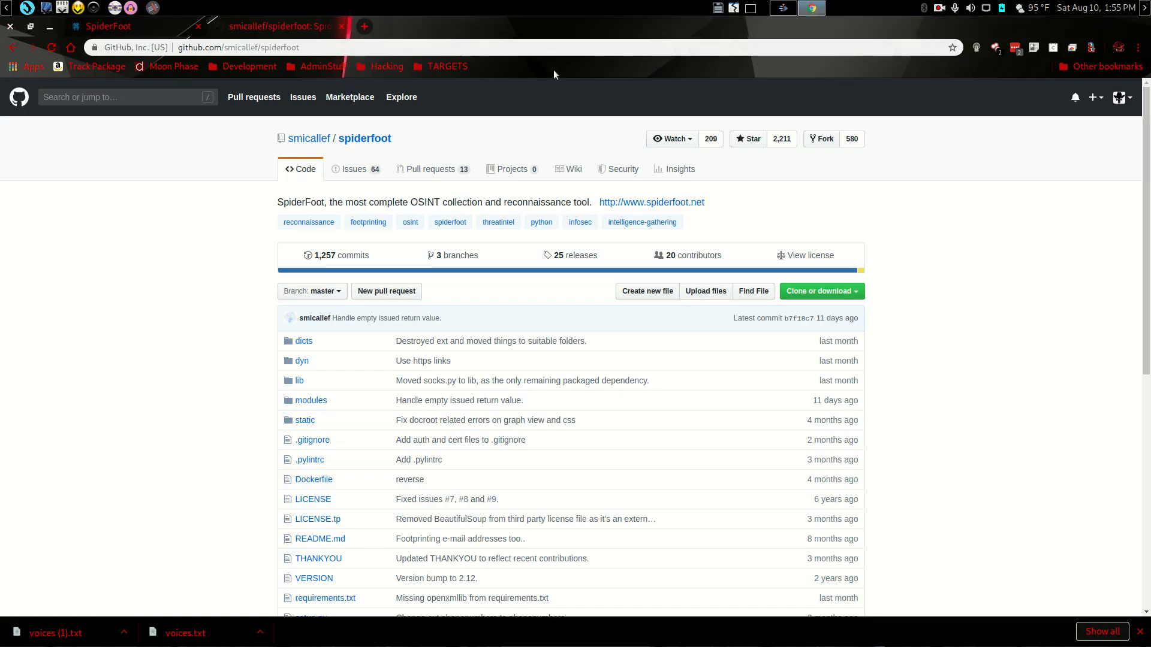
{"action": "mouse_move", "coordinate": [72, 169]}
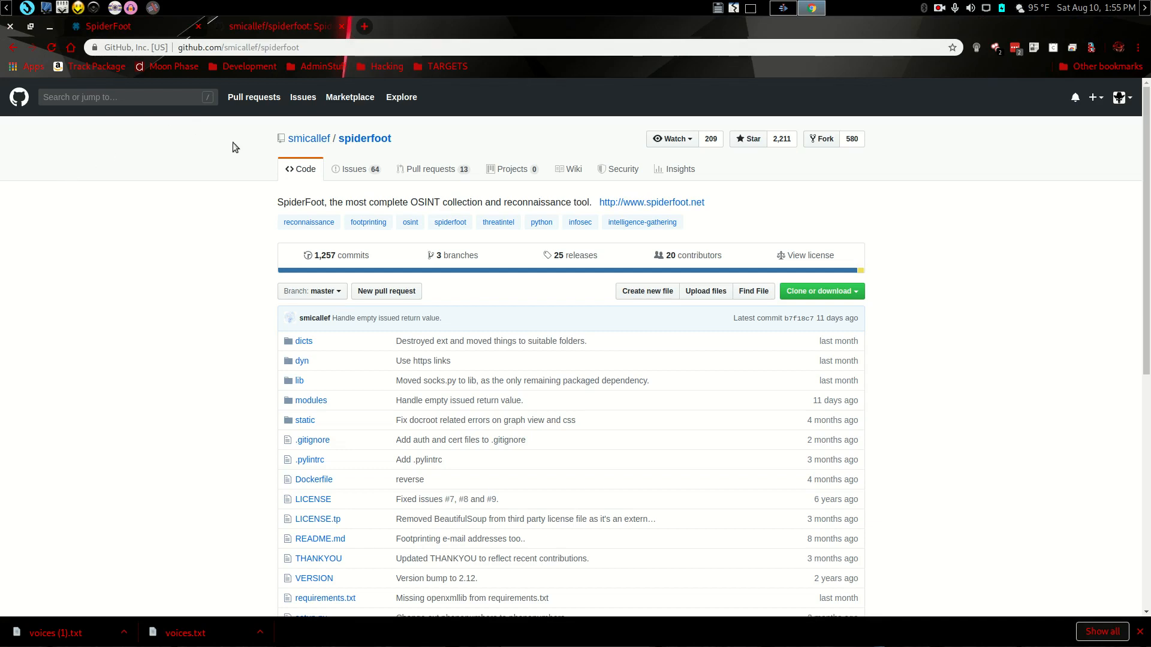
{"action": "mouse_move", "coordinate": [727, 212]}
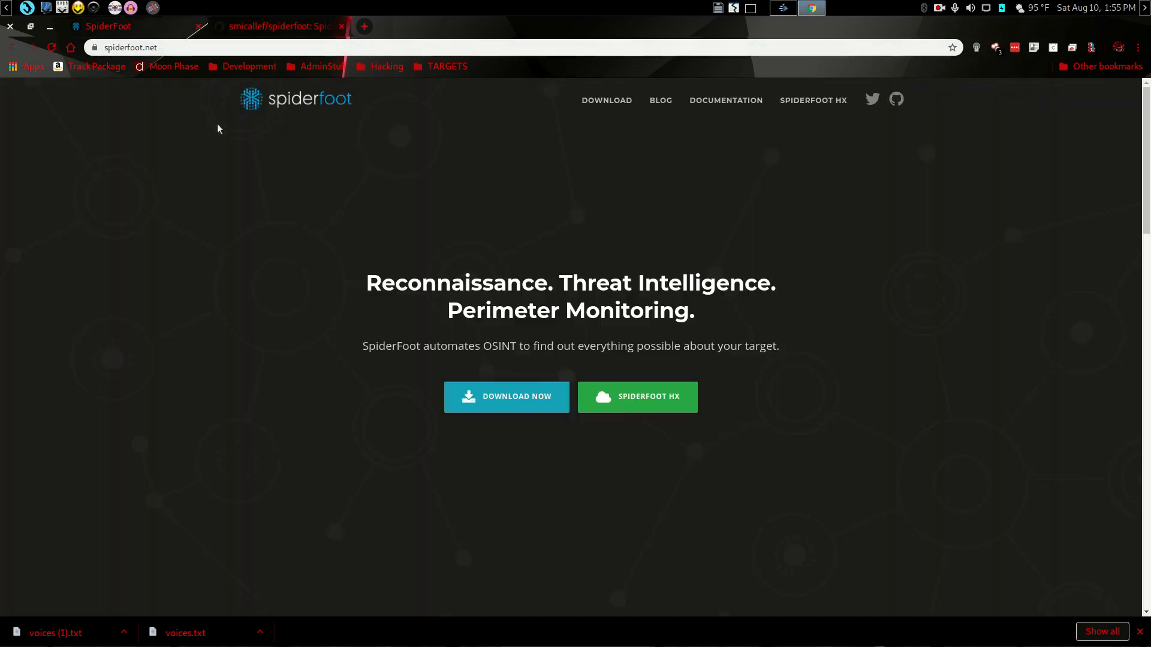
{"action": "mouse_move", "coordinate": [234, 216]}
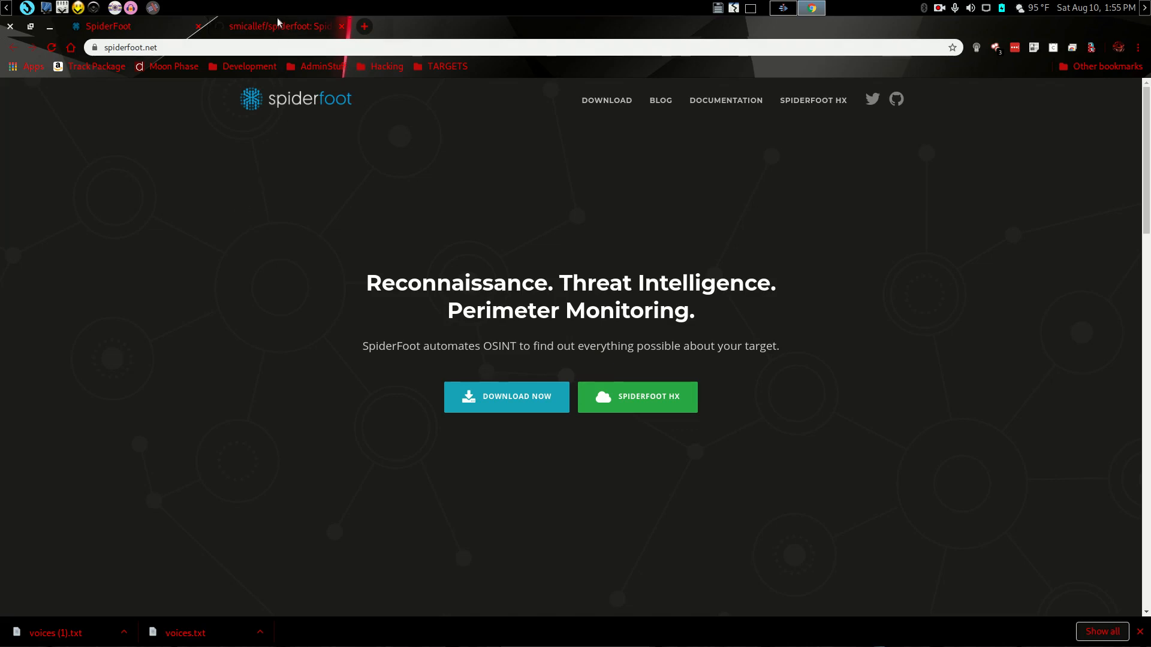
Return to the smicallef/spiderfoot GitHub tab, then bring the bash terminal back to front
{"action": "left_click", "coordinate": [275, 26]}
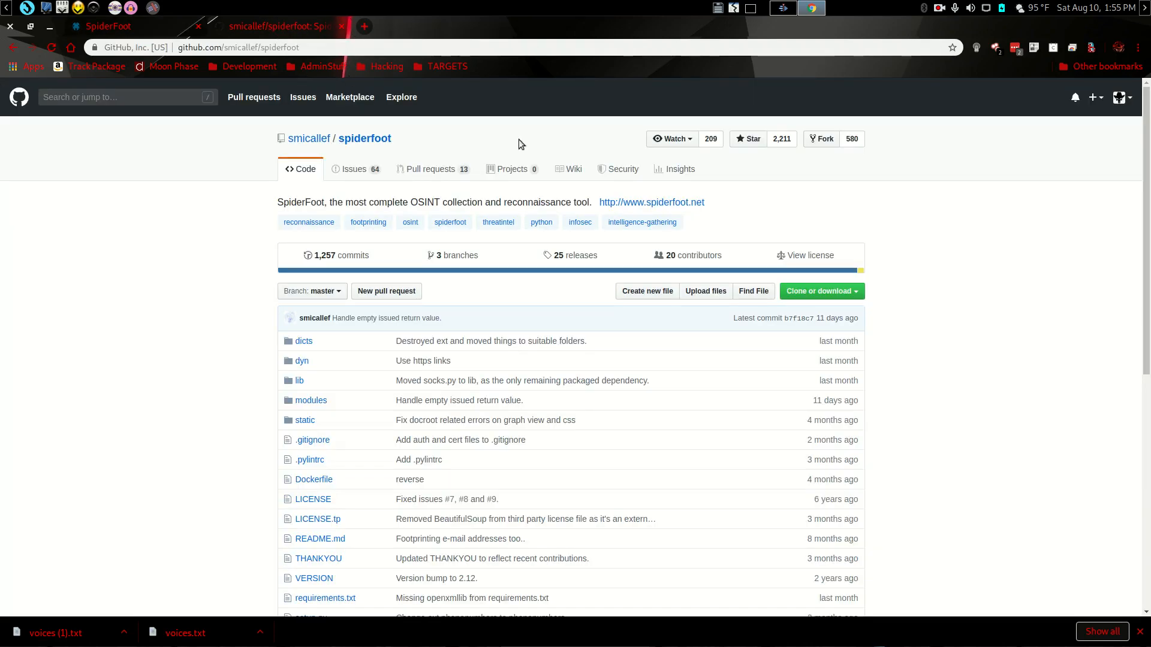
{"action": "mouse_move", "coordinate": [893, 252]}
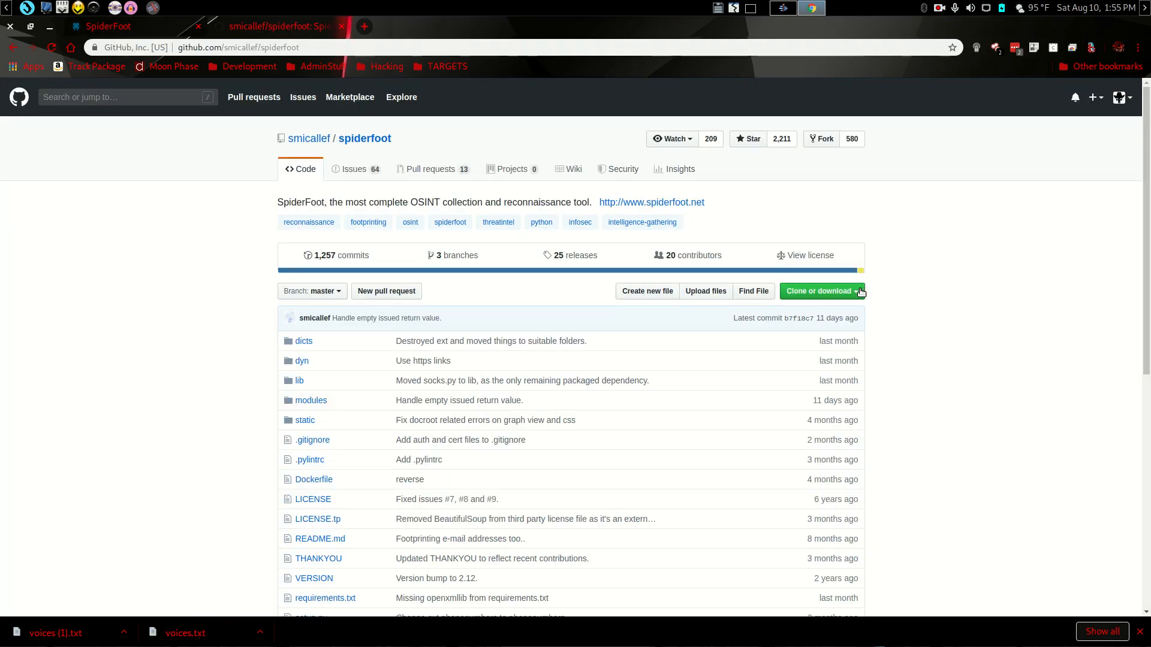
{"action": "left_click", "coordinate": [817, 291]}
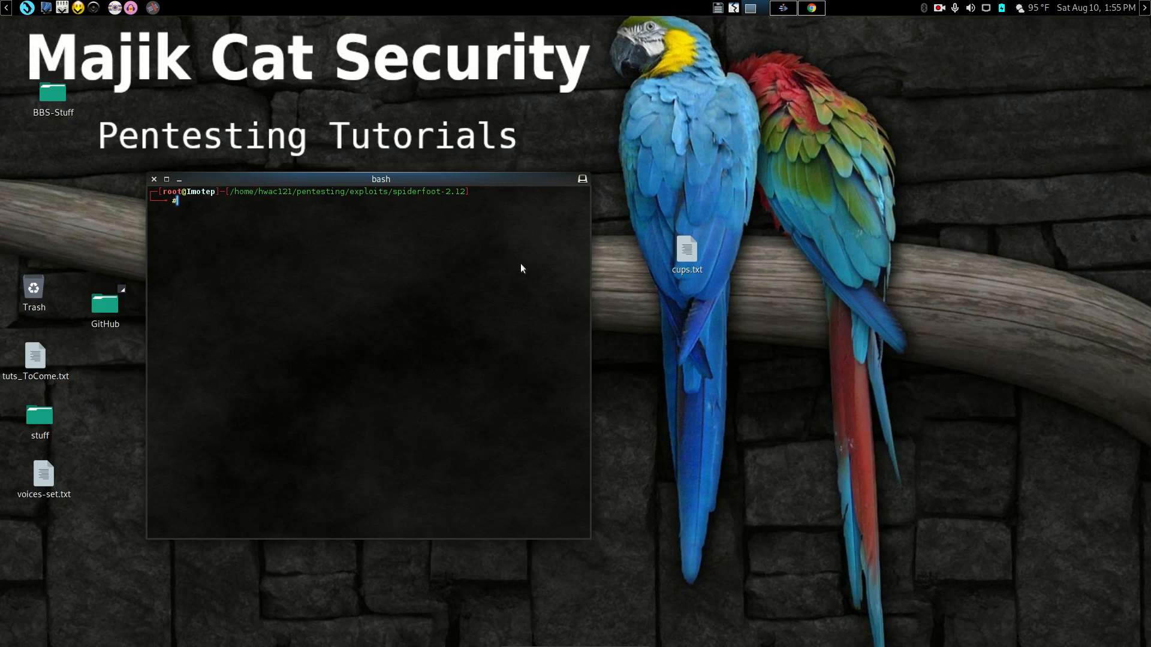
List the spiderfoot-2.12 folder and start, then abandon, a python setup.py install command
{"action": "type", "text": "ls"}
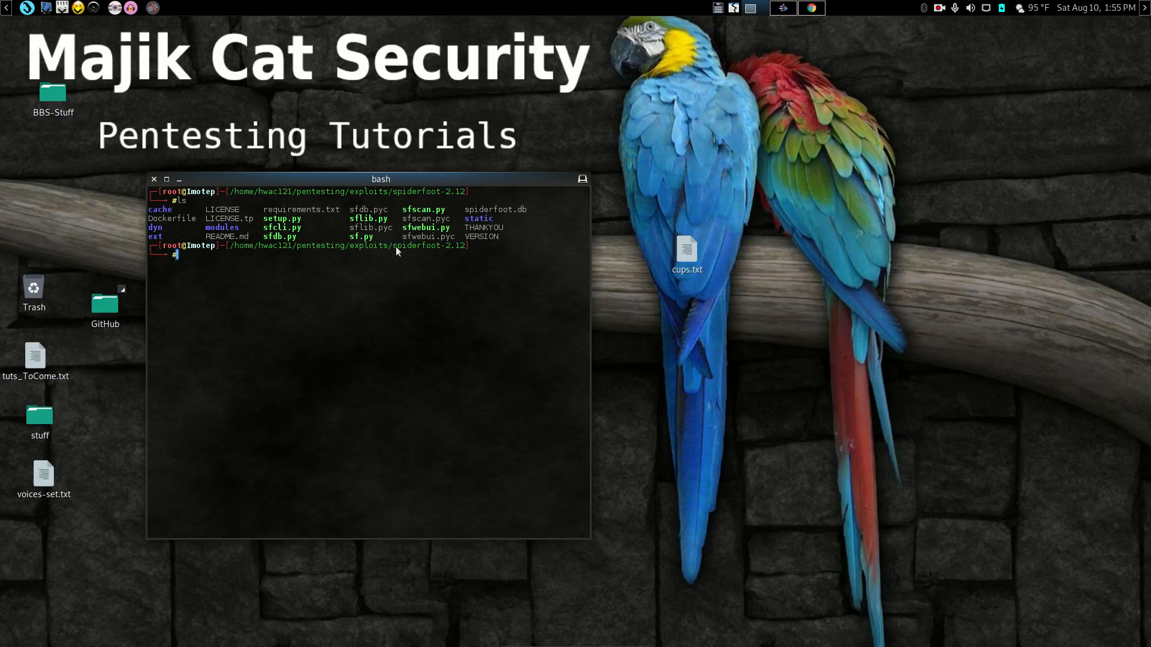
{"action": "mouse_move", "coordinate": [277, 289]}
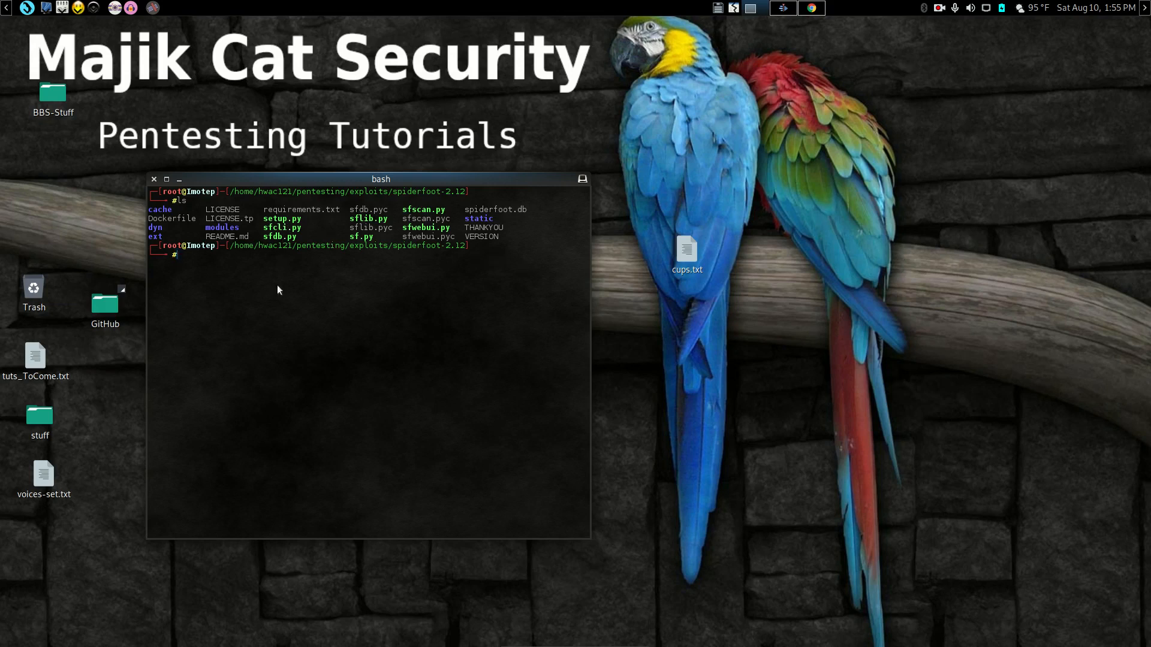
{"action": "type", "text": "python setup"}
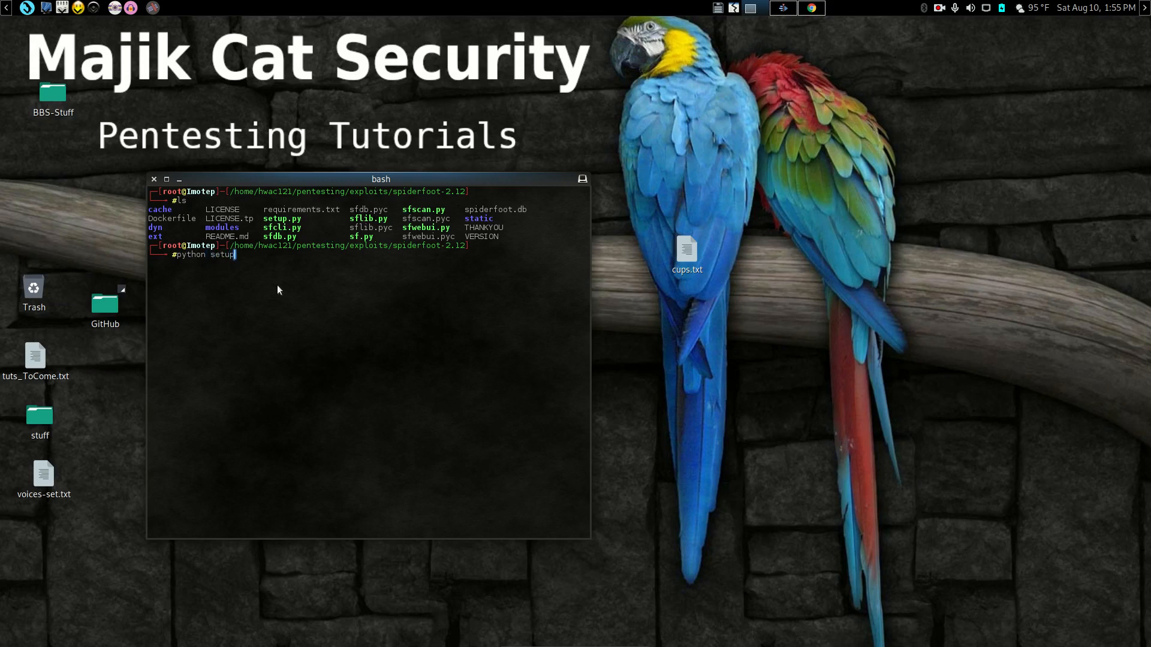
{"action": "type", "text": ".py in"}
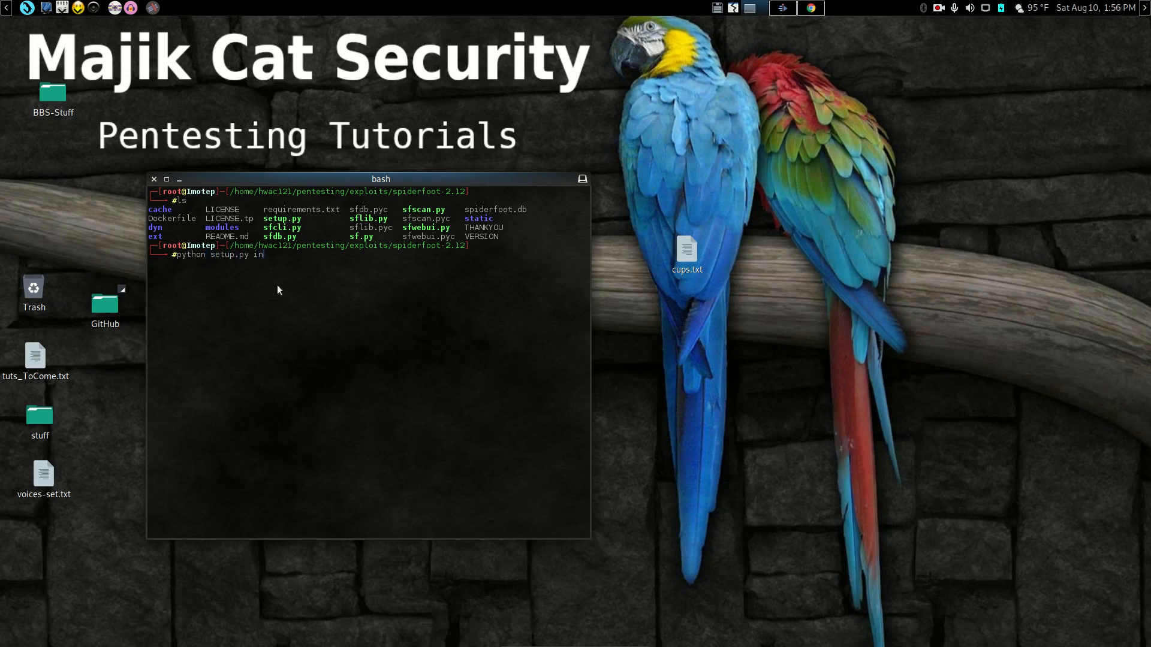
{"action": "type", "text": "stall"}
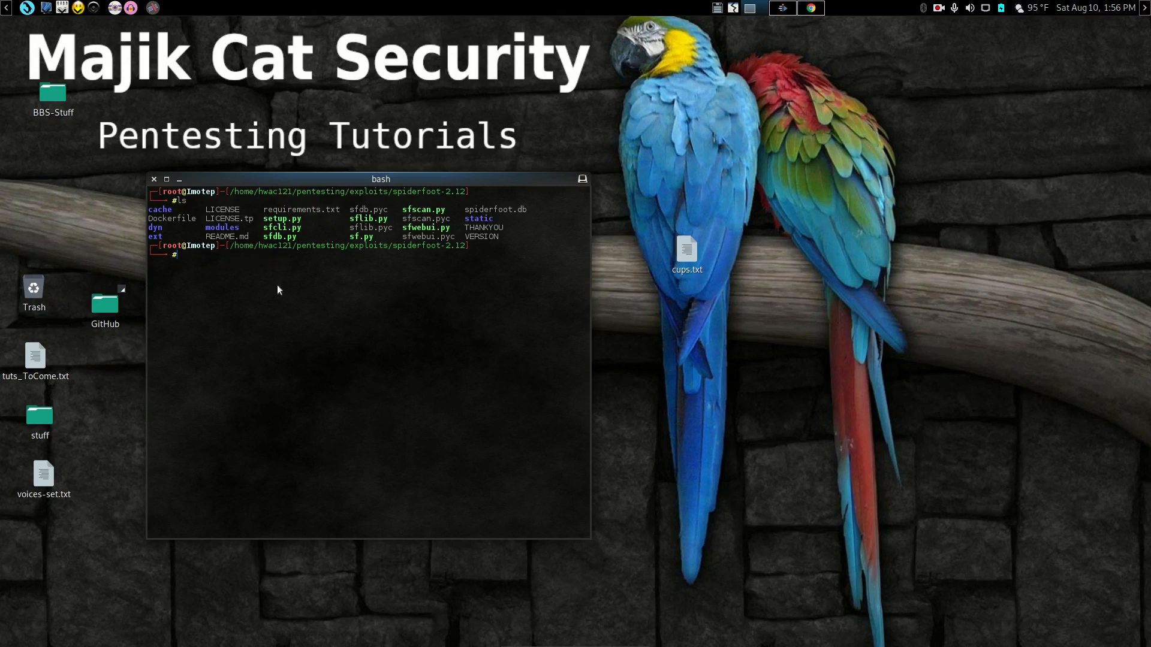
Launch the SpiderFoot server with python sf.py
{"action": "type", "text": "pythono"}
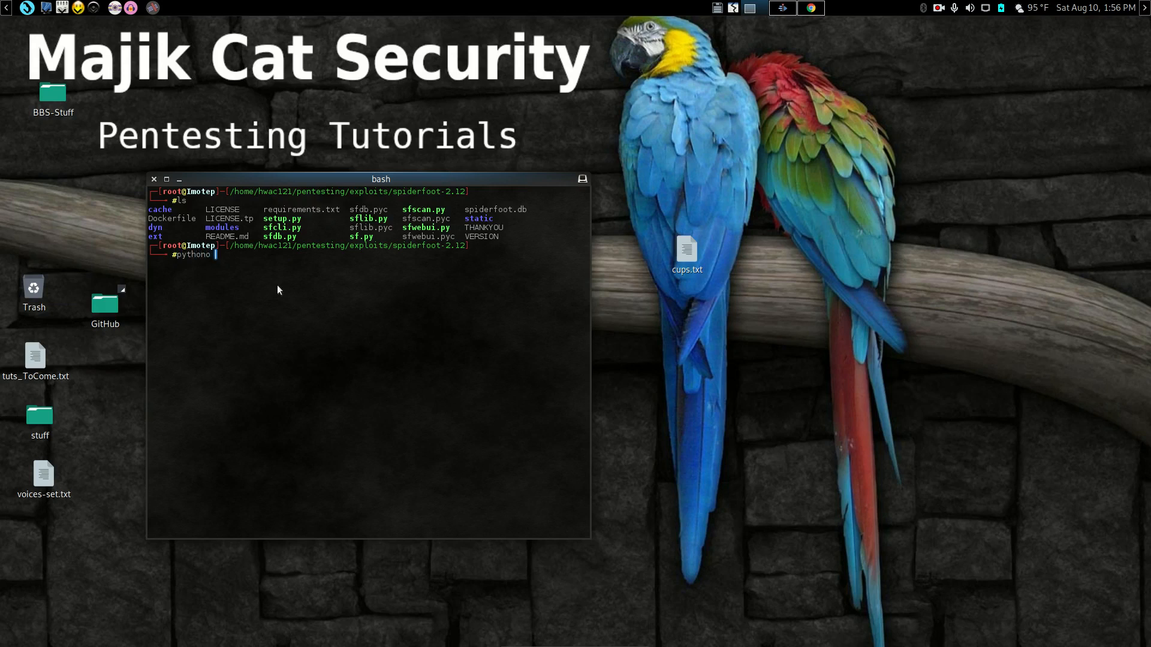
{"action": "key", "text": "BackSpace"}
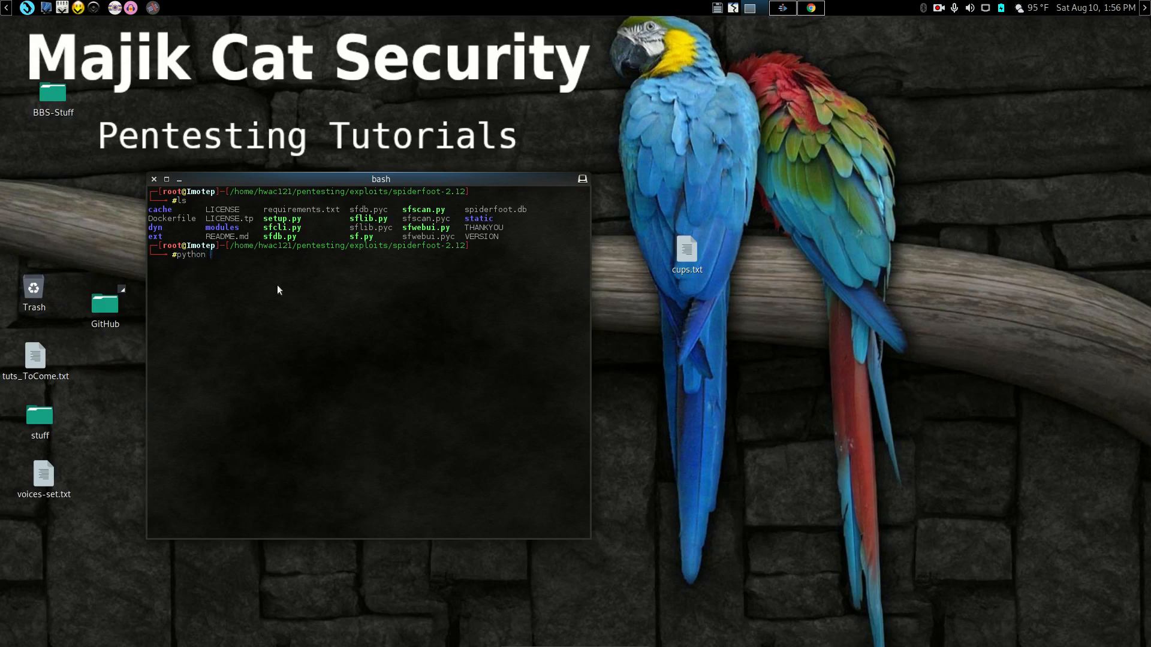
{"action": "type", "text": "sf.py"}
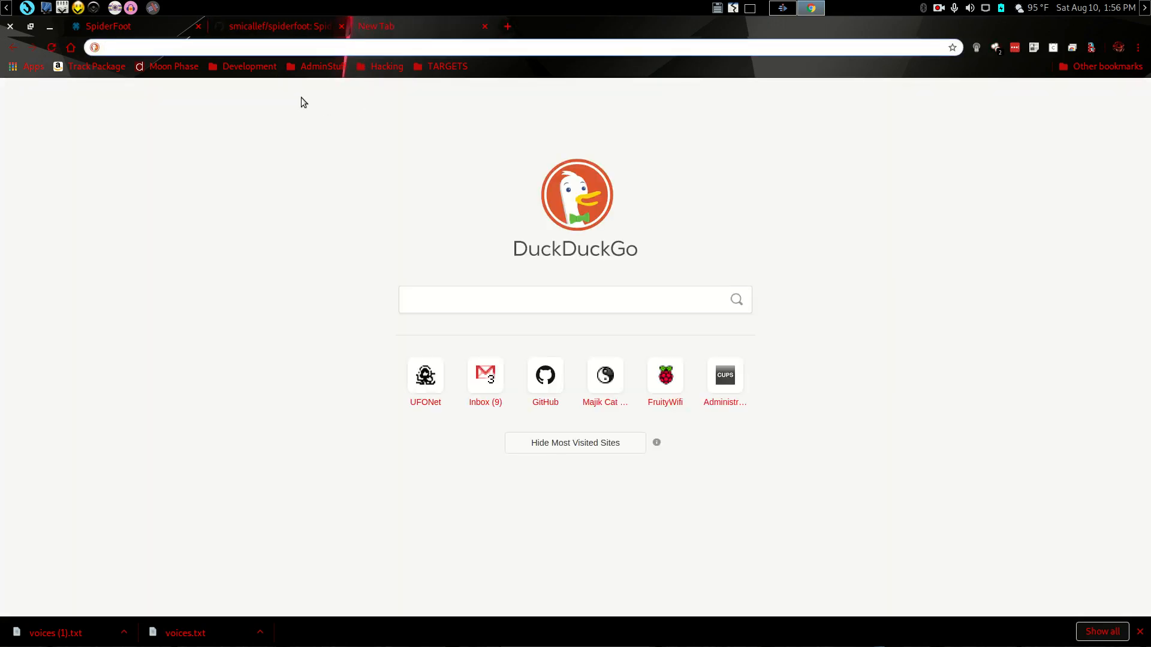
Open the SpiderFoot v3.0 bookmark (127.0.0.1:5001) from AdminStuff > LOGINS
{"action": "left_click", "coordinate": [321, 66]}
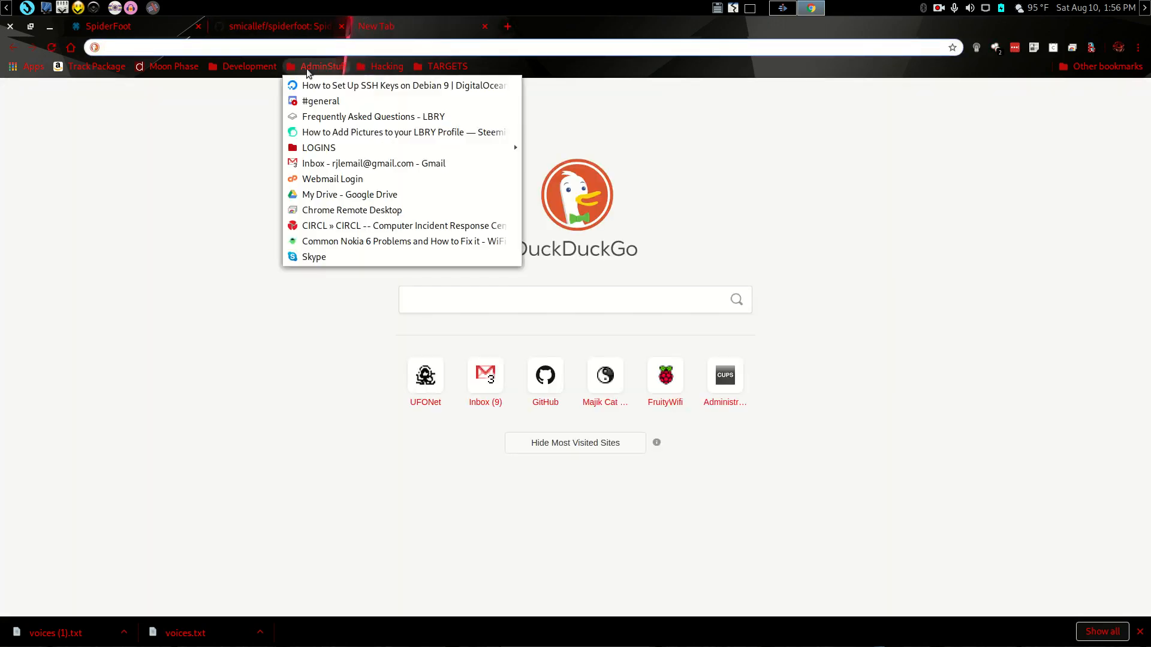
{"action": "mouse_move", "coordinate": [318, 147]}
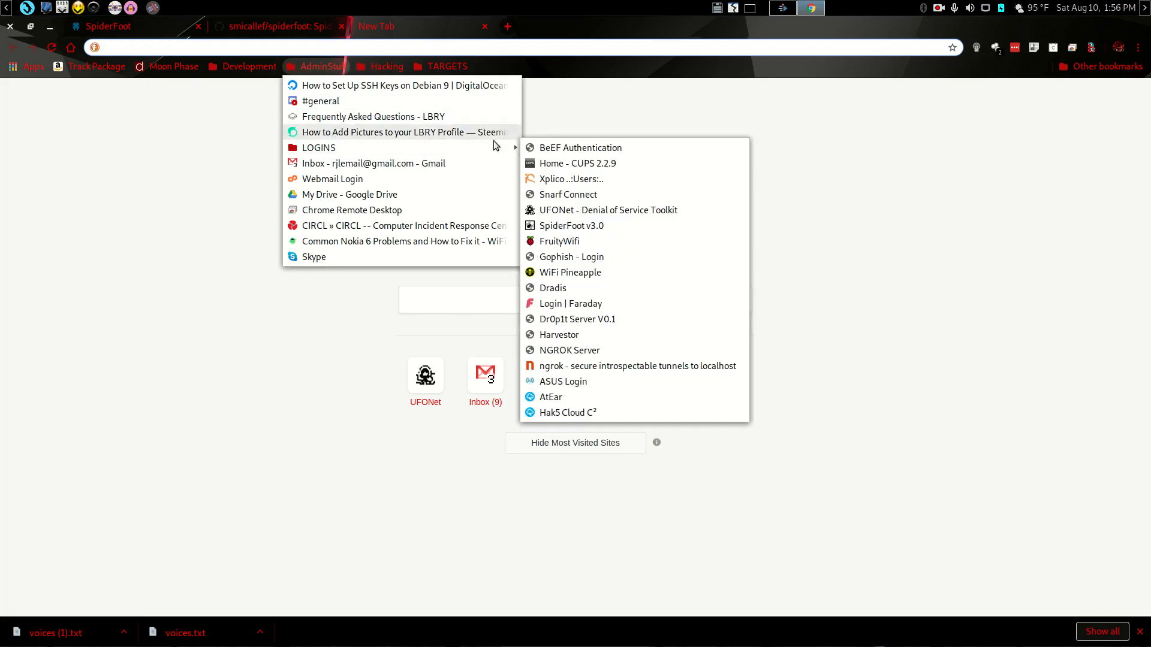
{"action": "mouse_move", "coordinate": [571, 225]}
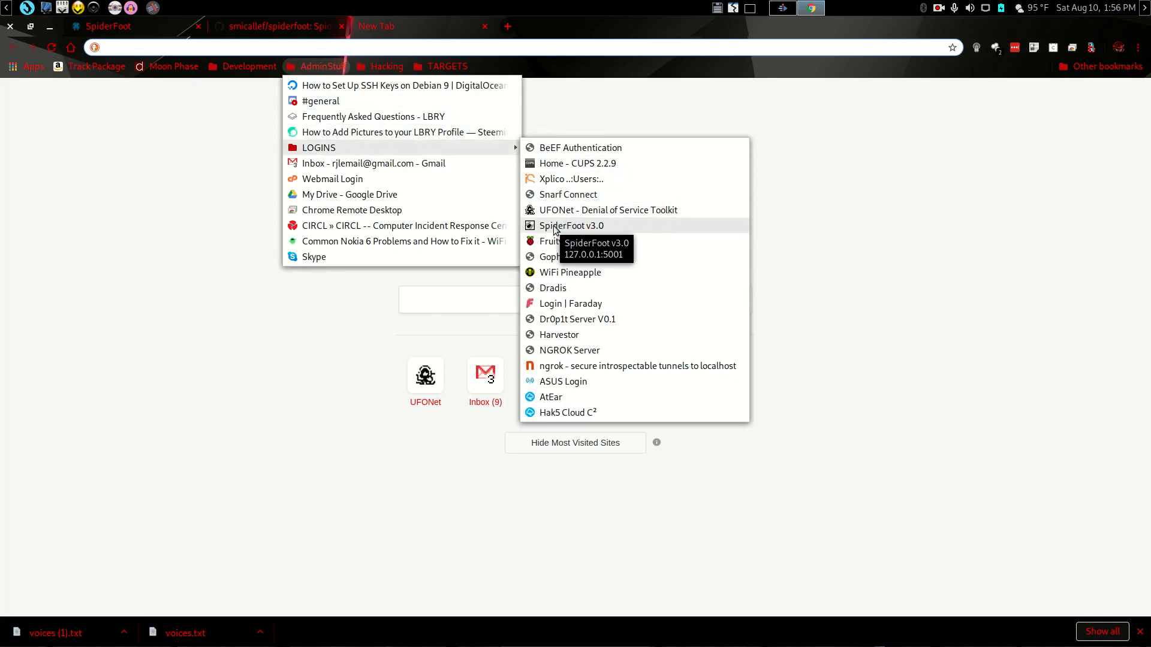
{"action": "left_click", "coordinate": [571, 225]}
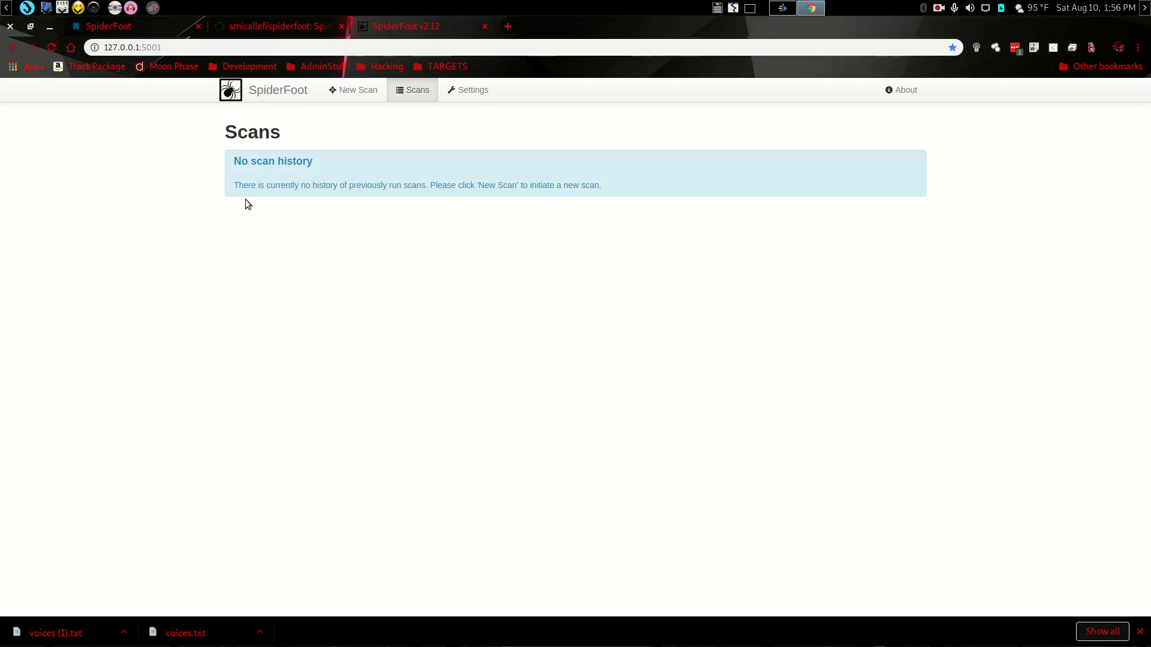
{"action": "mouse_move", "coordinate": [304, 154]}
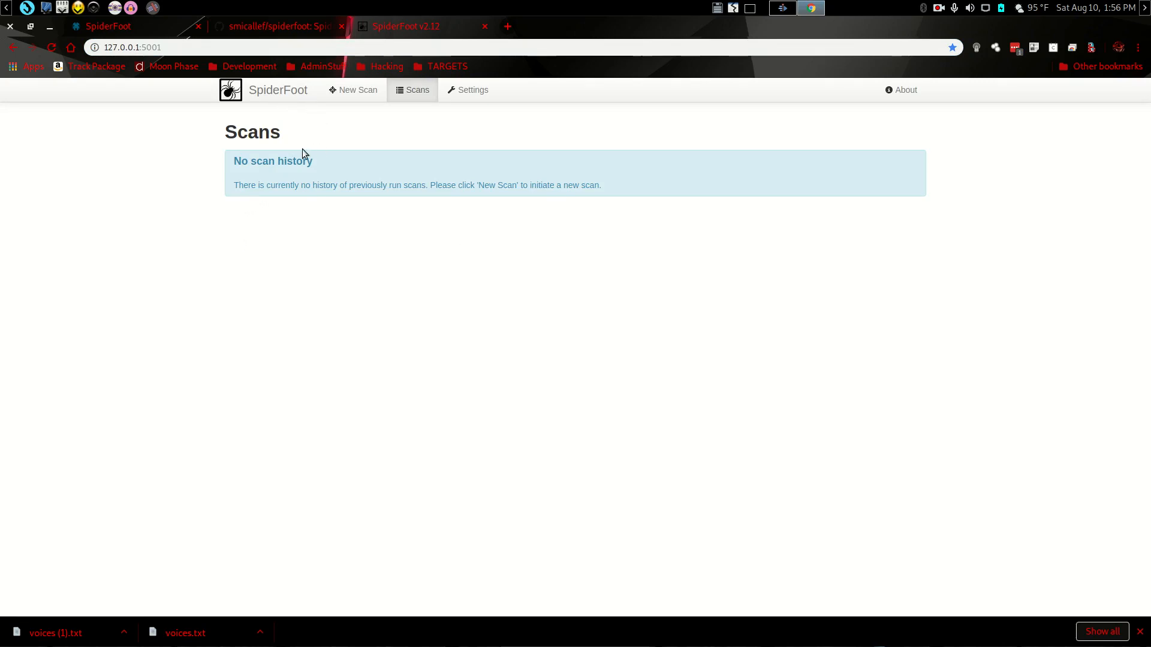
{"action": "mouse_move", "coordinate": [359, 90]}
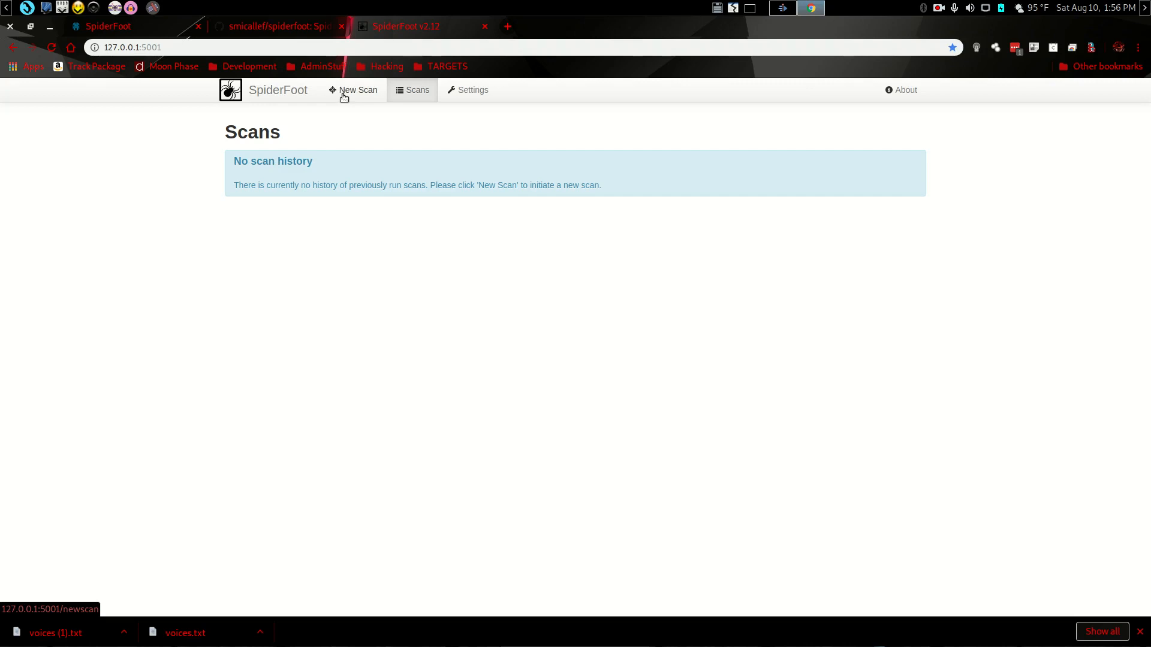
Start a new scan and name it 'Test Scan'
{"action": "left_click", "coordinate": [357, 89]}
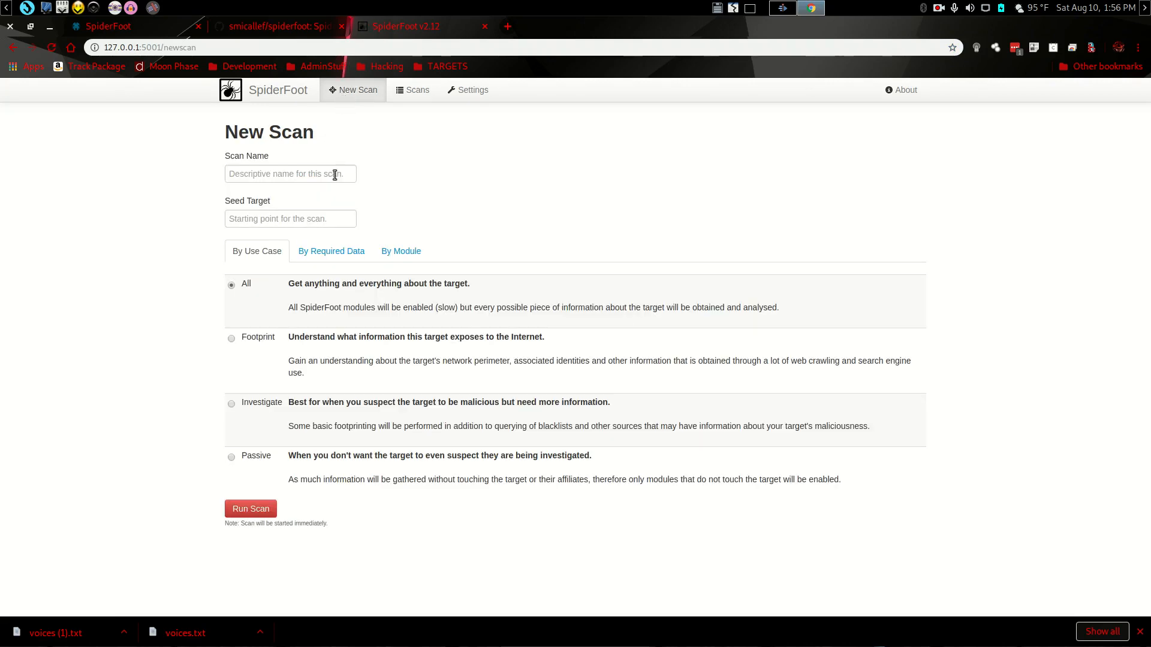
{"action": "left_click", "coordinate": [290, 174]}
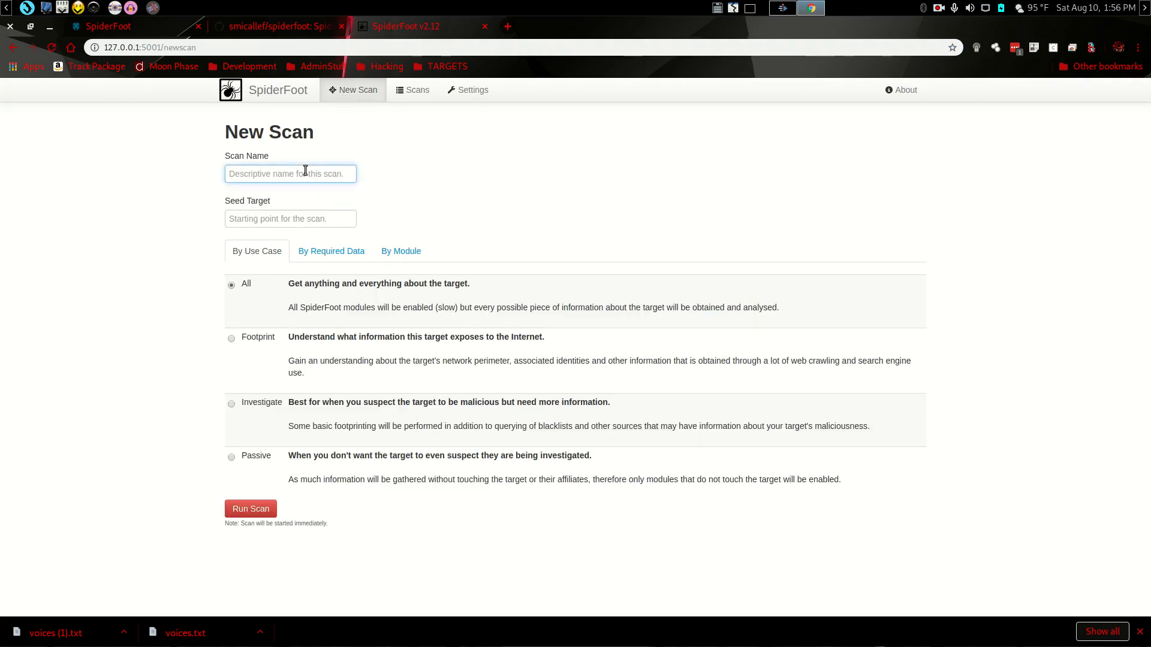
{"action": "type", "text": "Test S"}
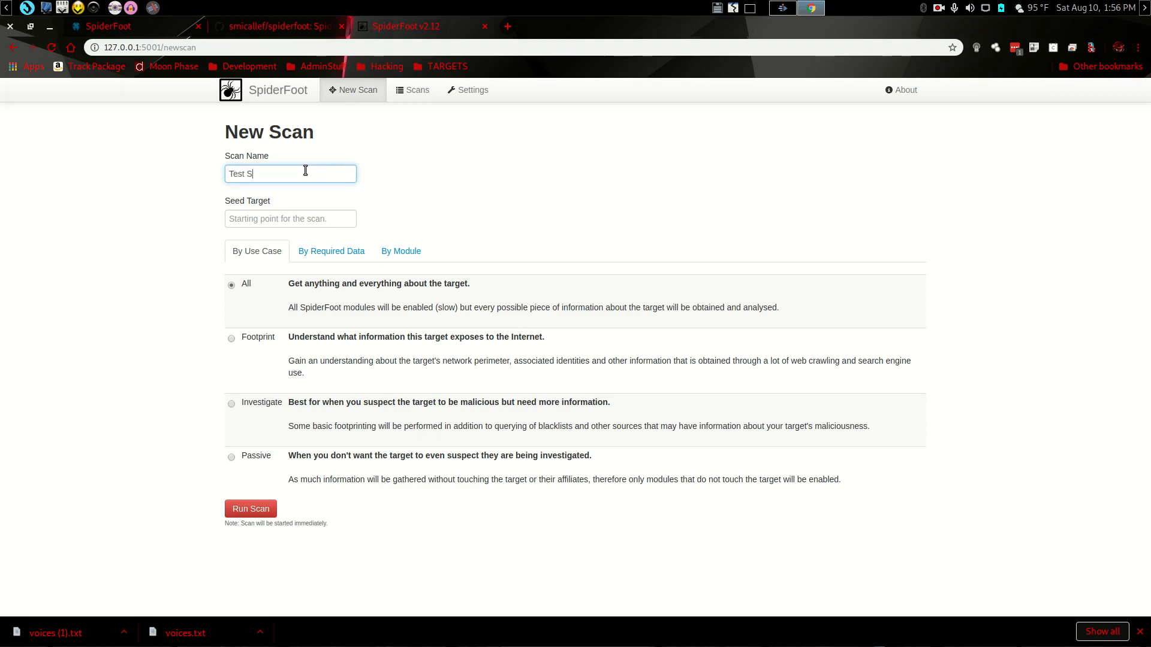
{"action": "type", "text": "can"}
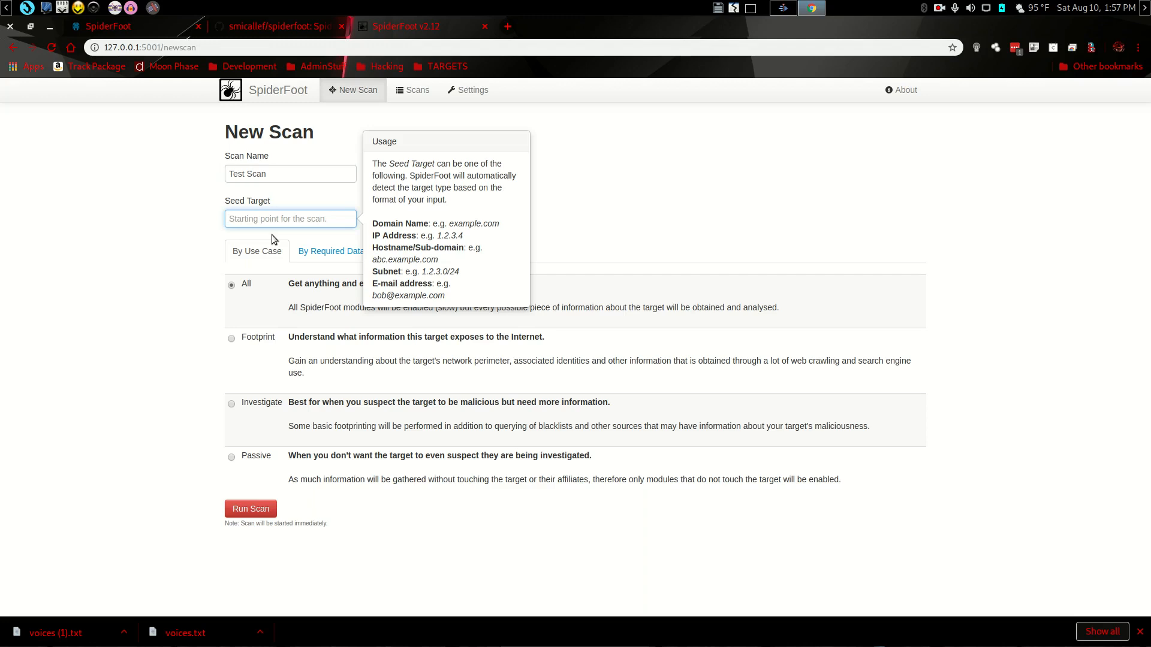
{"action": "left_click", "coordinate": [291, 218]}
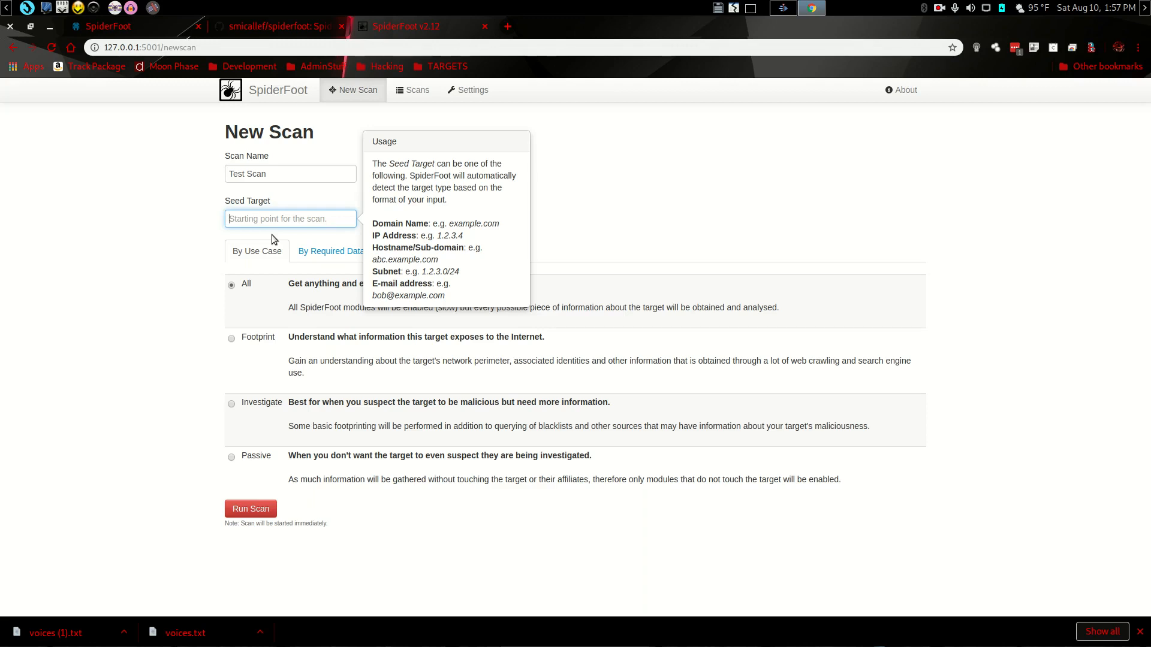
{"action": "type", "text": "w"}
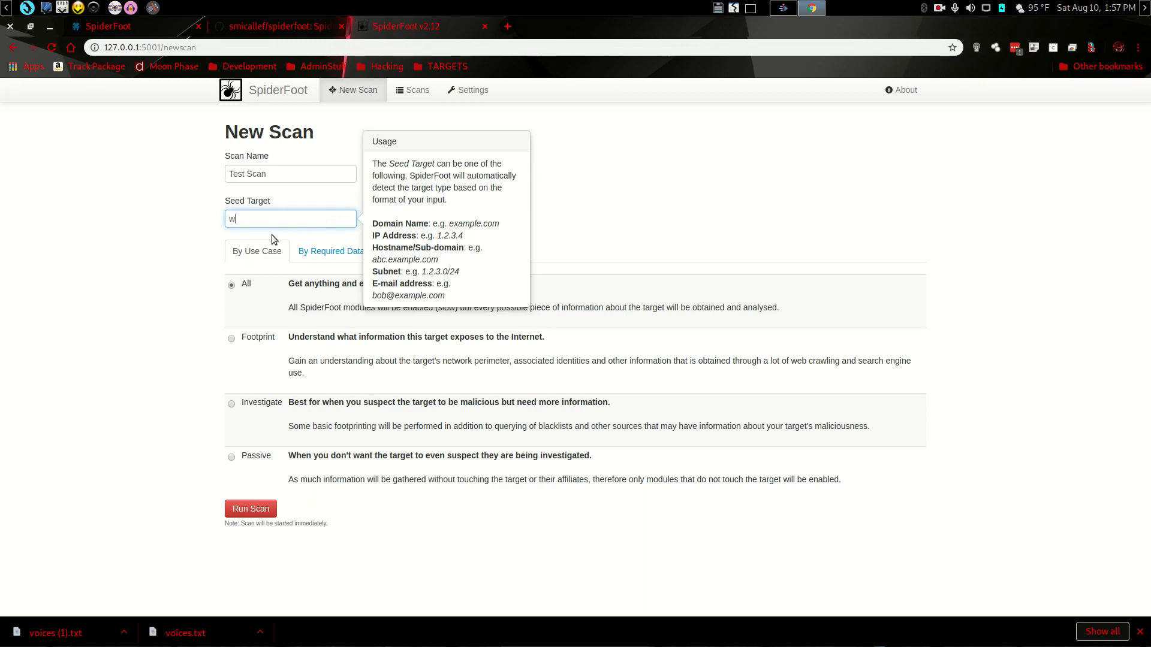
{"action": "type", "text": "ww.majikca"}
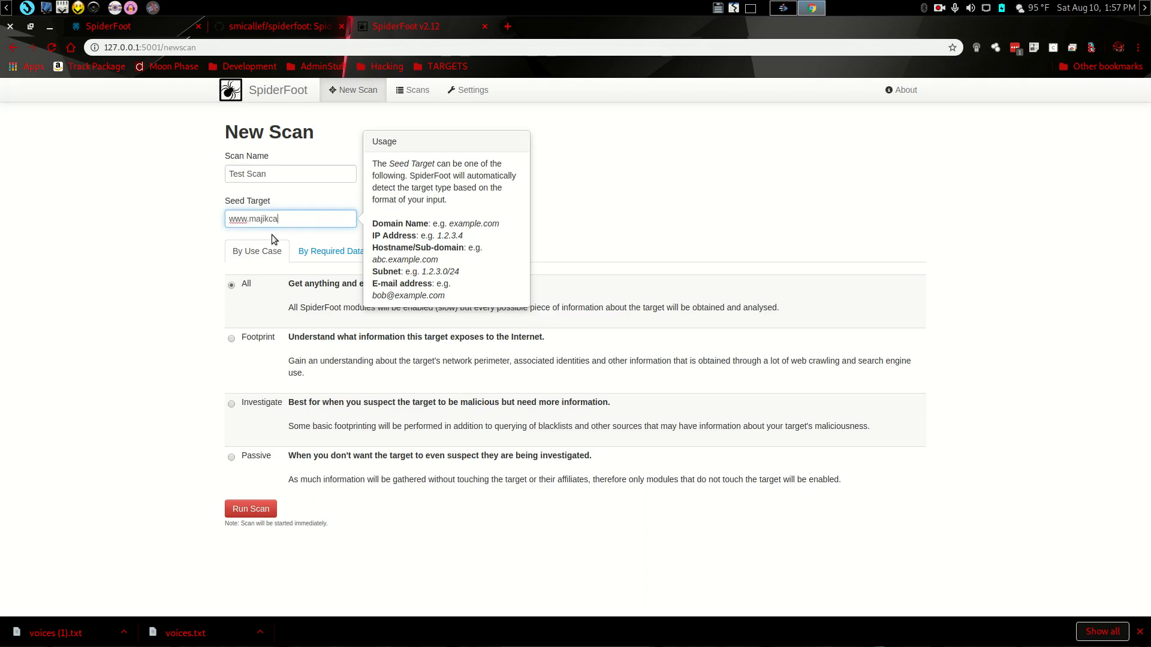
{"action": "type", "text": "t.com"}
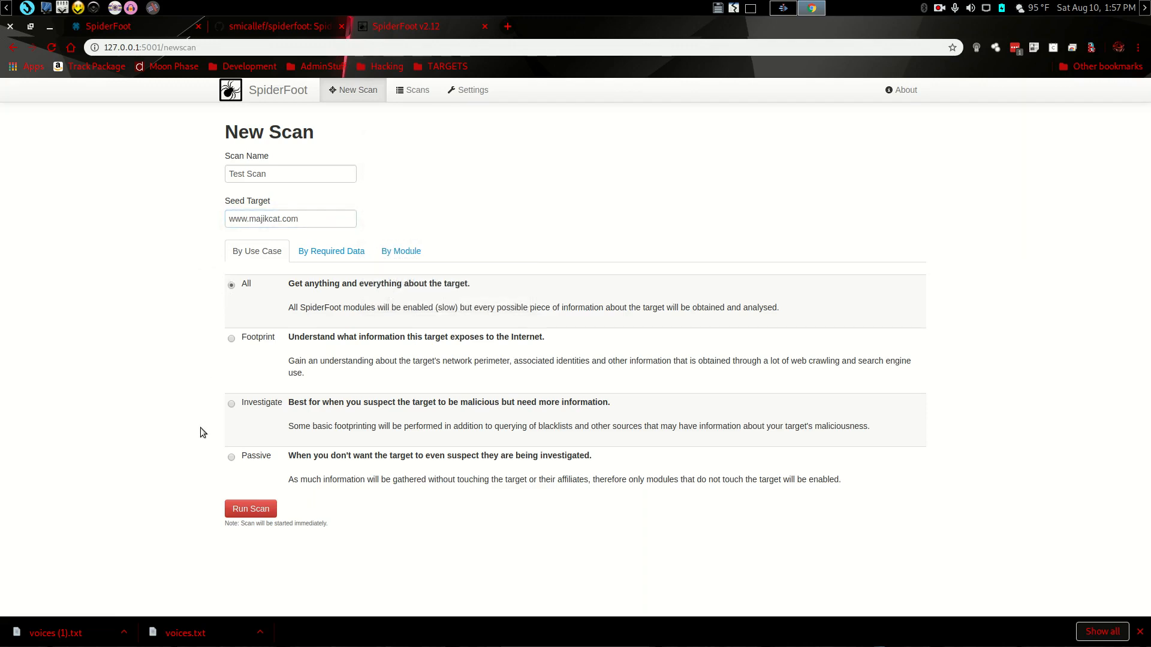
{"action": "mouse_move", "coordinate": [213, 370]}
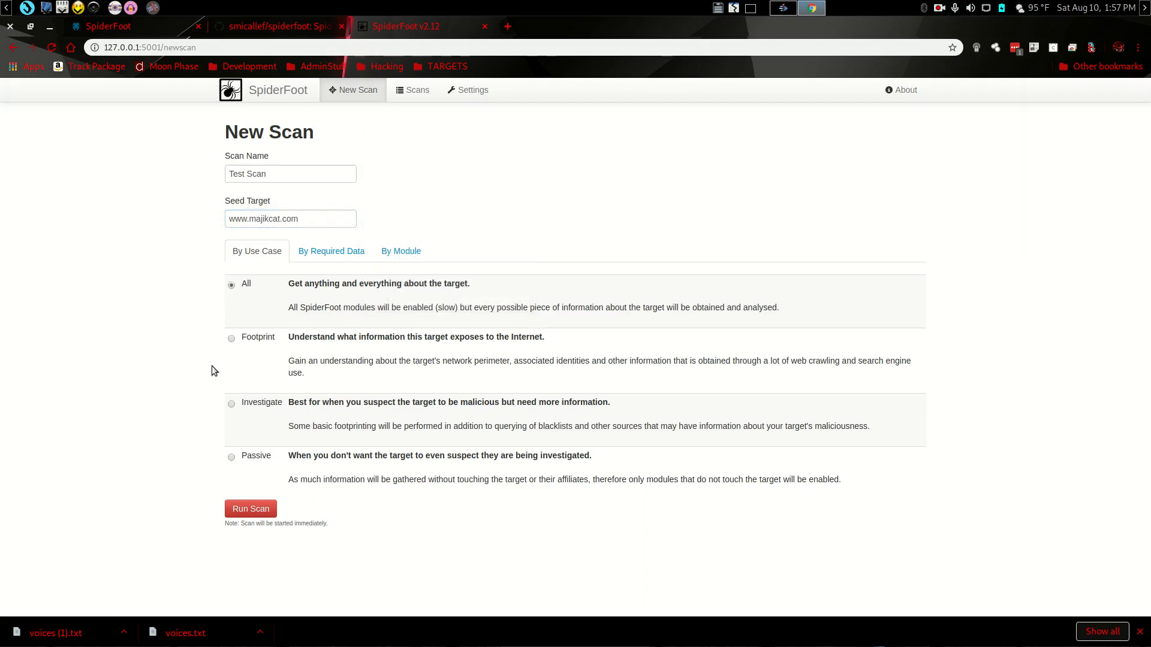
{"action": "mouse_move", "coordinate": [272, 449]}
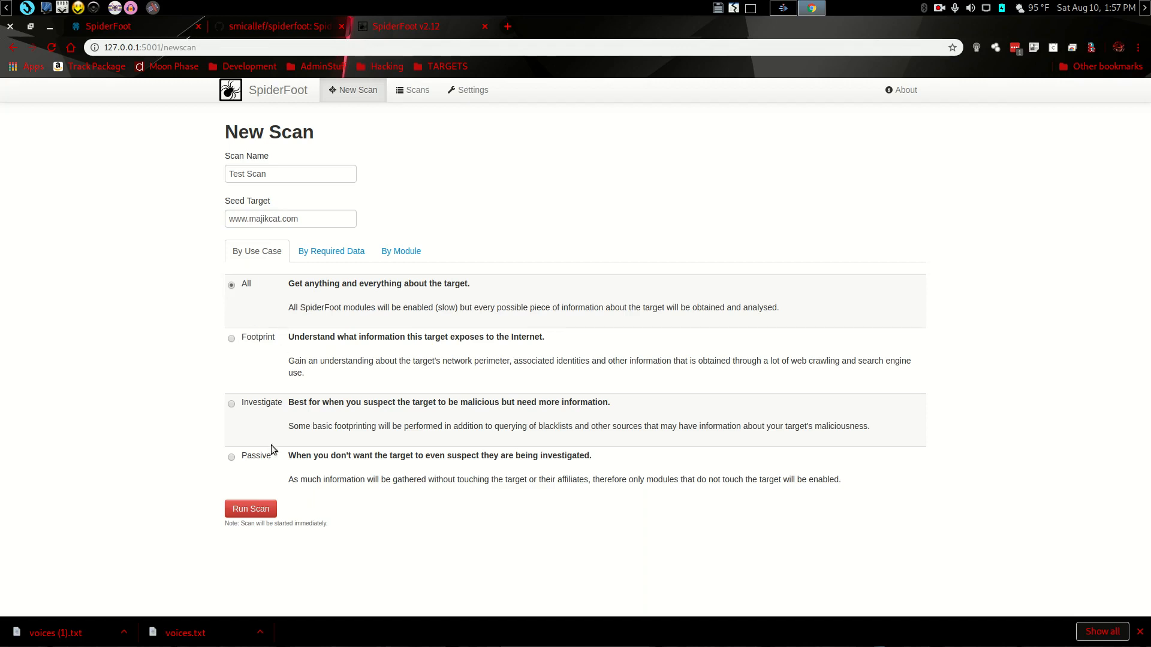
{"action": "mouse_move", "coordinate": [270, 365]}
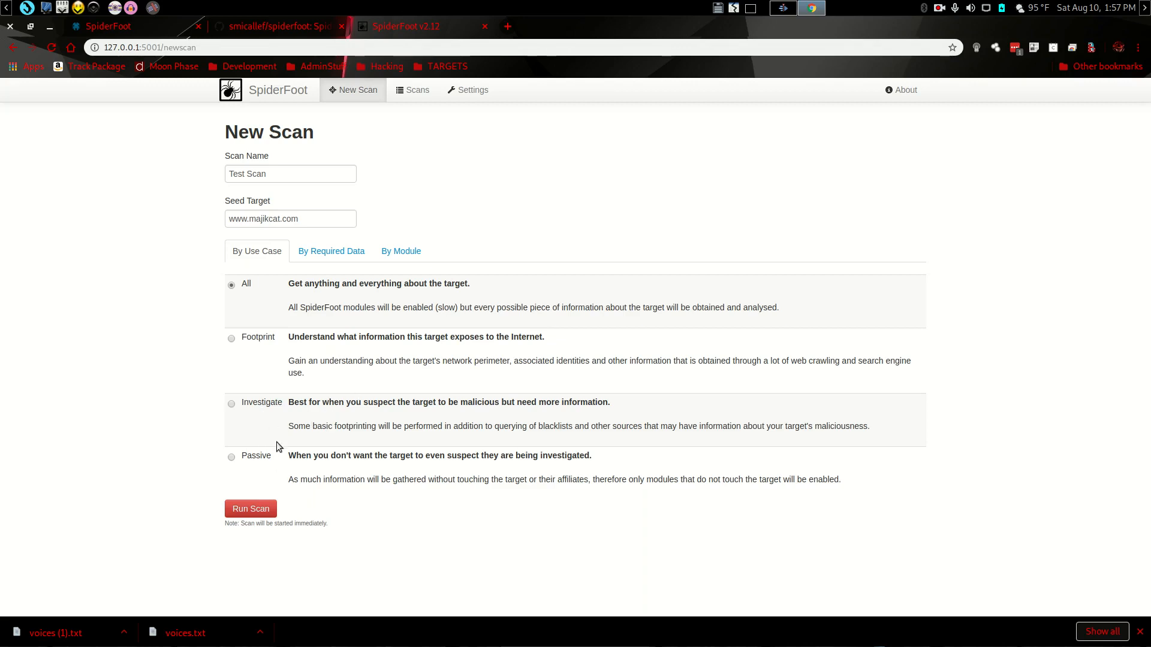
{"action": "mouse_move", "coordinate": [257, 311]}
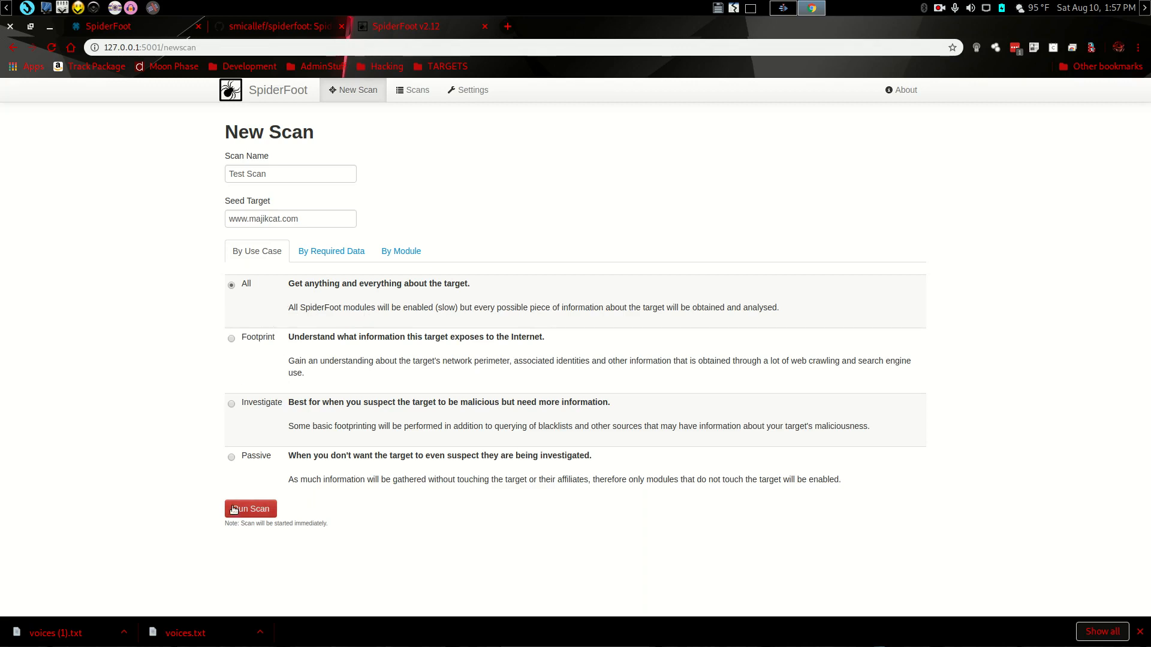
{"action": "left_click", "coordinate": [250, 508]}
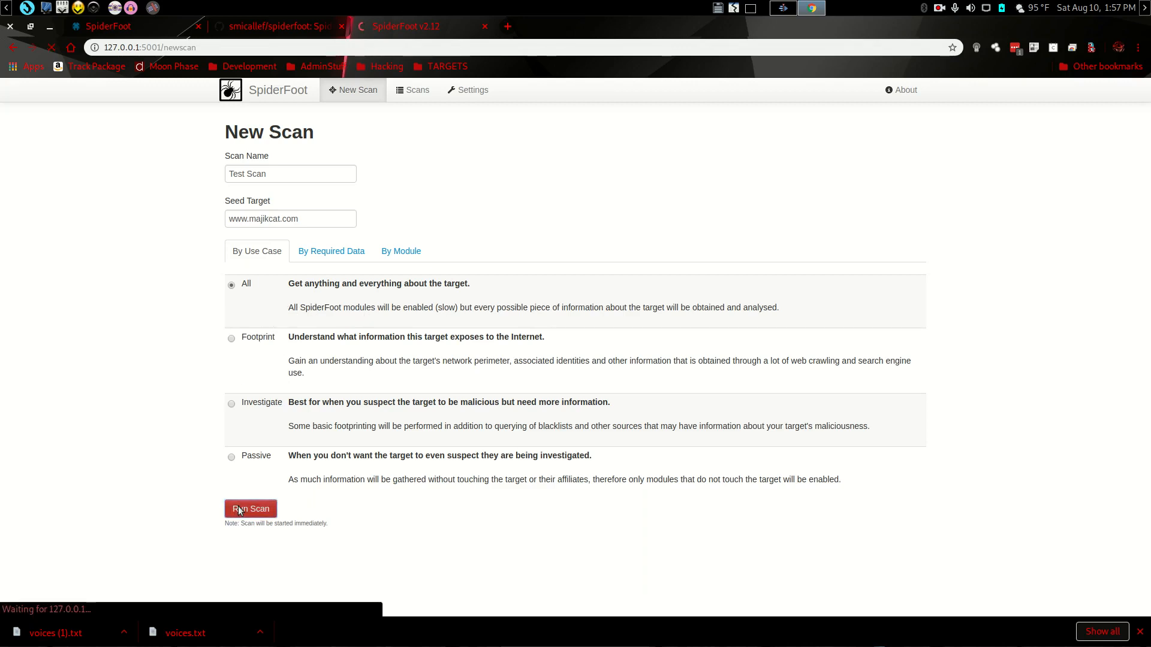
Wait on Test Scan's Status tab while it starts collecting results
{"action": "left_click", "coordinate": [249, 509]}
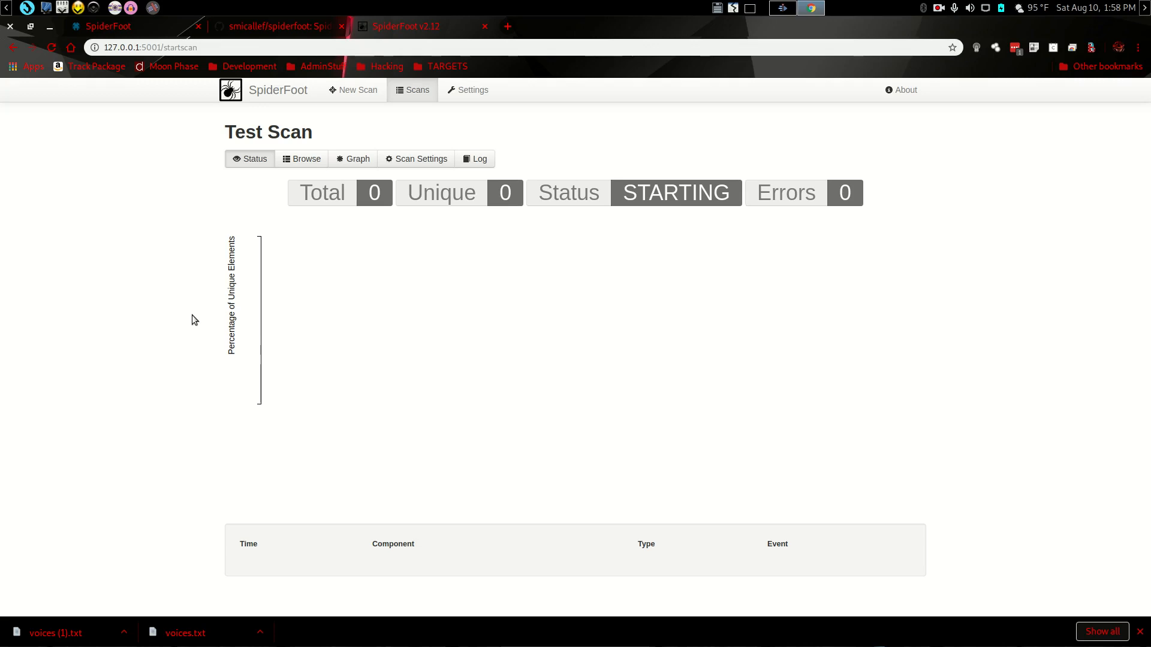
{"action": "mouse_move", "coordinate": [305, 167]}
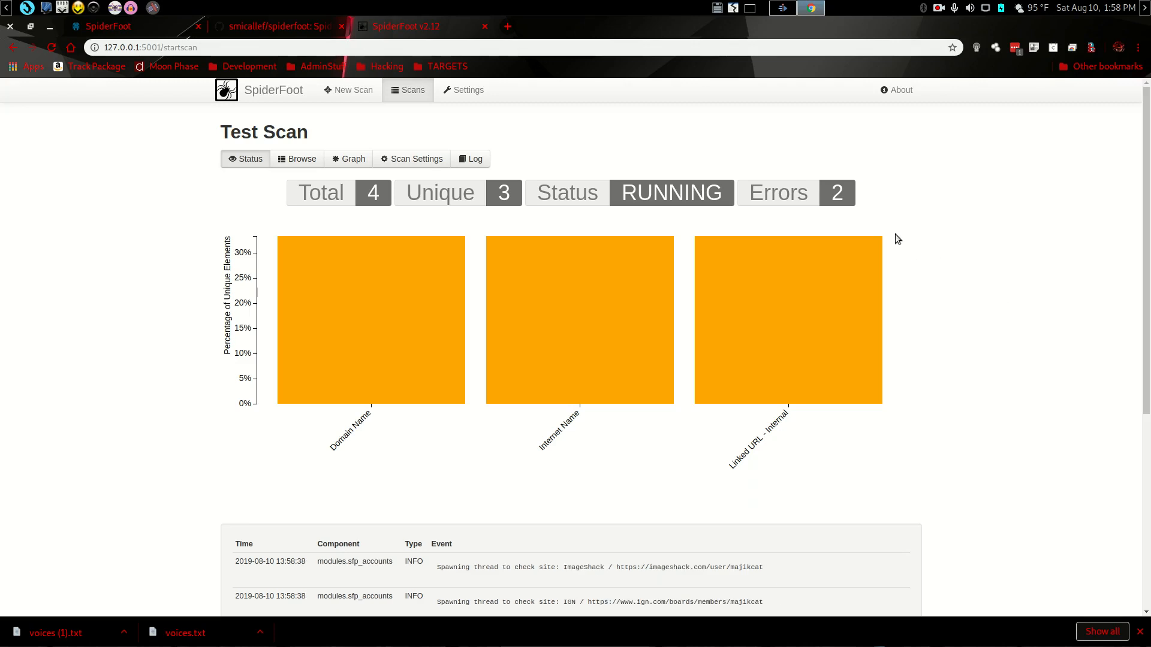
{"action": "mouse_move", "coordinate": [518, 168]}
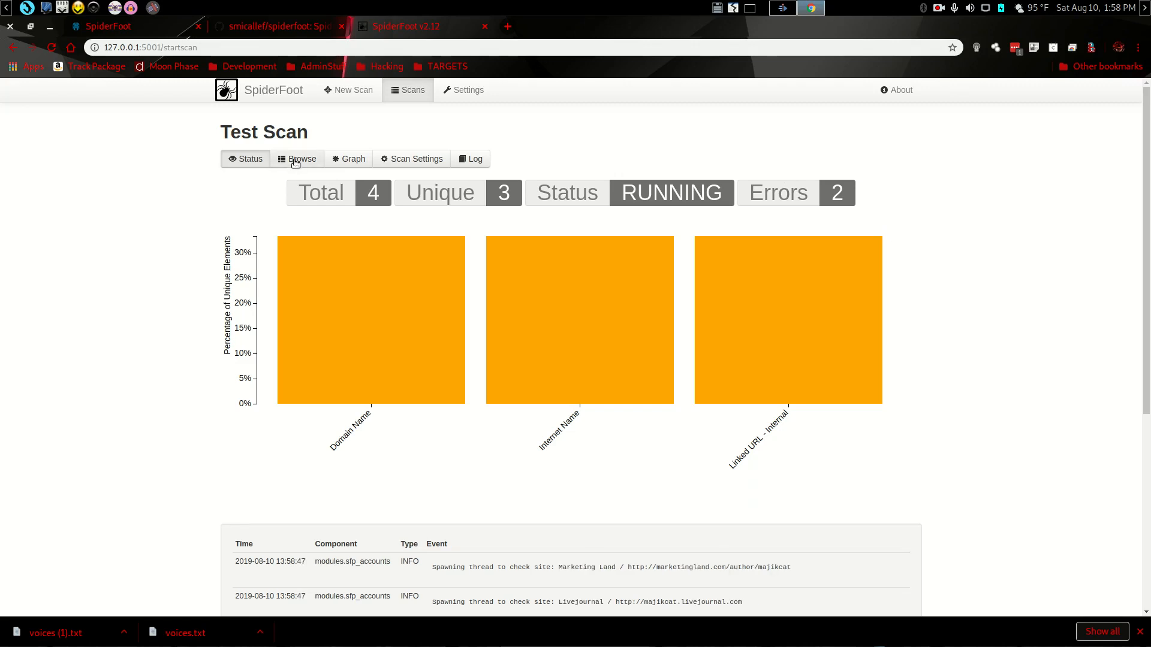
Review Test Scan's results by type and as a graph, then show its Scan Settings
{"action": "left_click", "coordinate": [301, 158]}
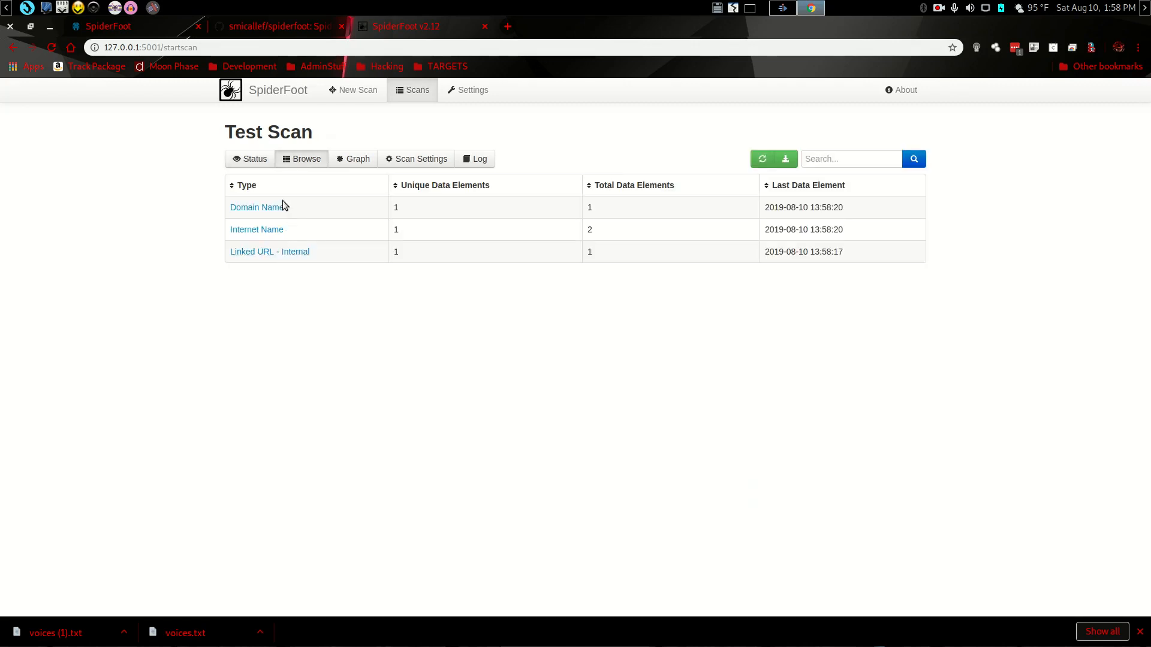
{"action": "left_click", "coordinate": [356, 159]}
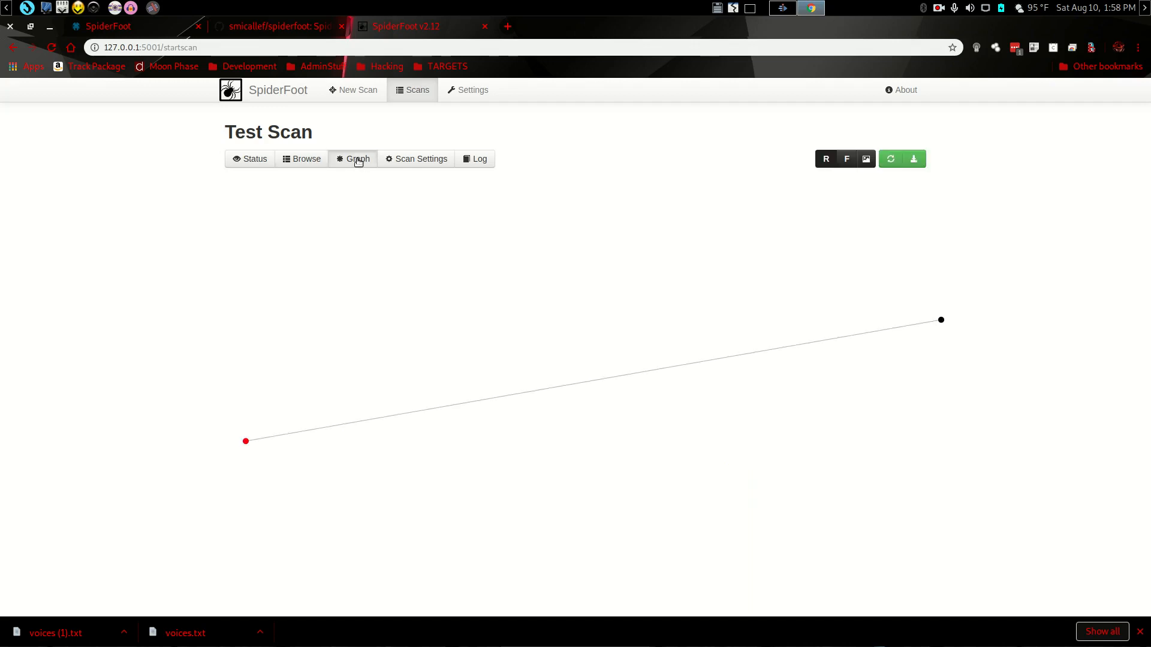
{"action": "mouse_move", "coordinate": [283, 403]}
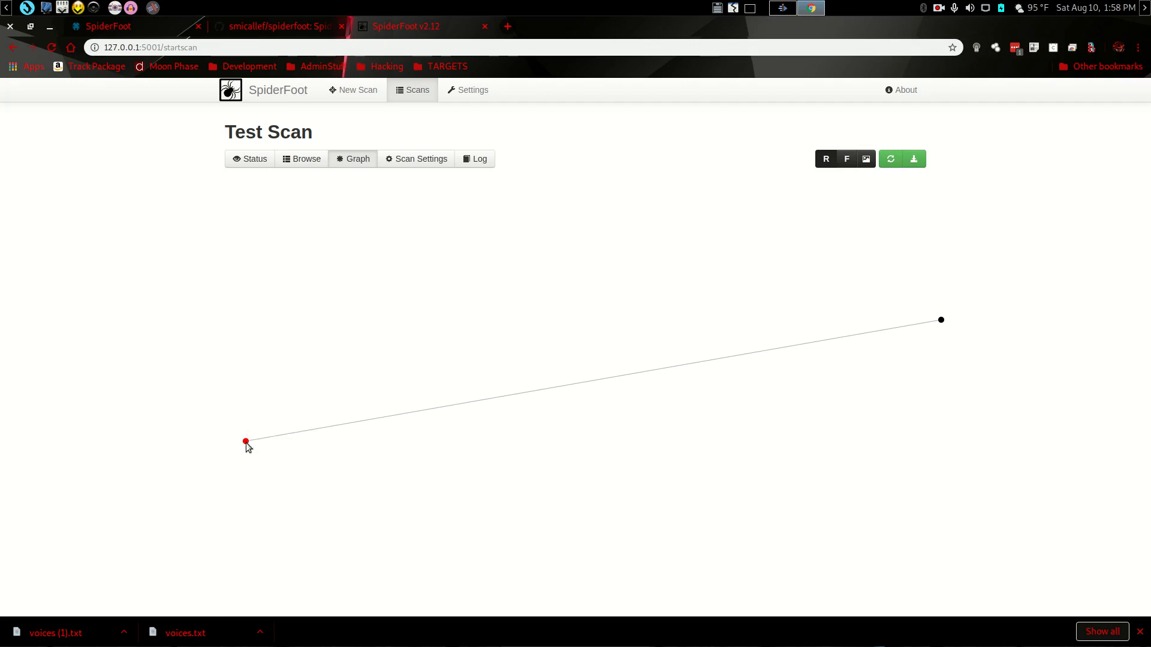
{"action": "left_click_drag", "start_coordinate": [245, 443], "coordinate": [360, 342]}
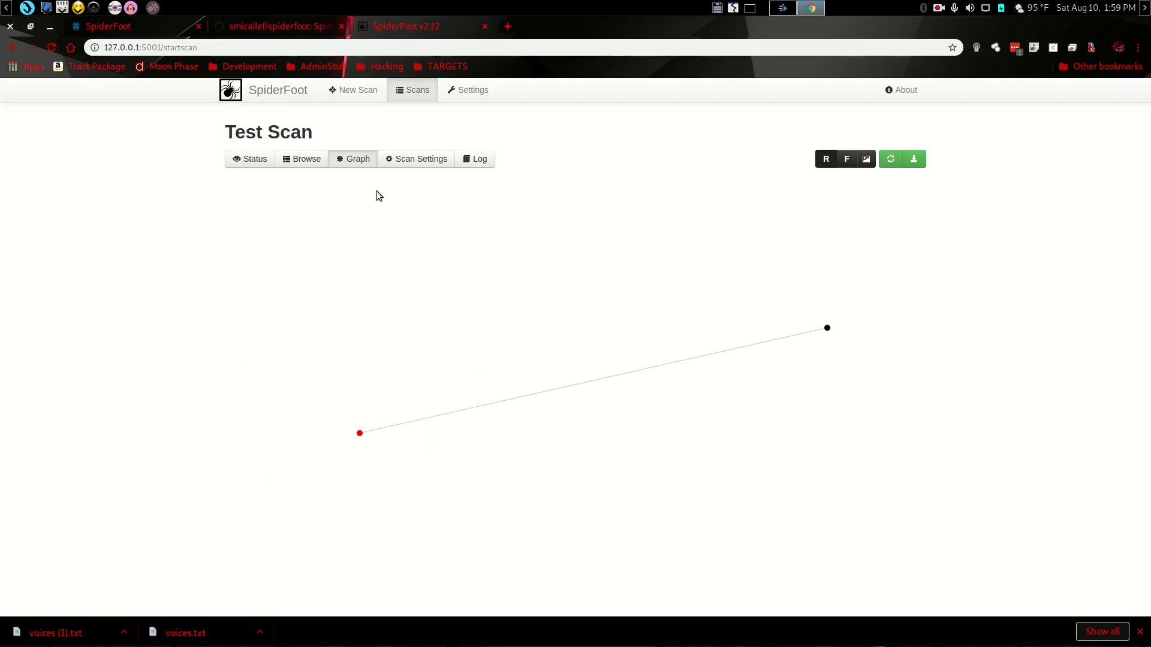
{"action": "left_click", "coordinate": [419, 159]}
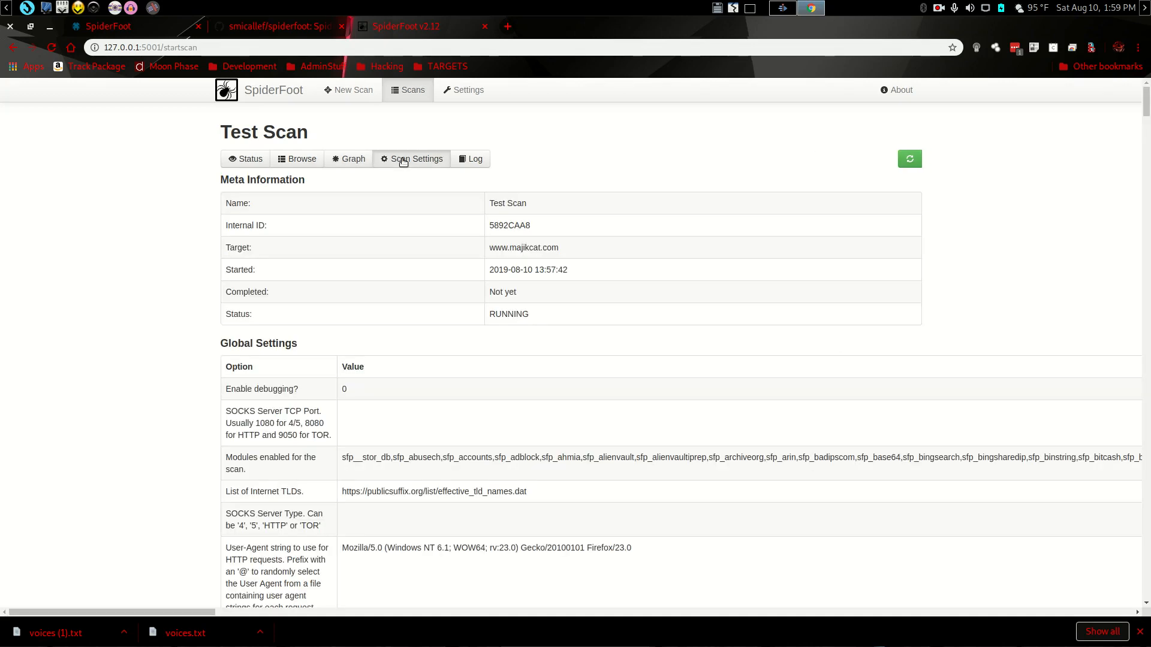
{"action": "mouse_move", "coordinate": [429, 184]}
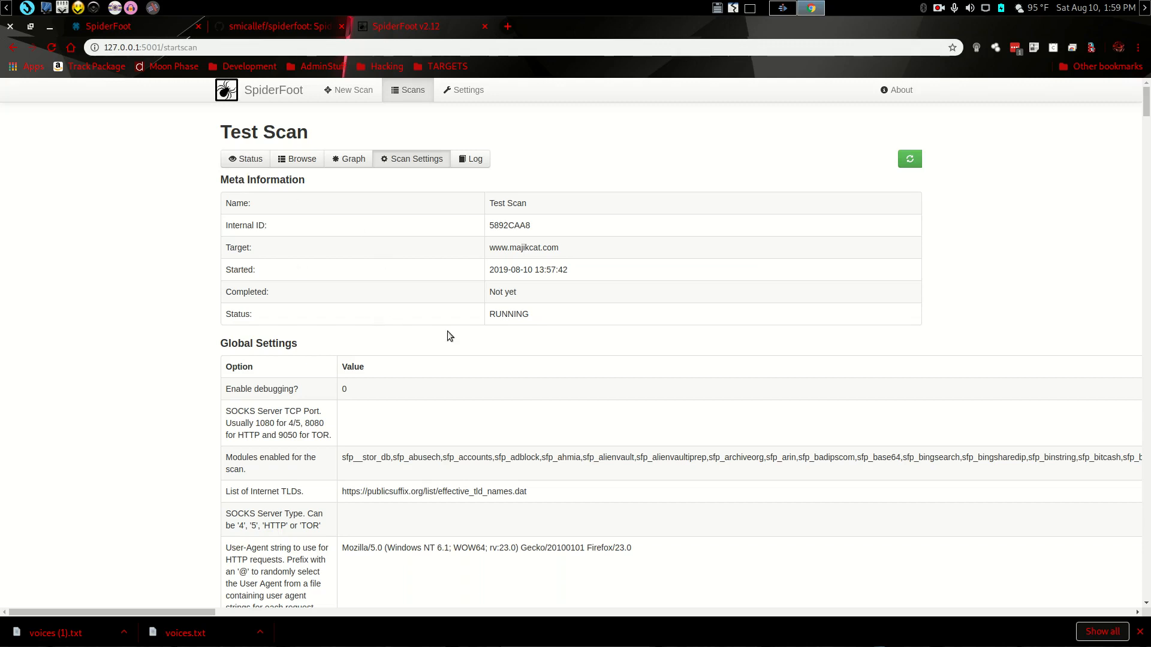
{"action": "mouse_move", "coordinate": [342, 315]}
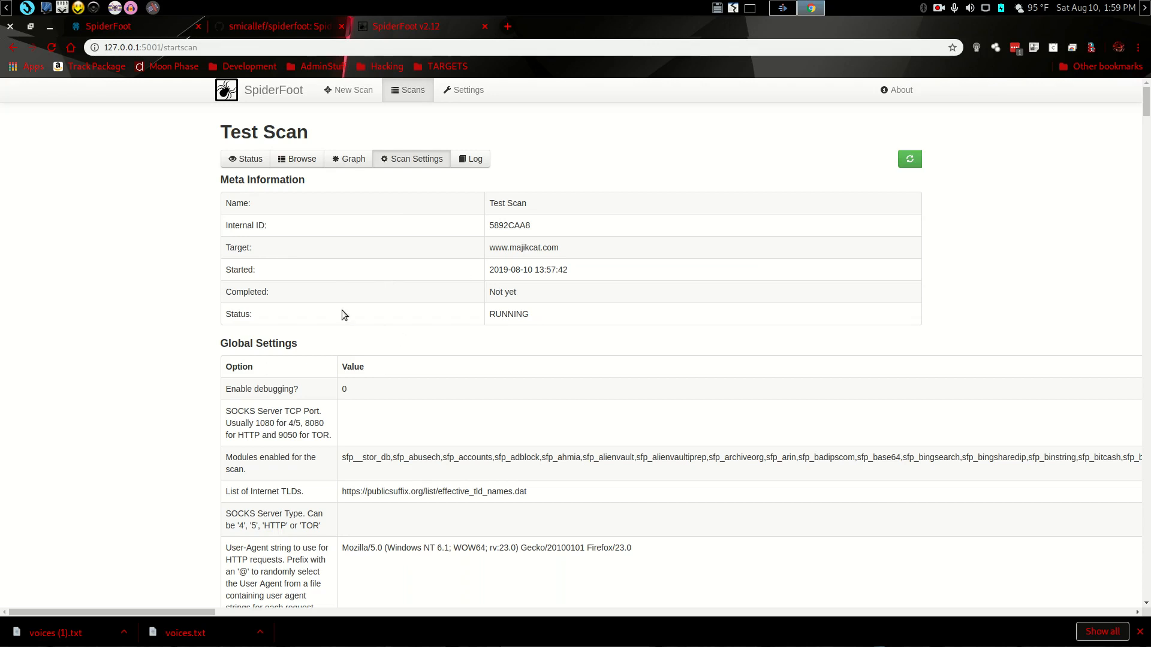
Return to Test Scan's Status overview after reviewing the Meta Information table
{"action": "left_click", "coordinate": [250, 159]}
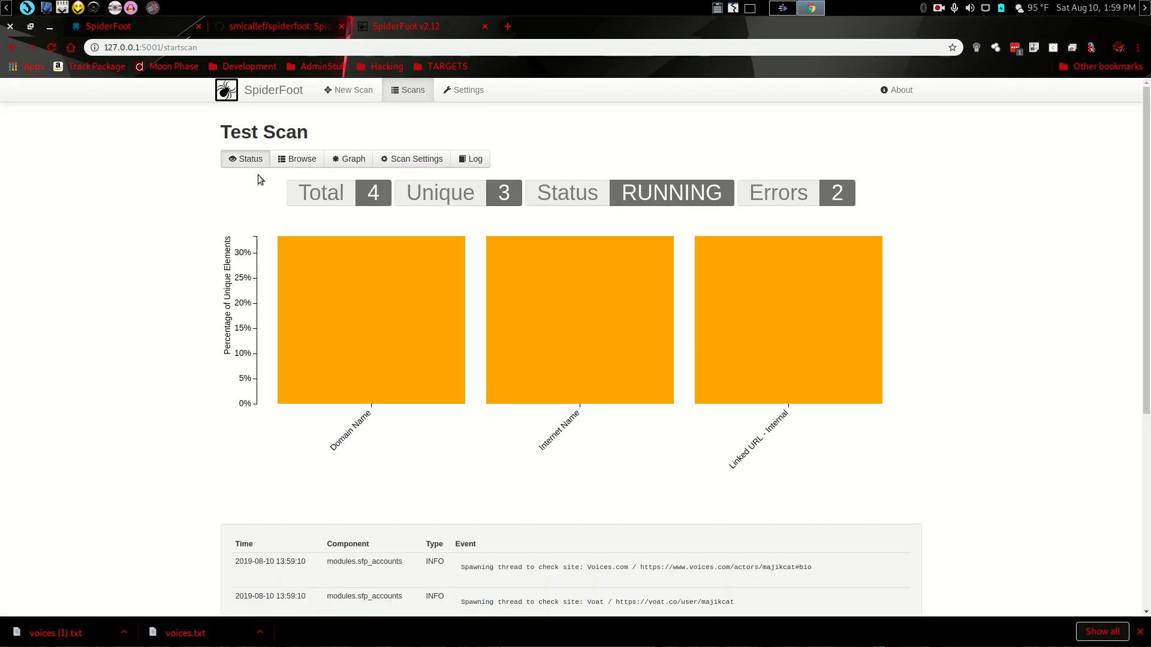
{"action": "mouse_move", "coordinate": [788, 316]}
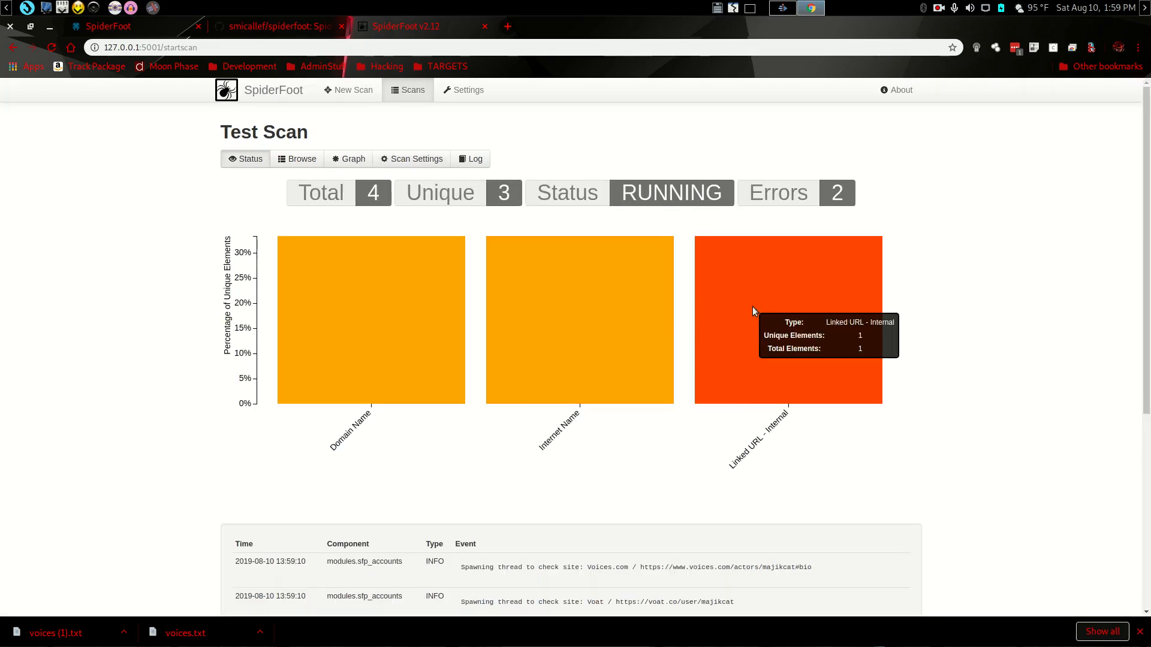
{"action": "mouse_move", "coordinate": [615, 324]}
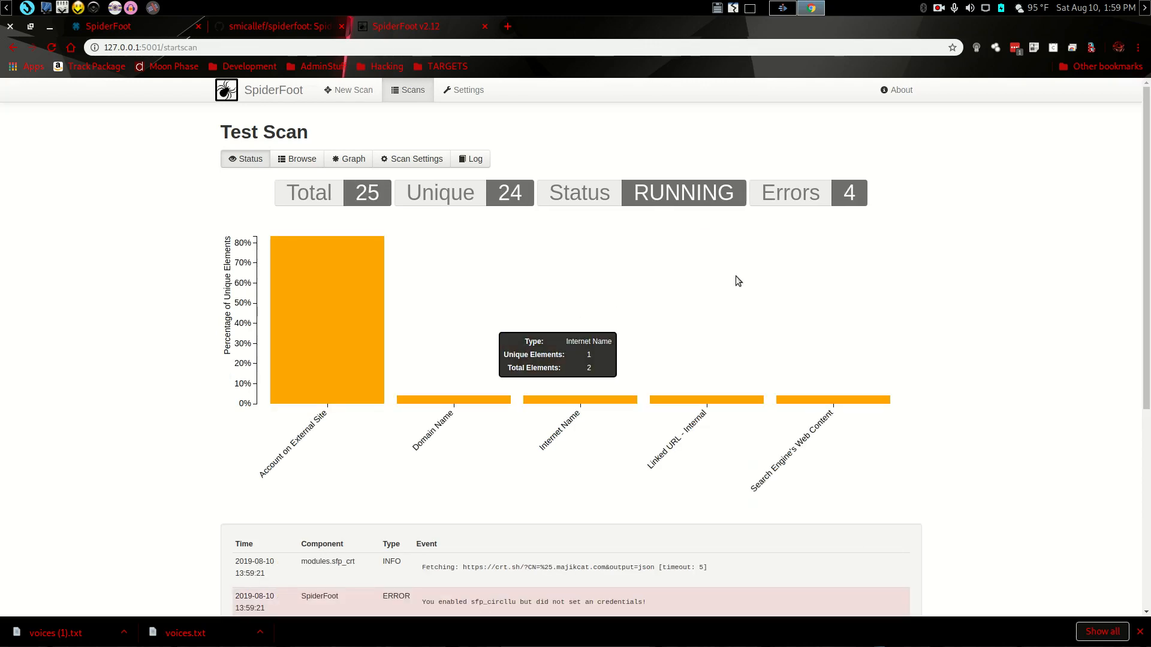
{"action": "mouse_move", "coordinate": [943, 412]}
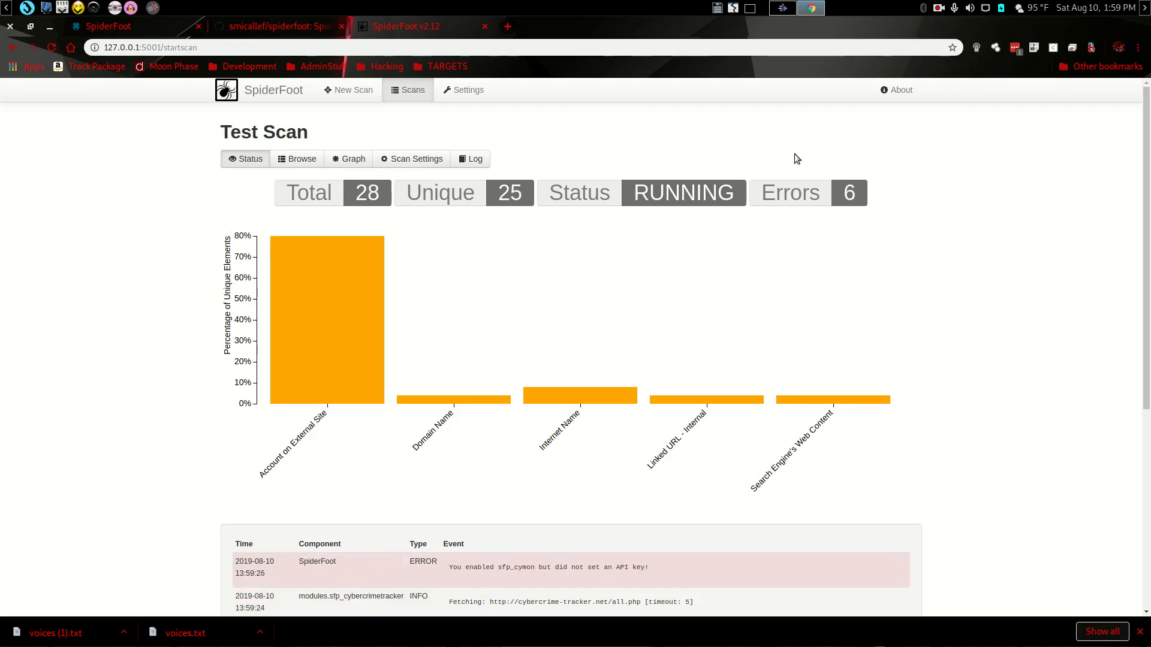
{"action": "mouse_move", "coordinate": [467, 90]}
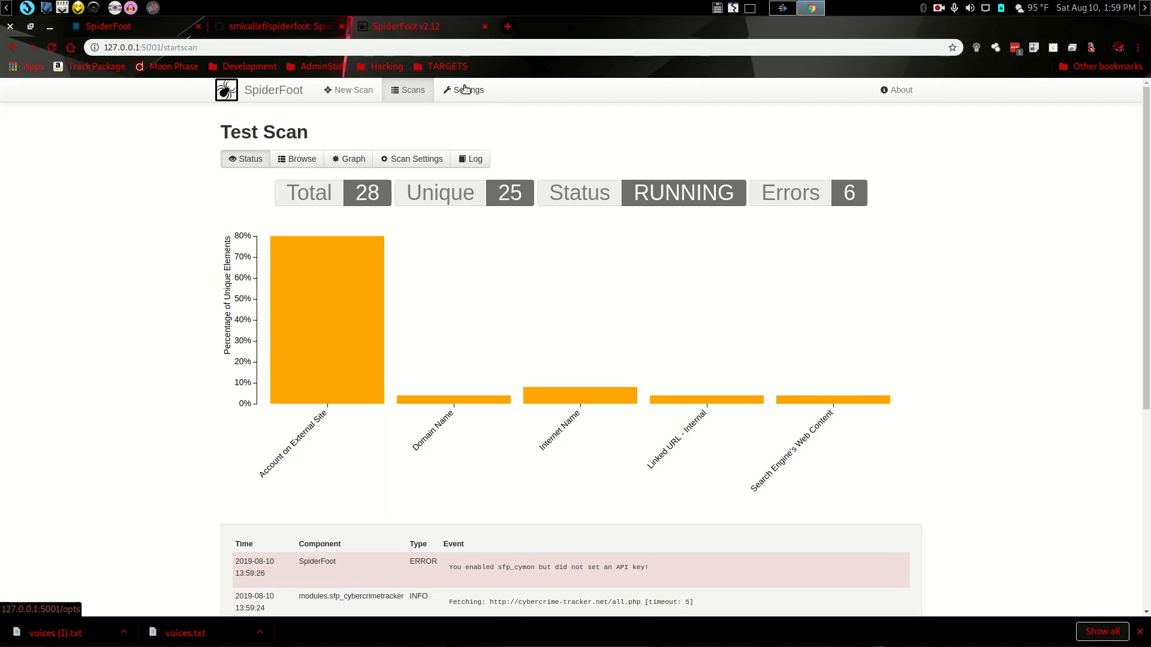
Switch from the running Test Scan to SpiderFoot's global Settings page
{"action": "left_click", "coordinate": [467, 89]}
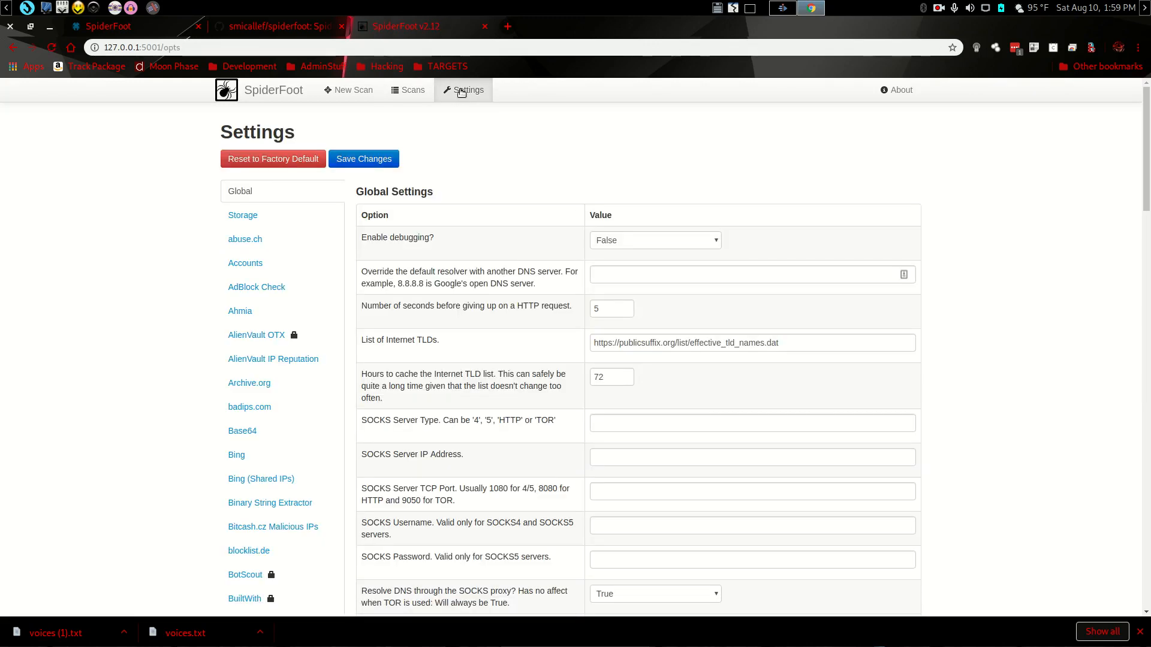
{"action": "mouse_move", "coordinate": [272, 158]}
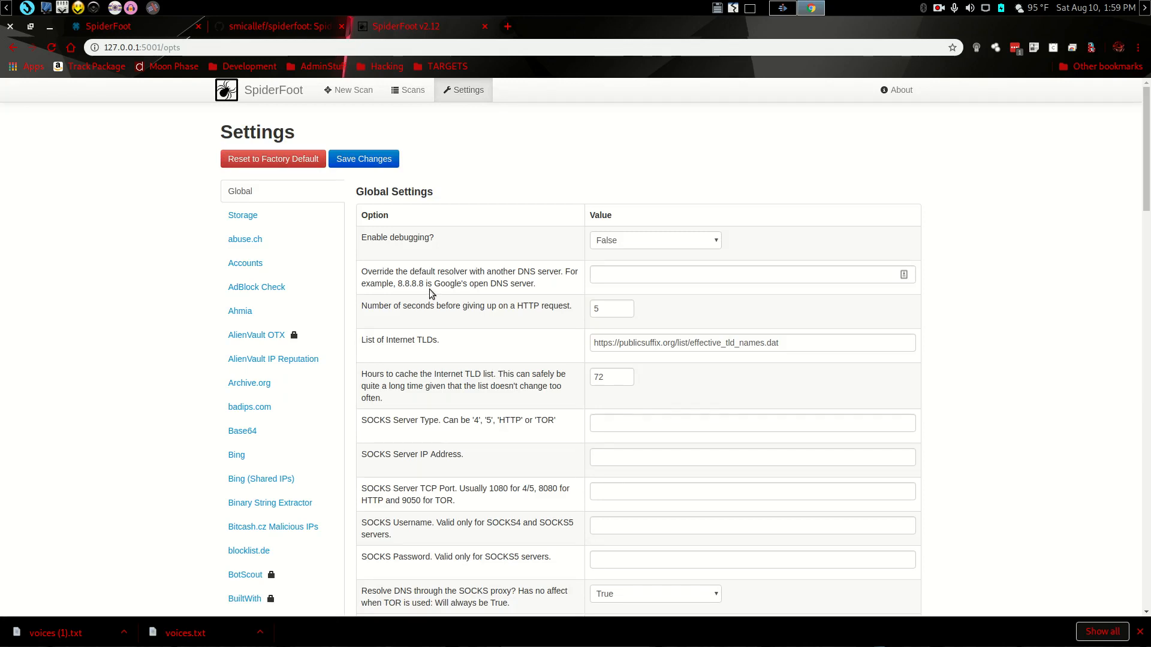
{"action": "mouse_move", "coordinate": [411, 314]}
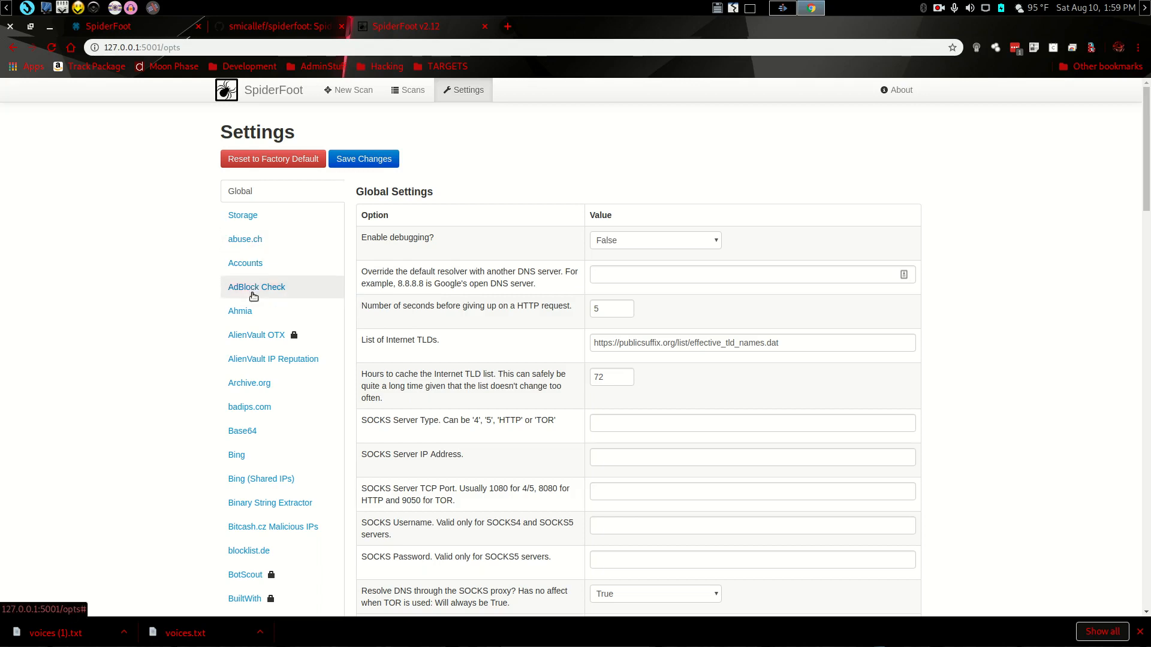
{"action": "mouse_move", "coordinate": [418, 442]}
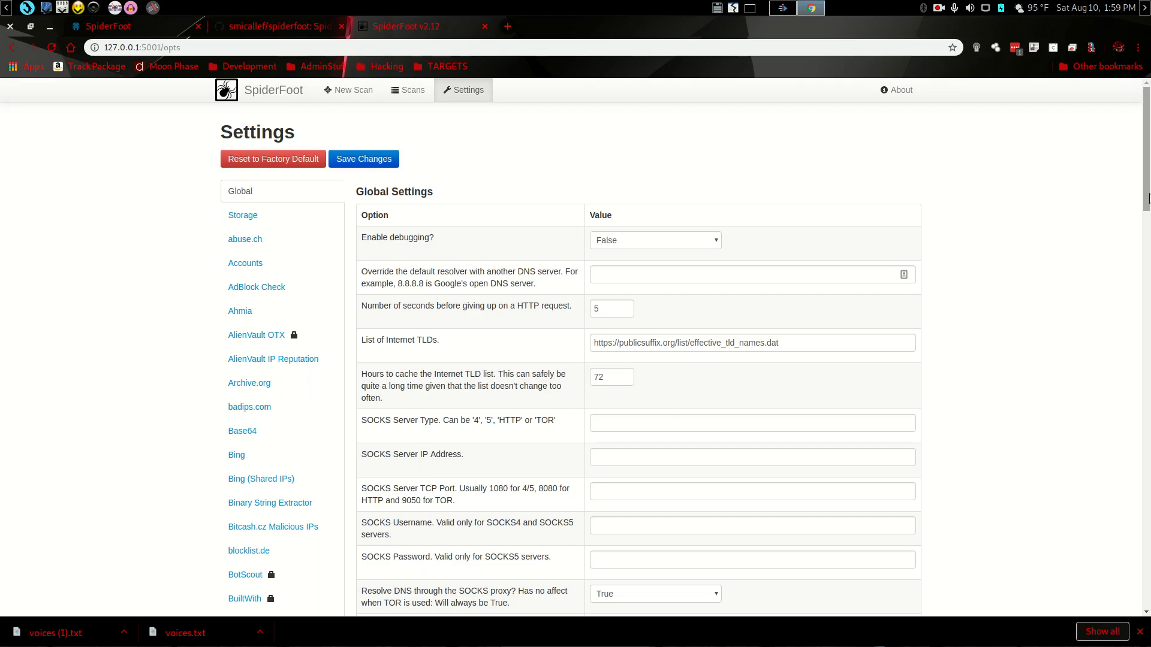
{"action": "scroll", "scroll_direction": "down", "scroll_amount": 3}
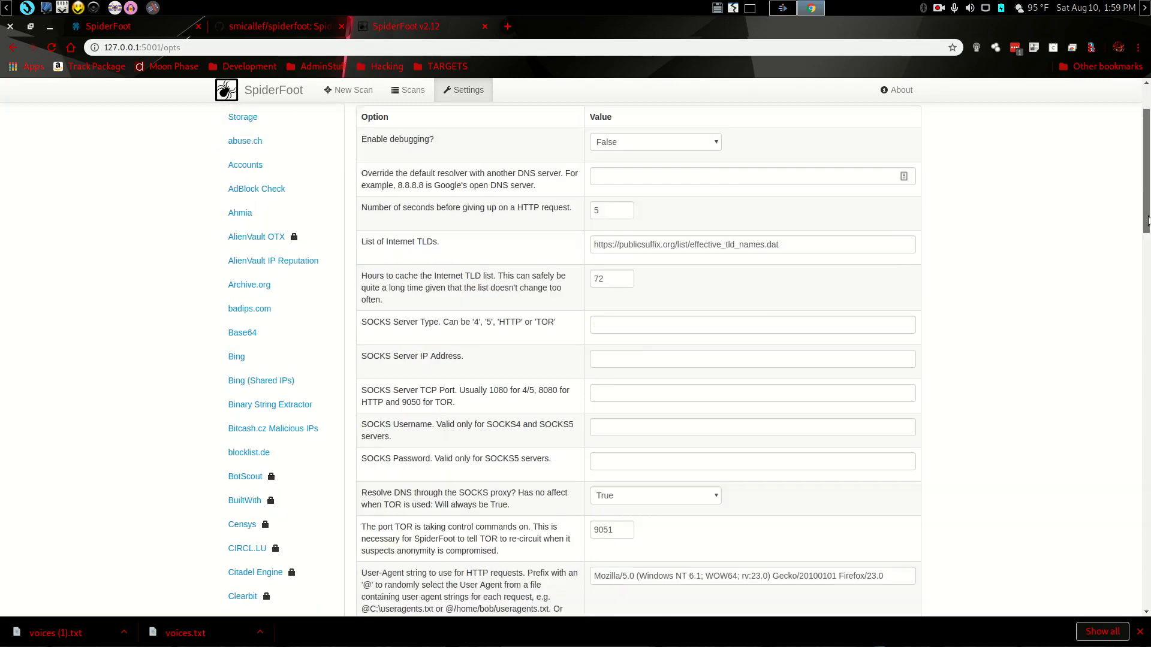
{"action": "scroll", "scroll_direction": "down", "scroll_amount": 3}
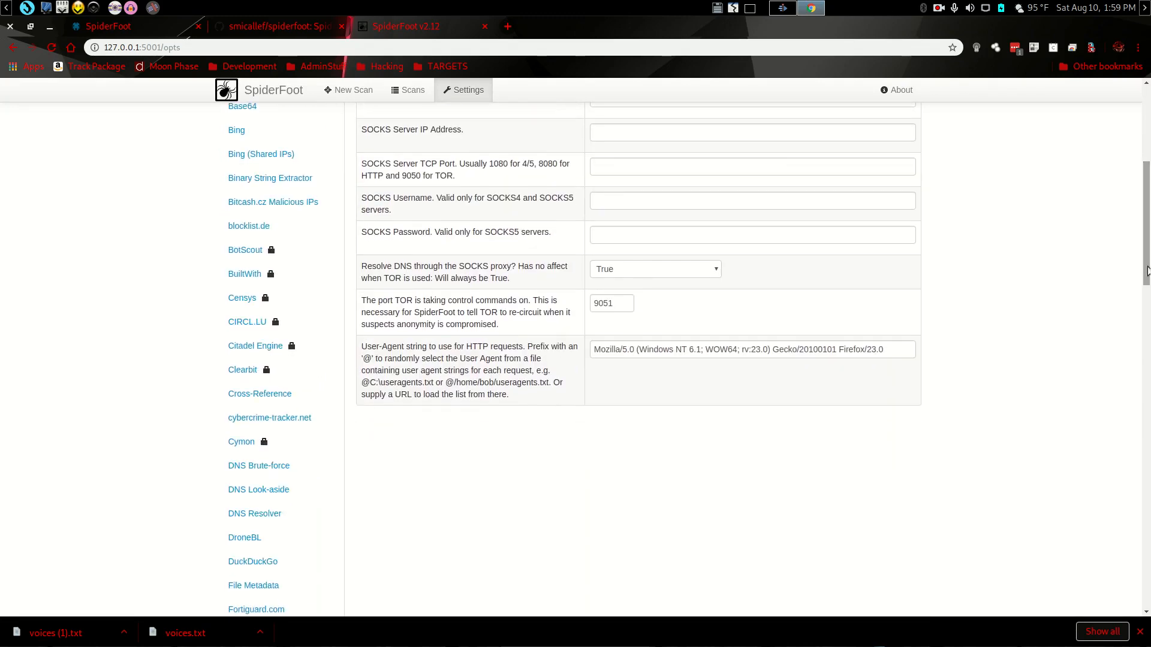
{"action": "mouse_move", "coordinate": [994, 261]}
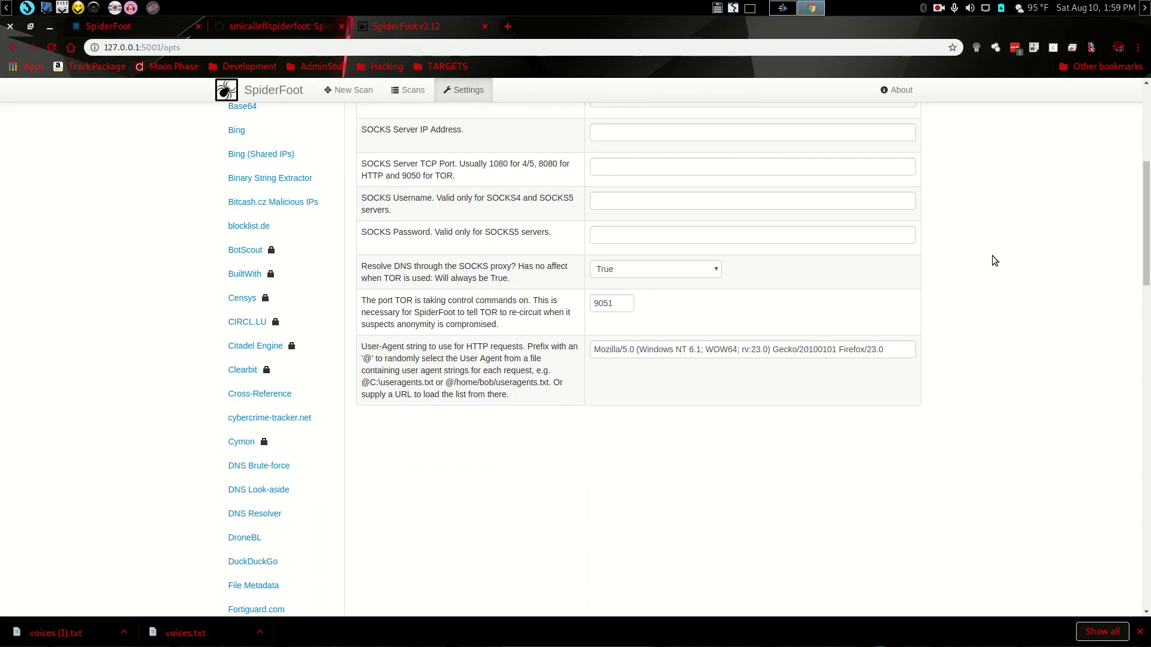
{"action": "scroll", "scroll_direction": "down", "scroll_amount": 3}
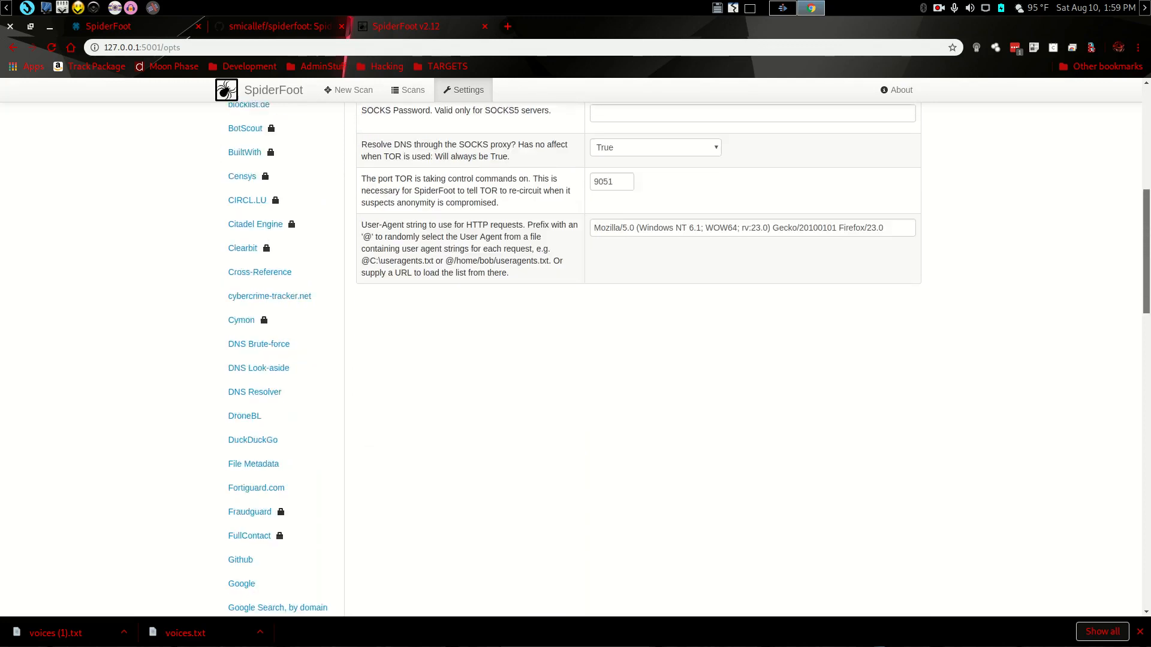
{"action": "scroll", "scroll_direction": "down", "scroll_amount": 3}
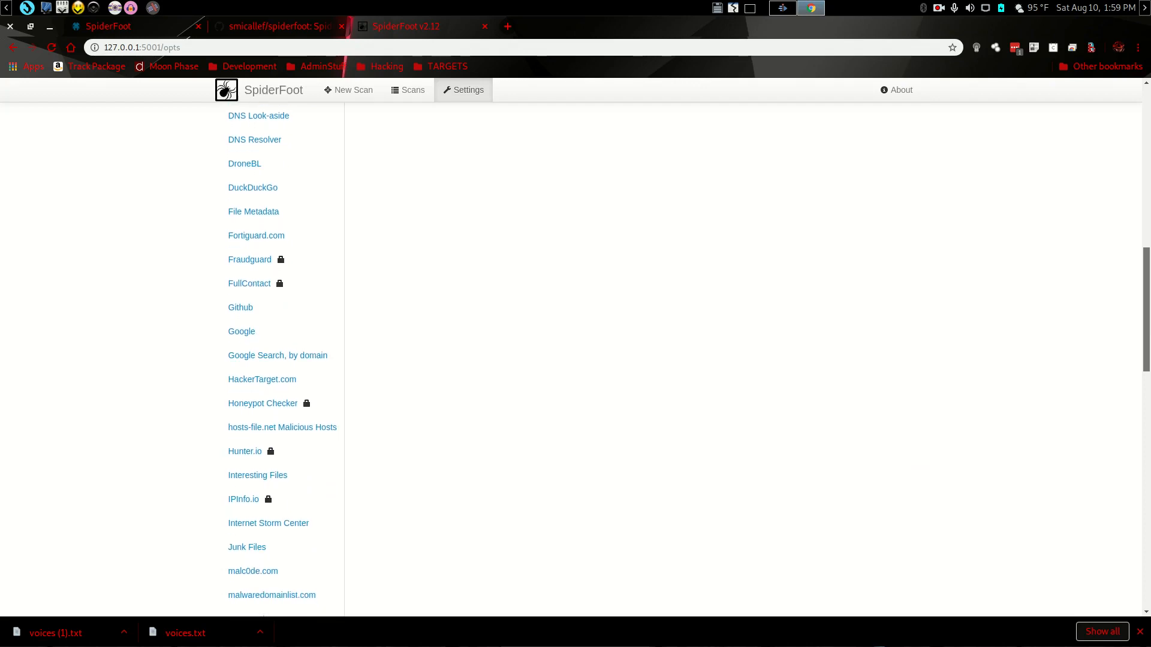
{"action": "scroll", "scroll_direction": "down", "scroll_amount": 3}
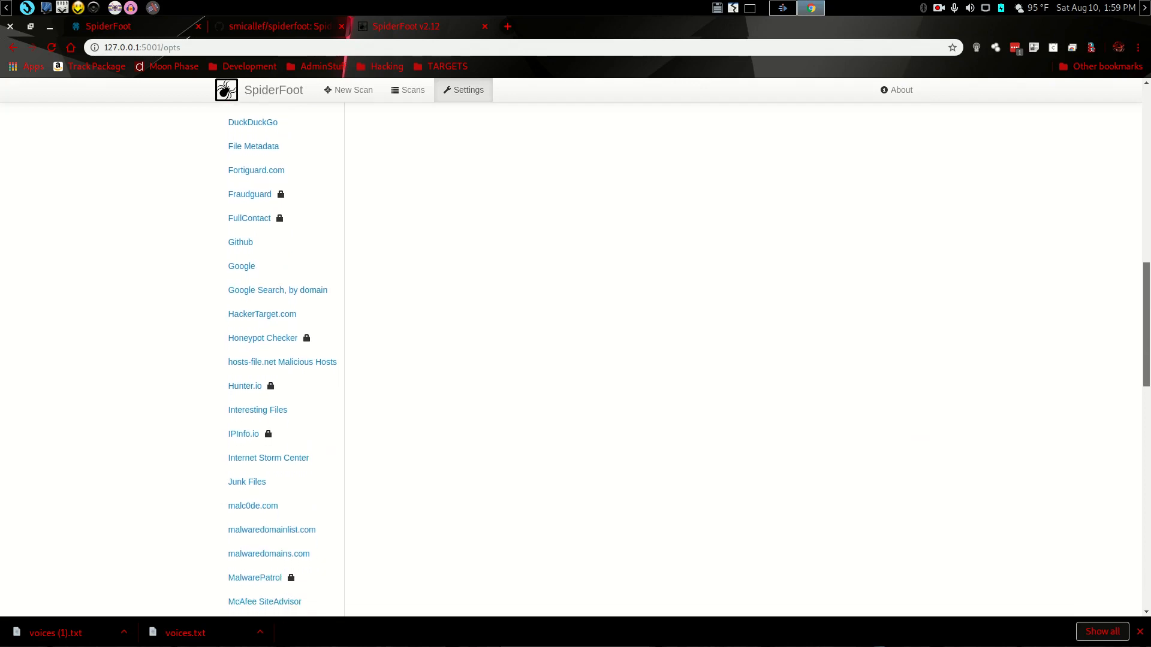
{"action": "scroll", "scroll_direction": "down", "scroll_amount": 3}
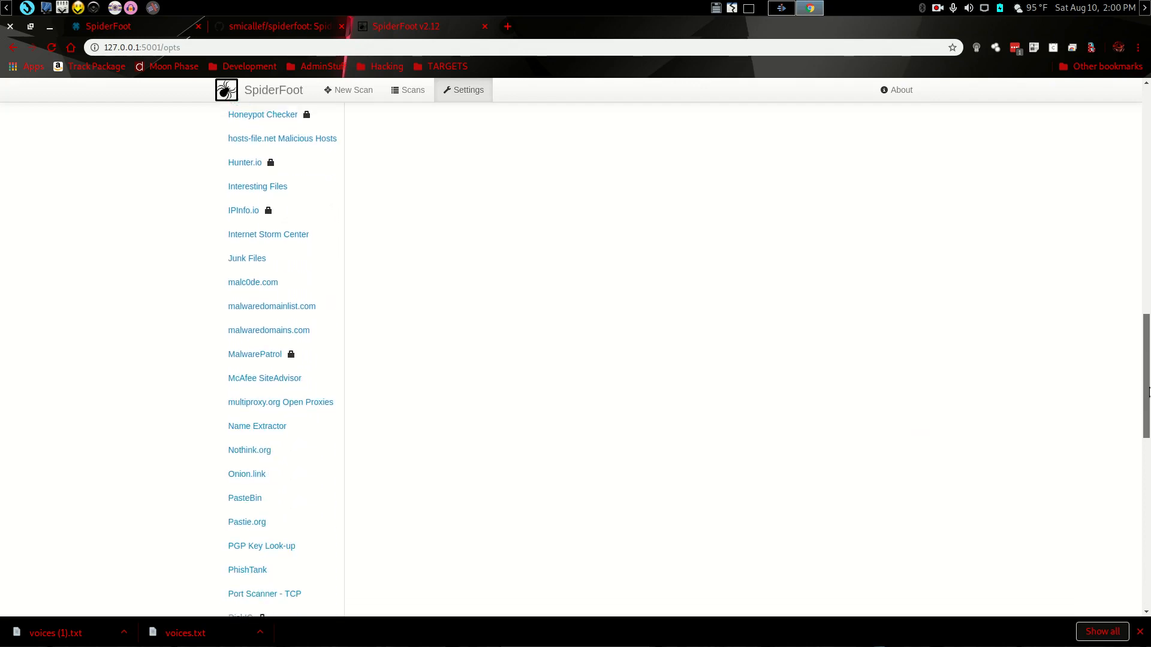
{"action": "scroll", "scroll_direction": "down", "scroll_amount": 3}
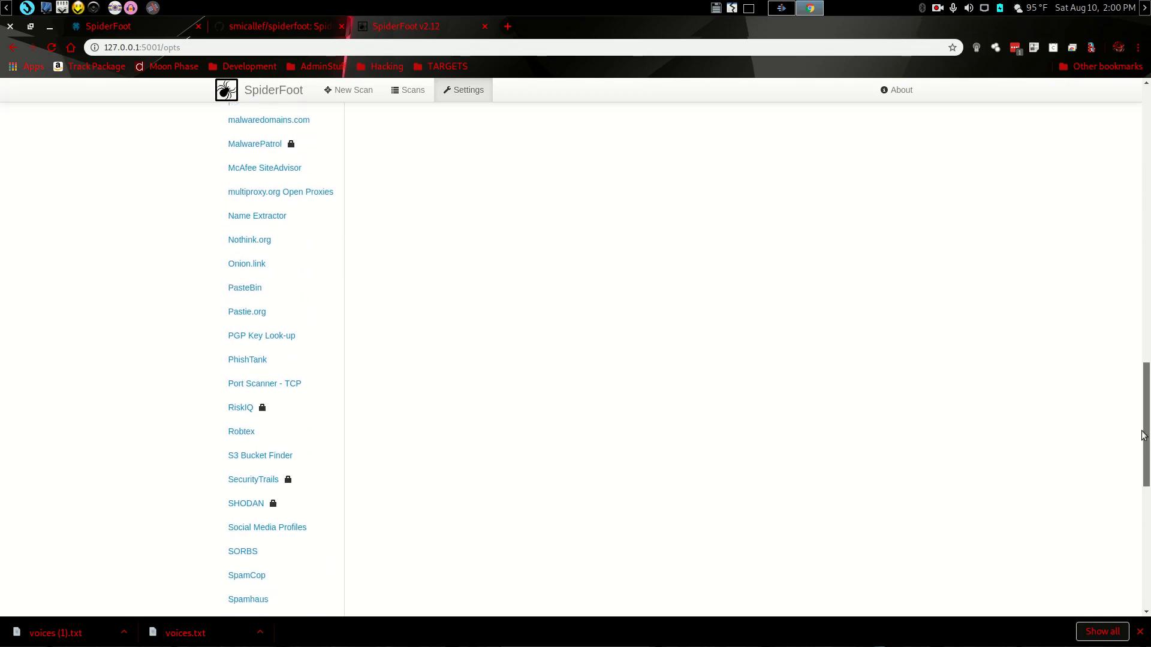
{"action": "scroll", "scroll_direction": "down", "scroll_amount": 3}
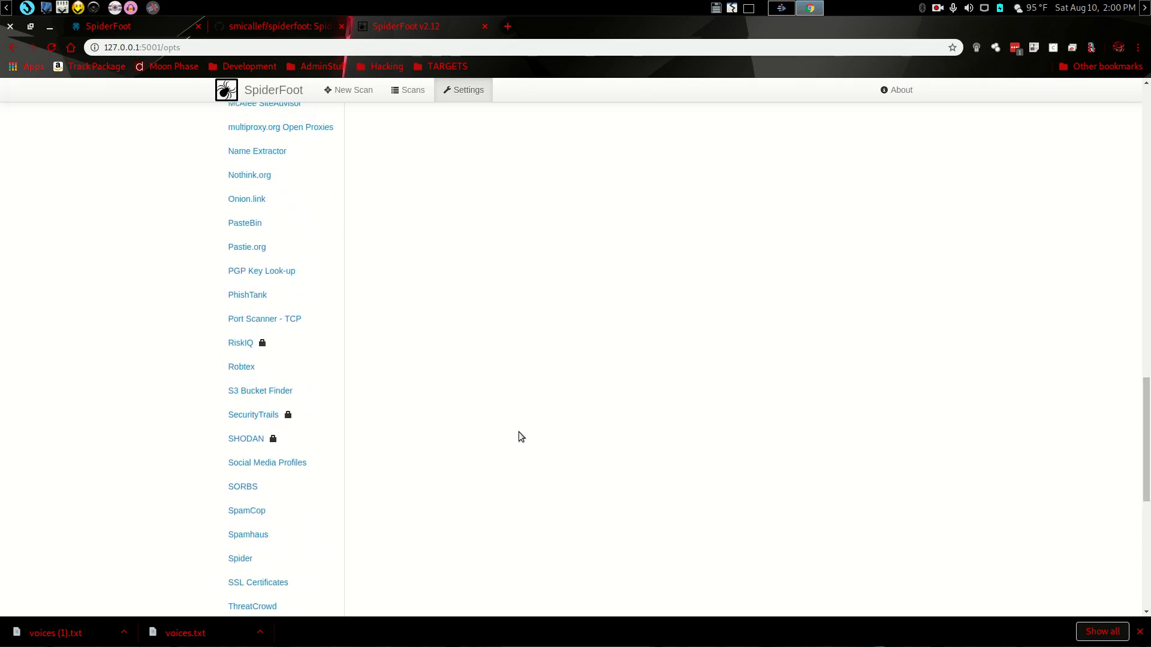
{"action": "mouse_move", "coordinate": [252, 446]}
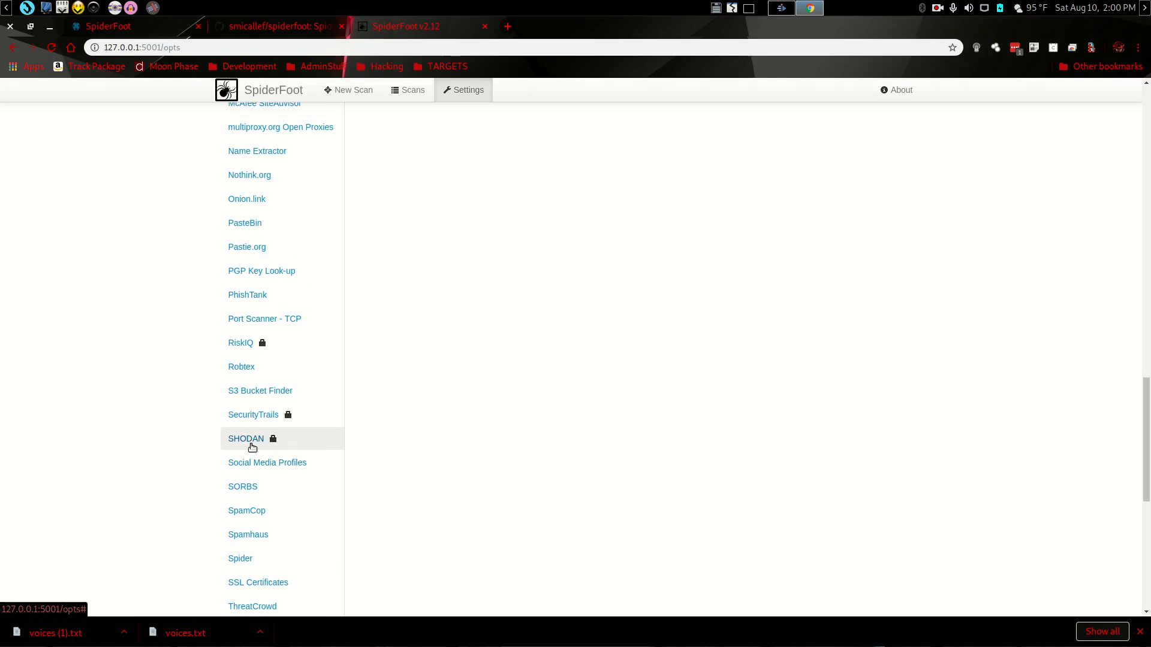
{"action": "mouse_move", "coordinate": [249, 442]}
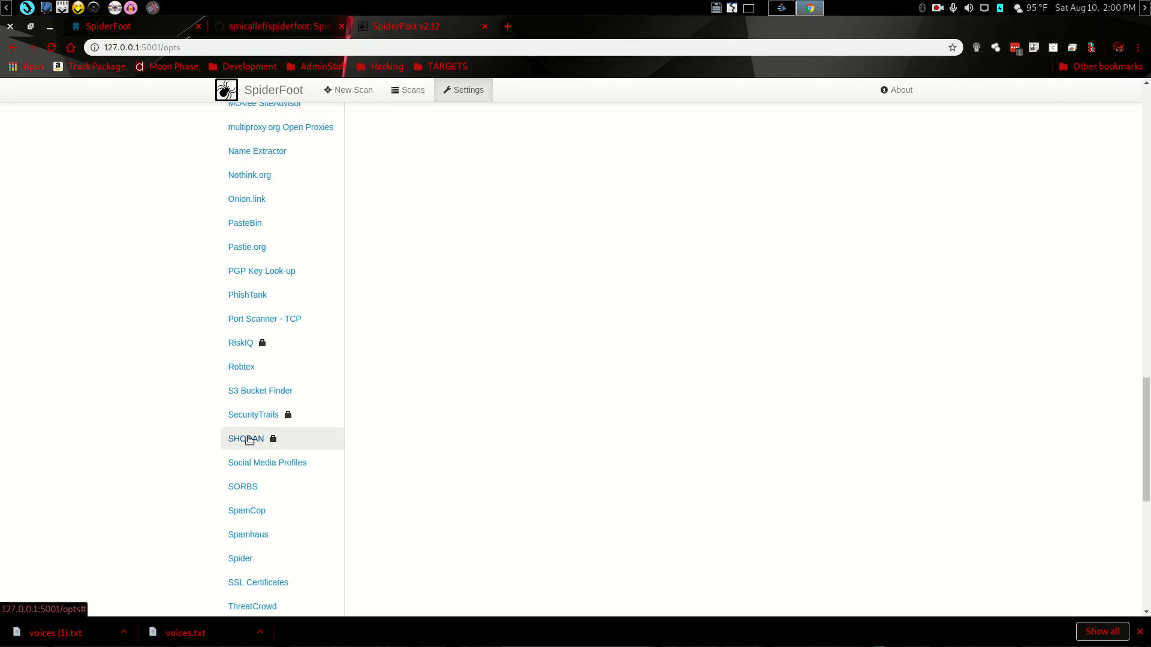
Show the sfp_shodan module options and inspect its empty API key field
{"action": "left_click", "coordinate": [245, 438]}
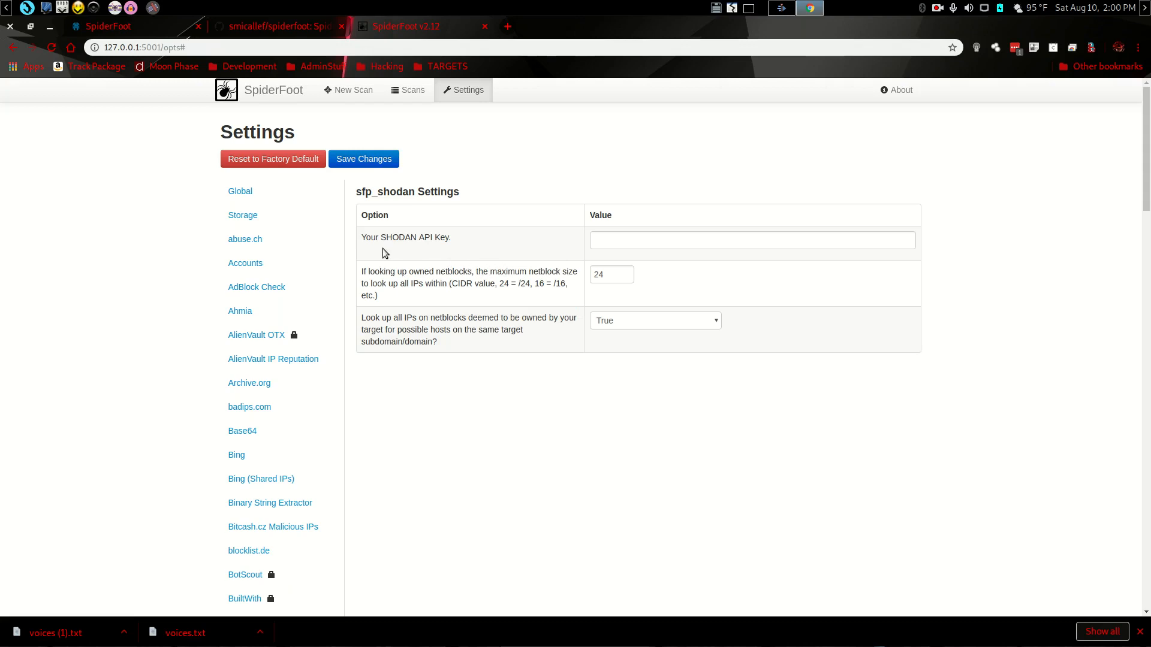
{"action": "left_click", "coordinate": [752, 240]}
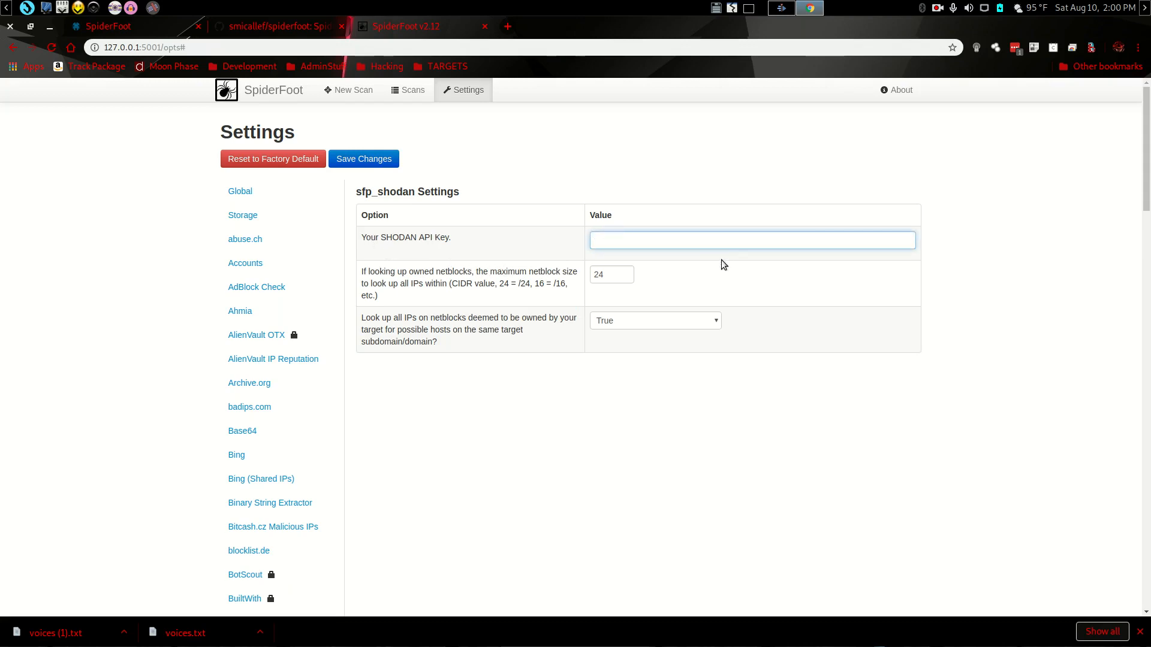
{"action": "mouse_move", "coordinate": [586, 319]}
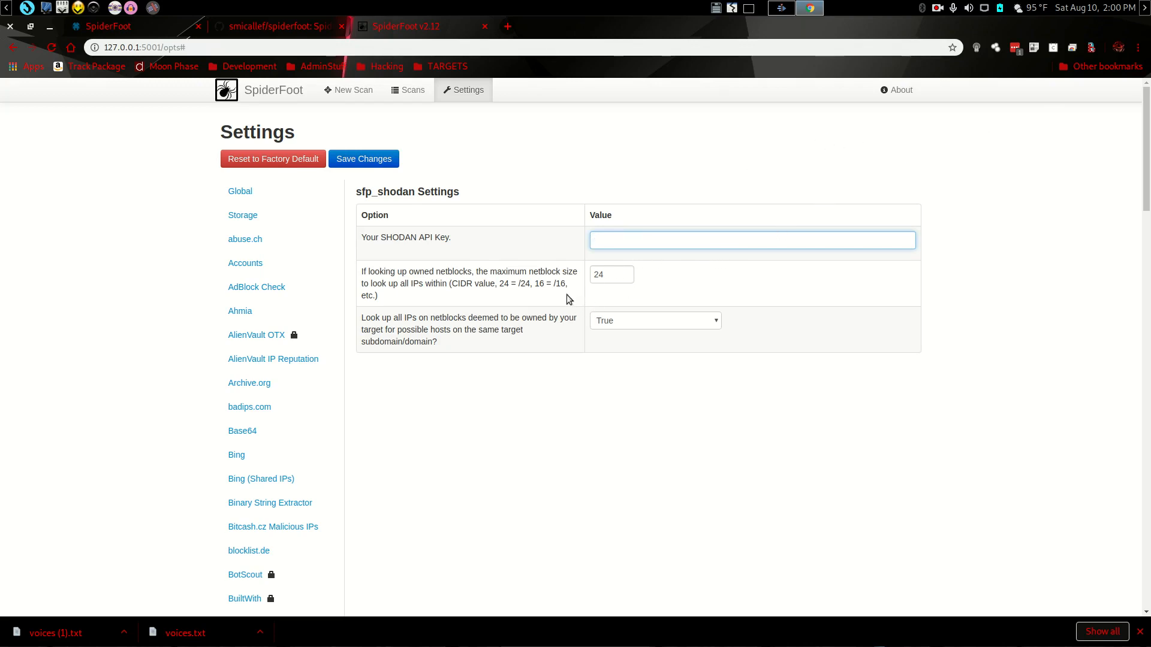
{"action": "mouse_move", "coordinate": [634, 262]}
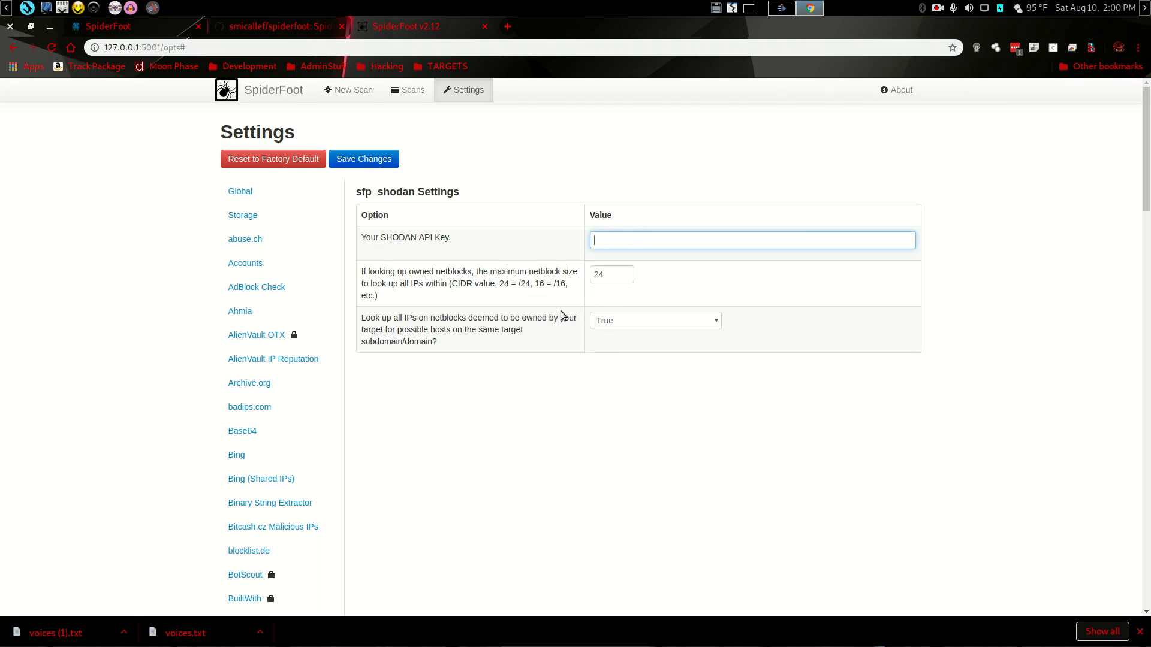
{"action": "mouse_move", "coordinate": [272, 359]}
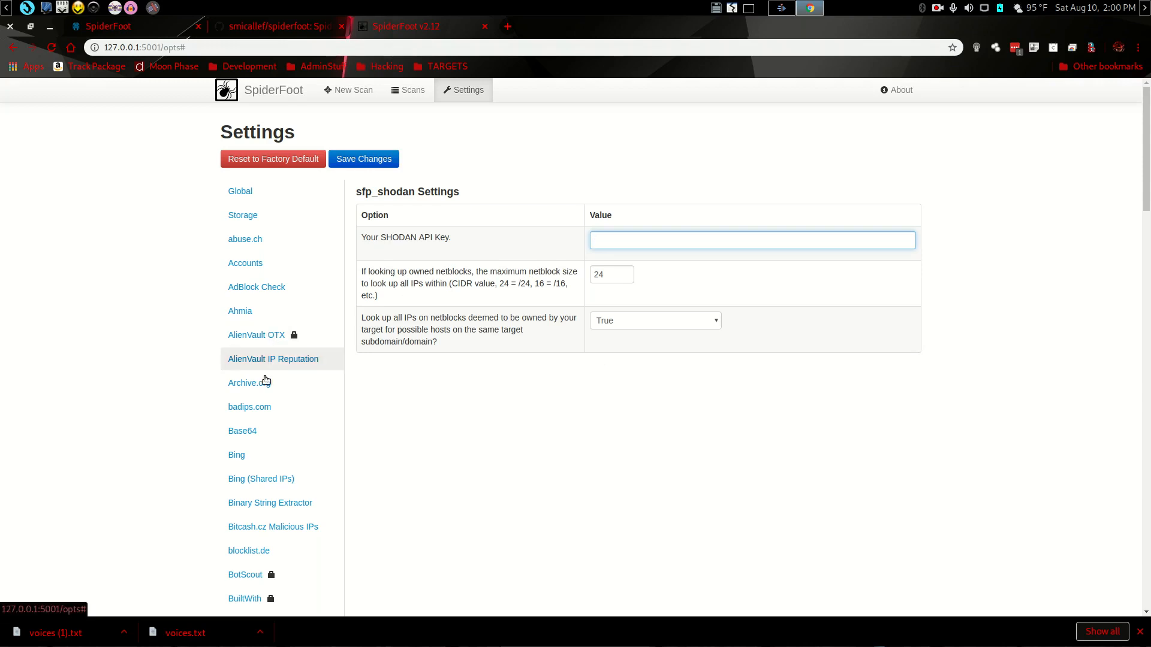
{"action": "mouse_move", "coordinate": [256, 335]}
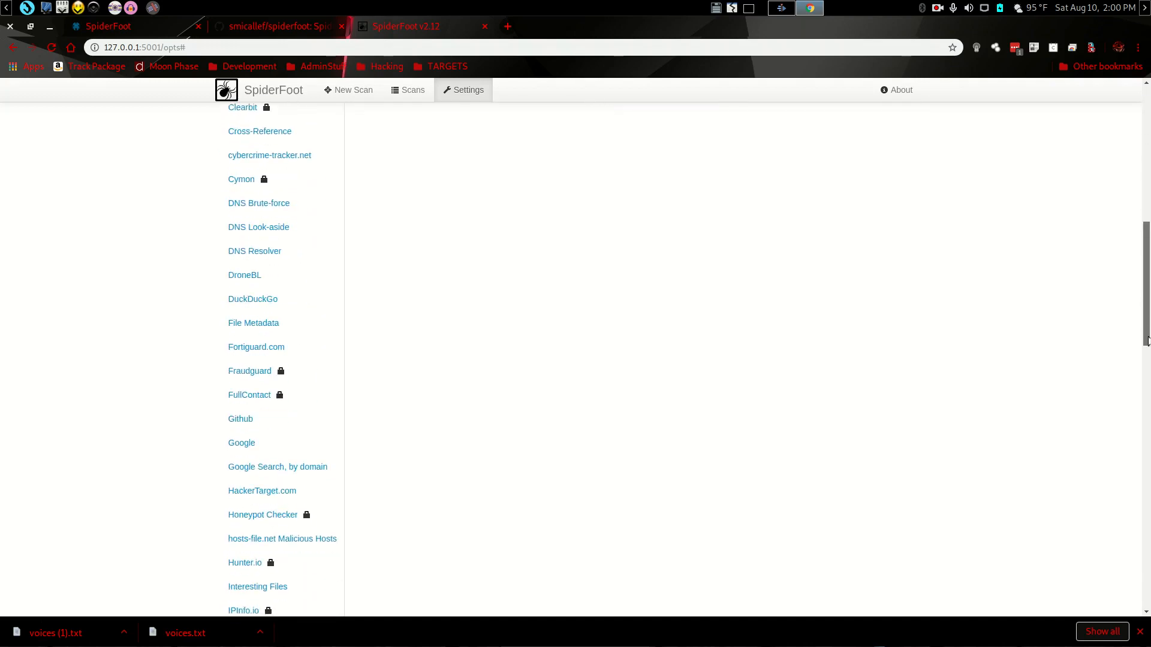
{"action": "scroll", "scroll_direction": "down", "scroll_amount": 3}
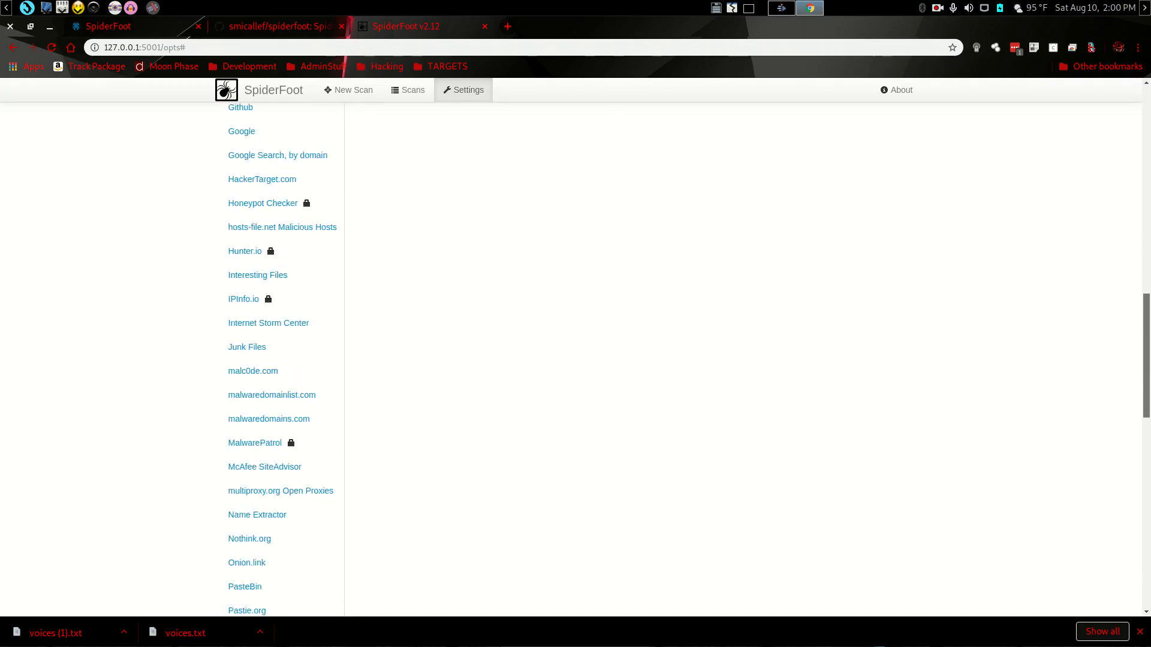
{"action": "scroll", "scroll_direction": "down", "scroll_amount": 3}
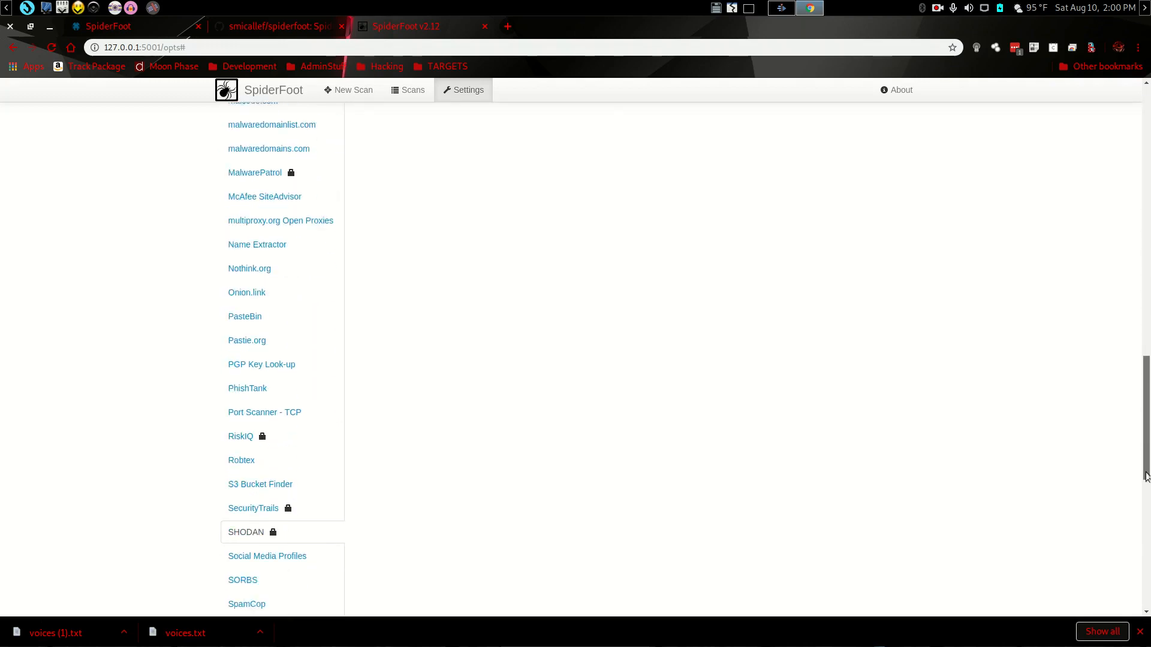
{"action": "scroll", "scroll_direction": "down", "scroll_amount": 3}
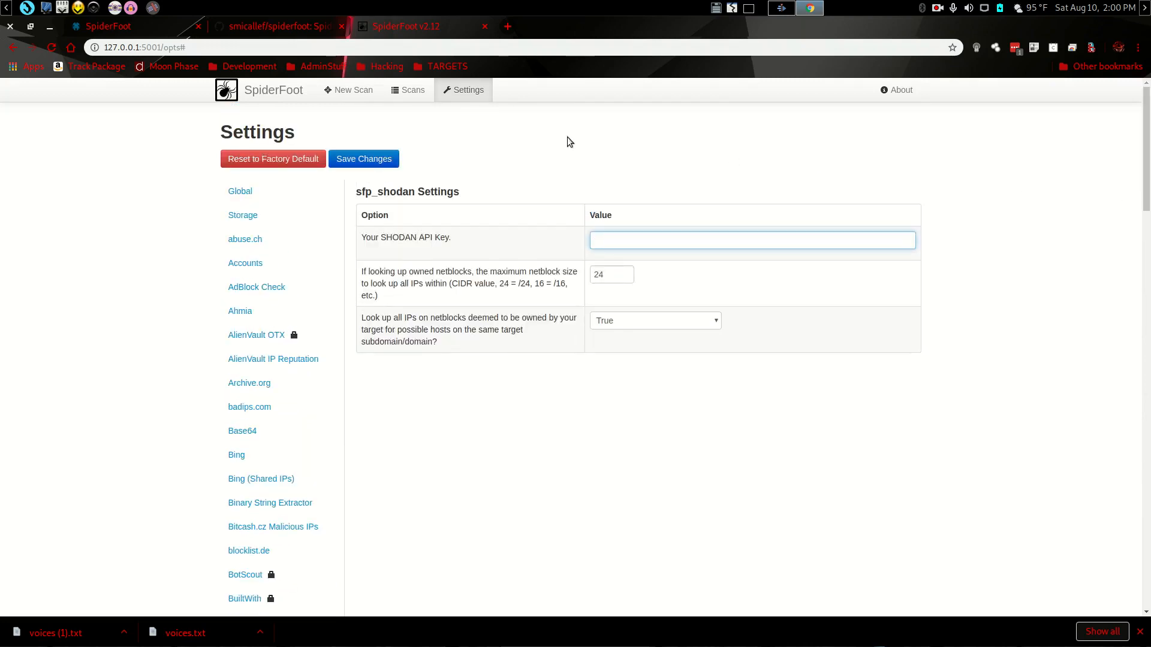
{"action": "mouse_move", "coordinate": [343, 123]}
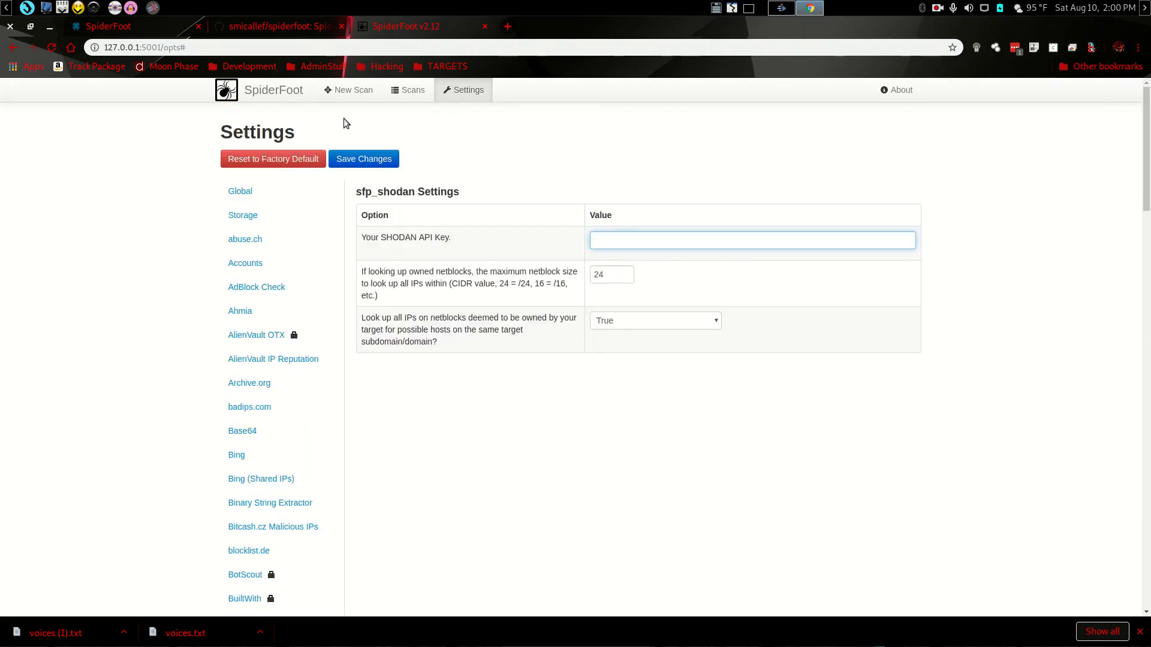
{"action": "left_click", "coordinate": [751, 239]}
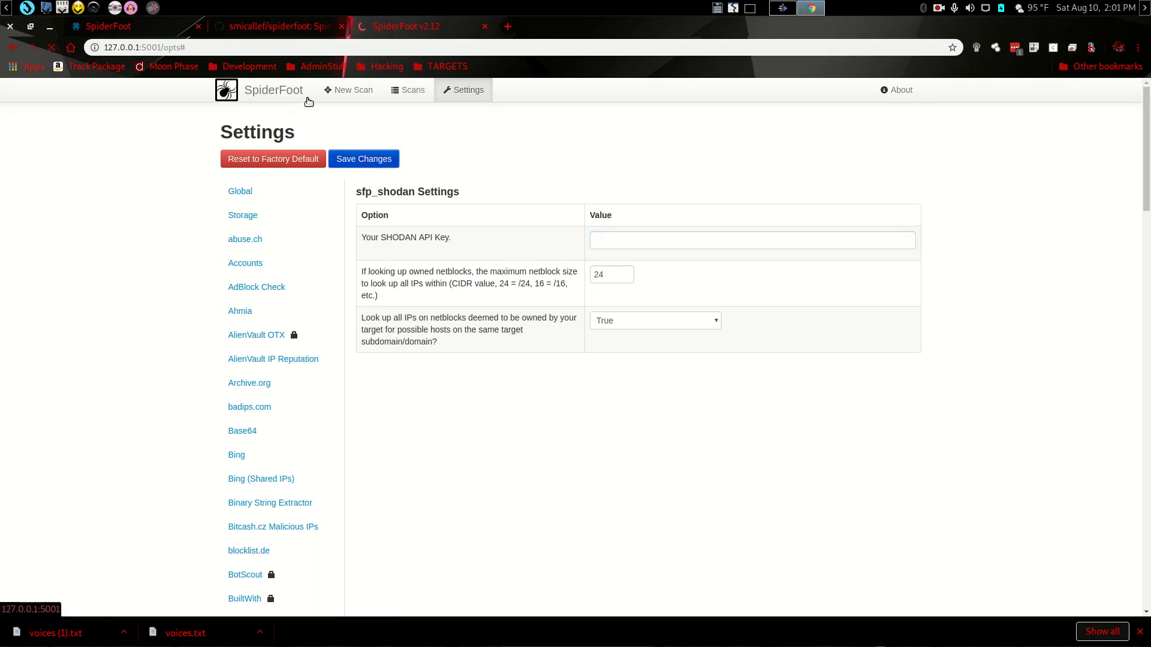
{"action": "left_click", "coordinate": [412, 89]}
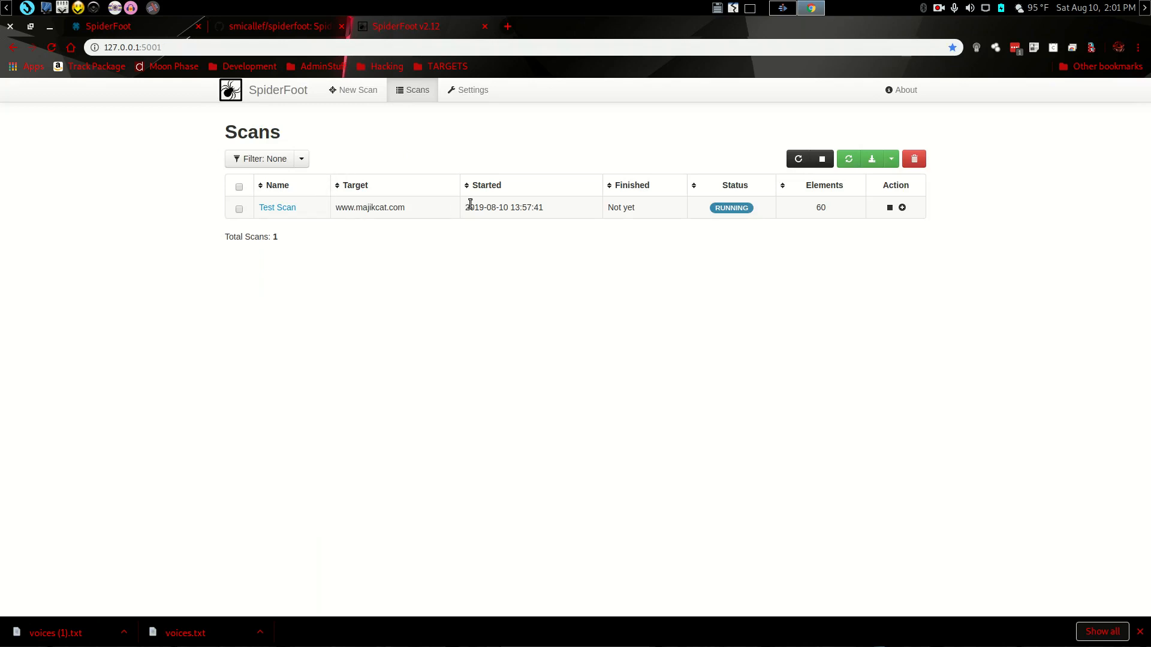
{"action": "mouse_move", "coordinate": [428, 240]}
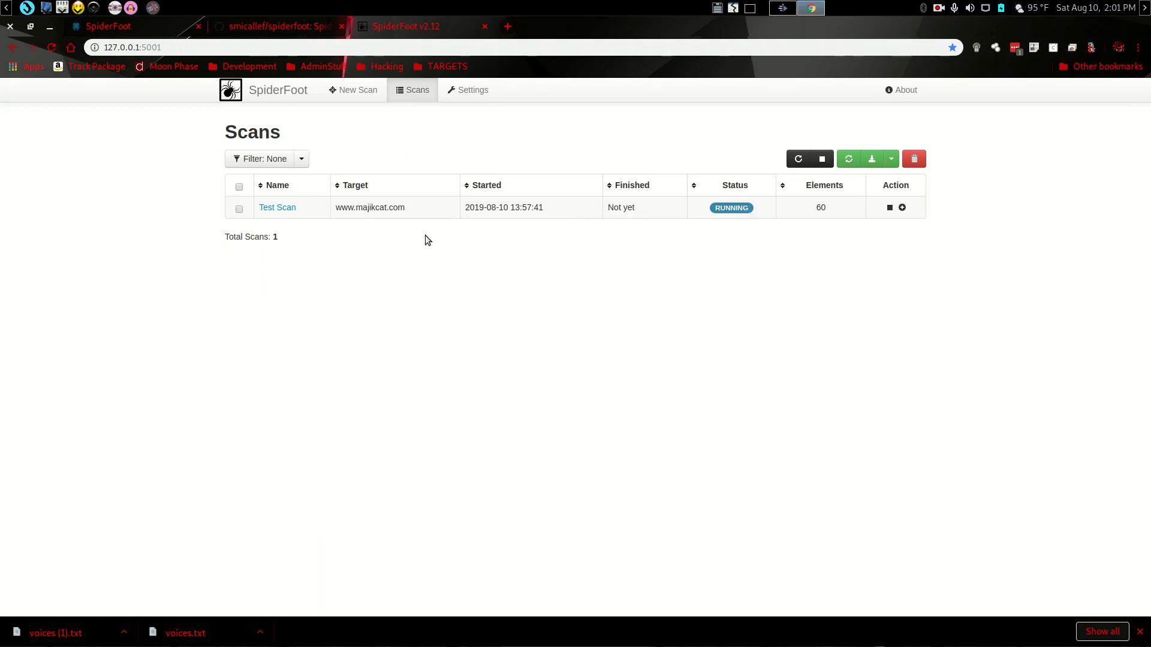
{"action": "mouse_move", "coordinate": [289, 316]}
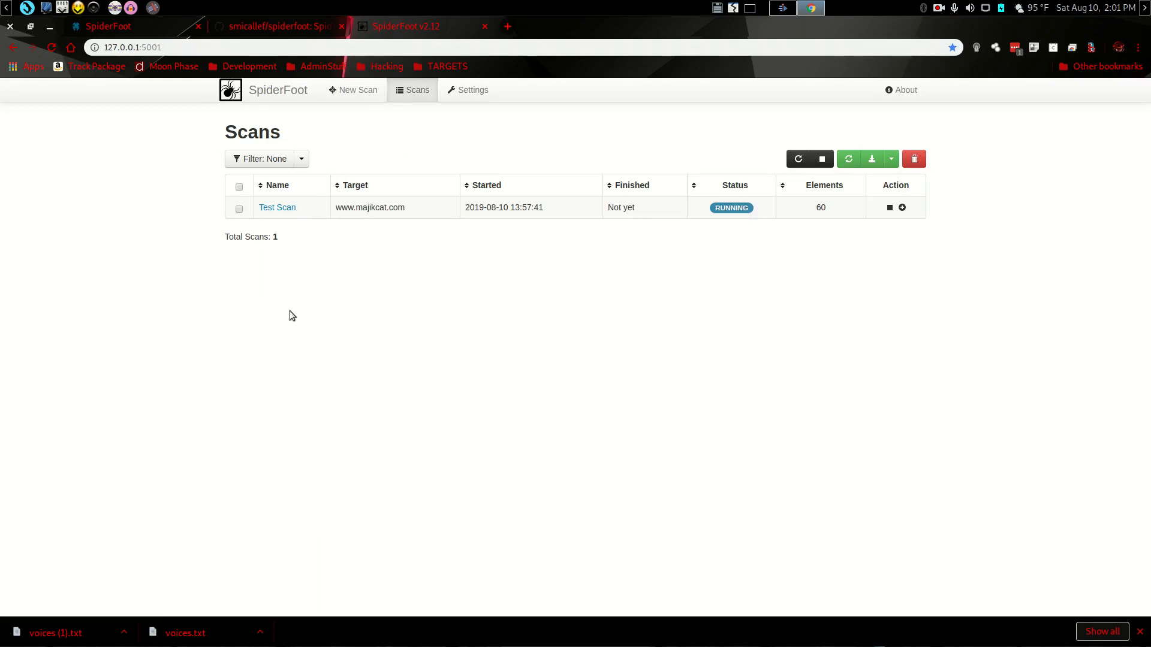
{"action": "mouse_move", "coordinate": [286, 218]}
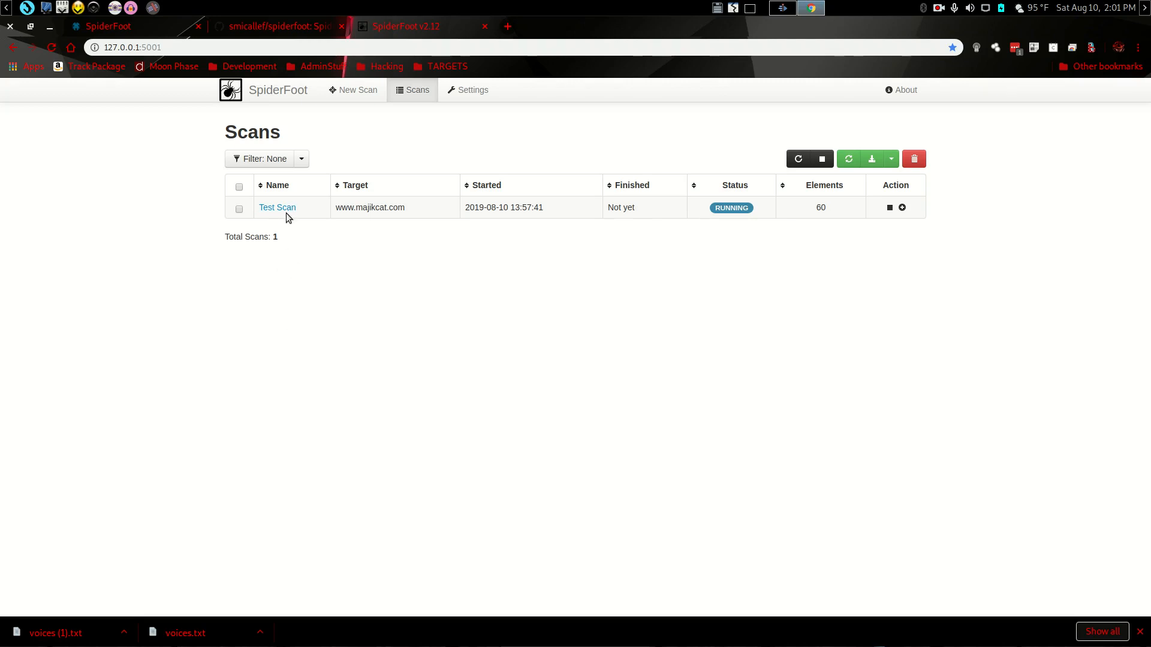
Open Test Scan's status page and scroll to its chart and failure log
{"action": "left_click", "coordinate": [277, 207]}
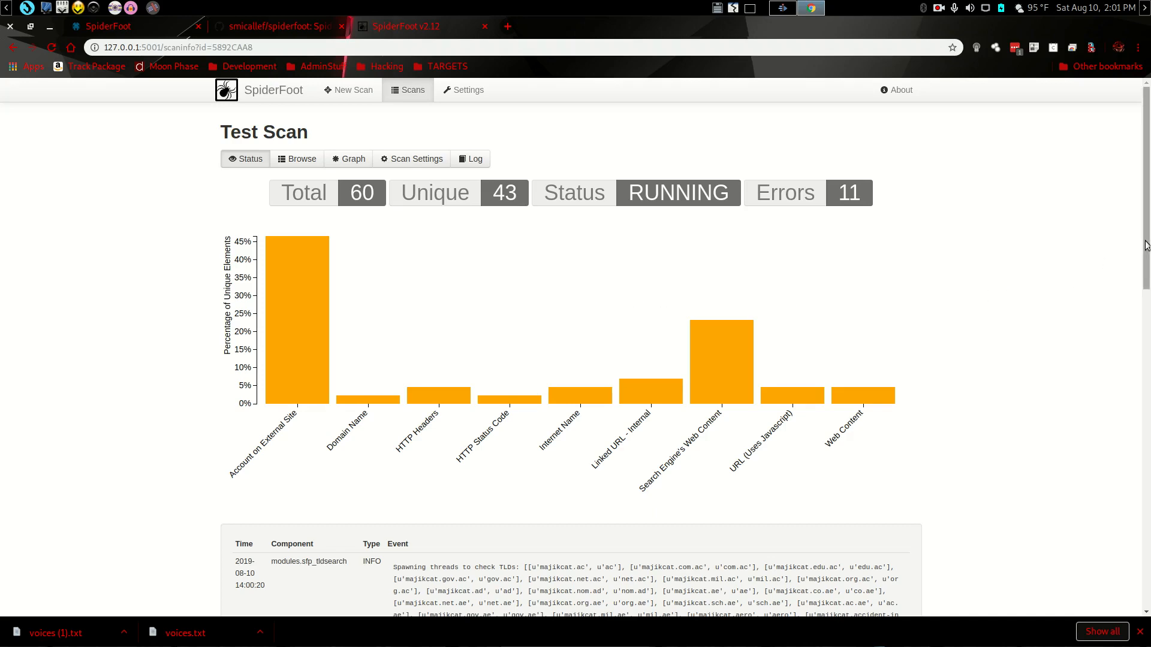
{"action": "scroll", "scroll_direction": "down", "scroll_amount": 3}
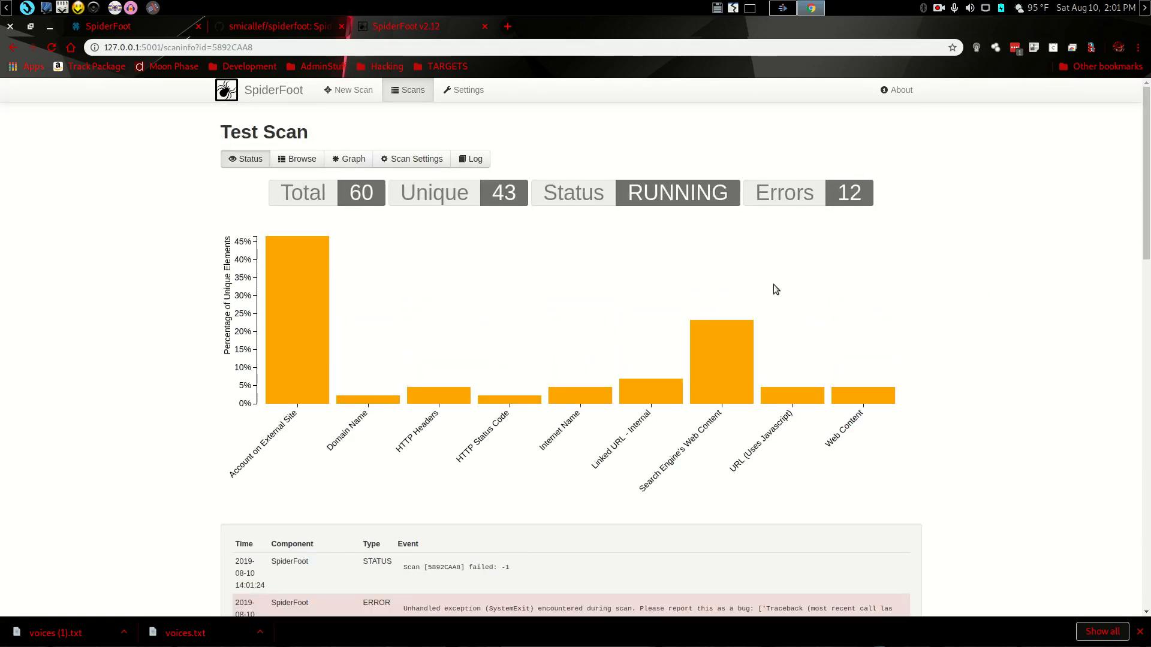
{"action": "mouse_move", "coordinate": [550, 493]}
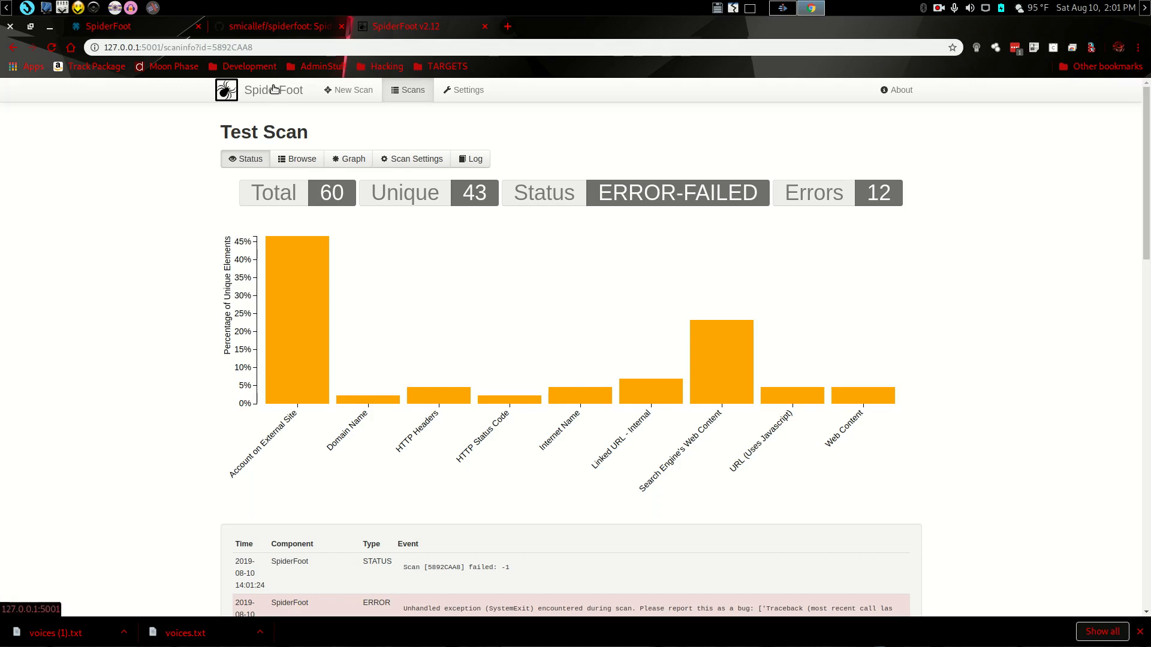
Return to the scans list, tick Test Scan, and view its CSV/GEXF export options
{"action": "left_click", "coordinate": [411, 89]}
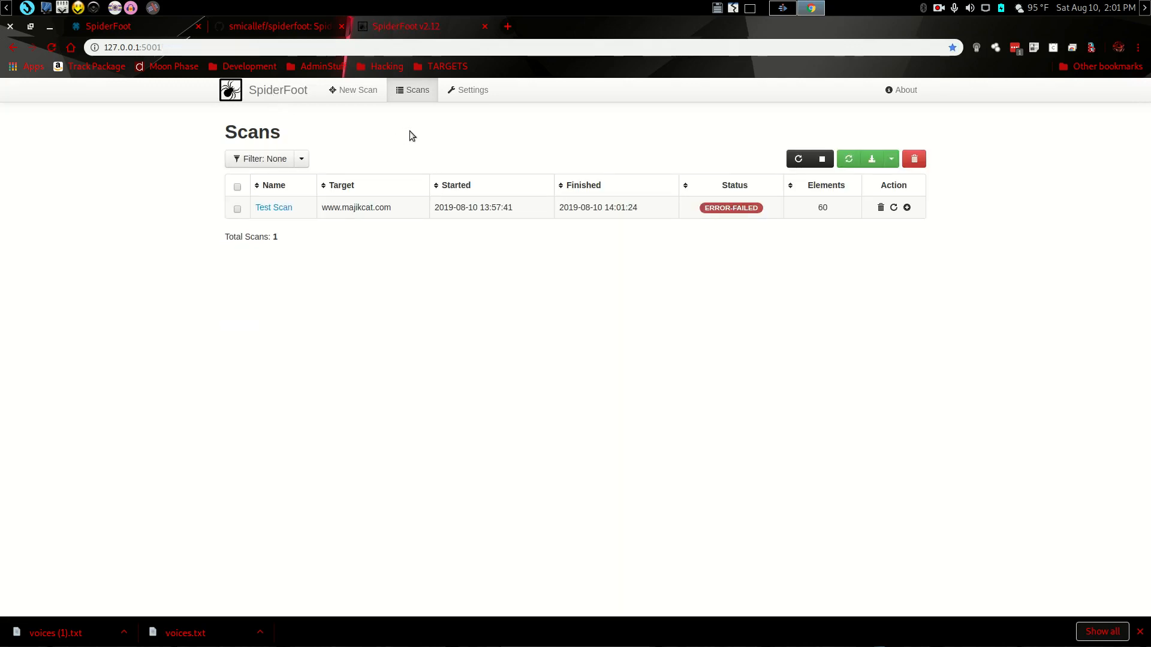
{"action": "mouse_move", "coordinate": [483, 153]}
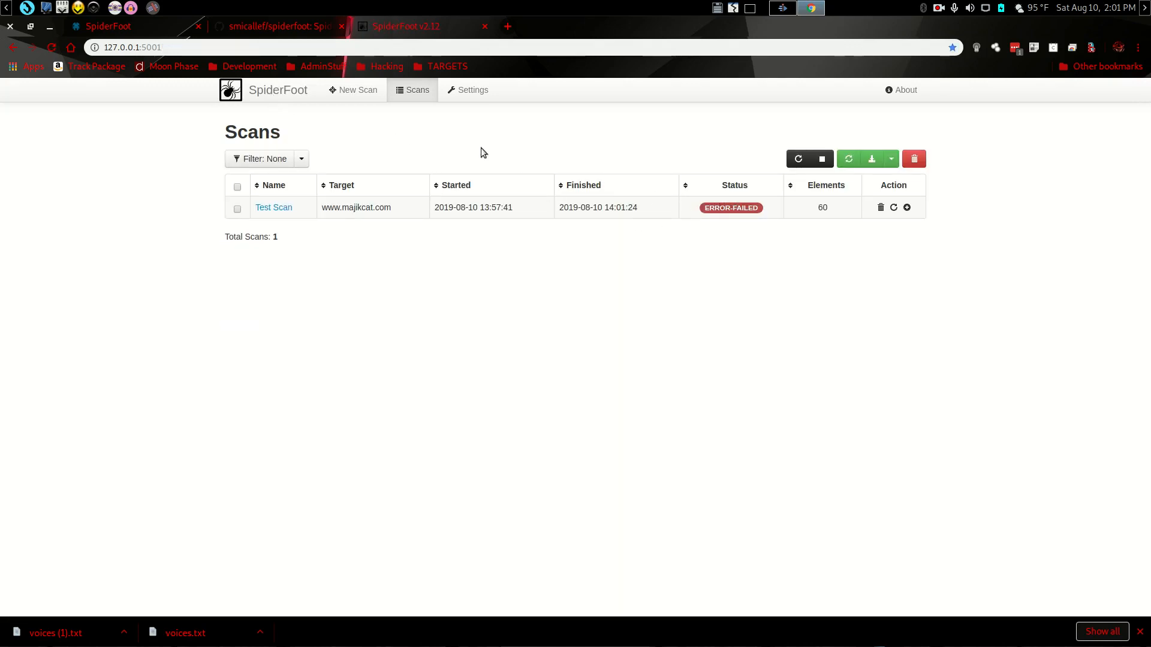
{"action": "mouse_move", "coordinate": [872, 159]}
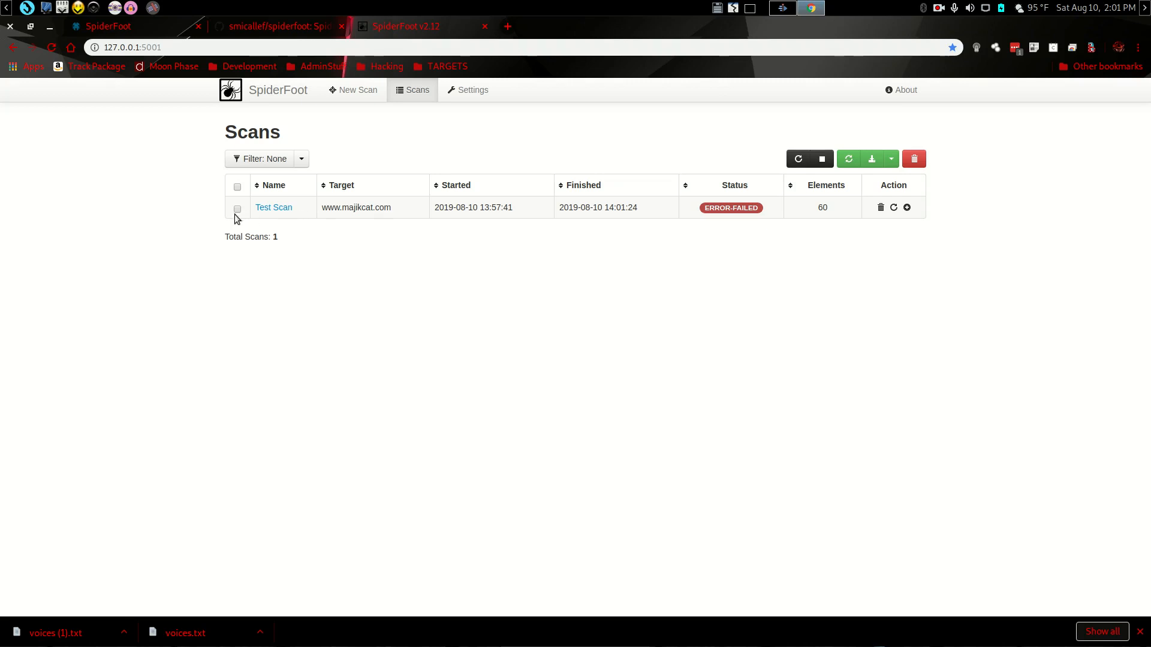
{"action": "left_click", "coordinate": [236, 208]}
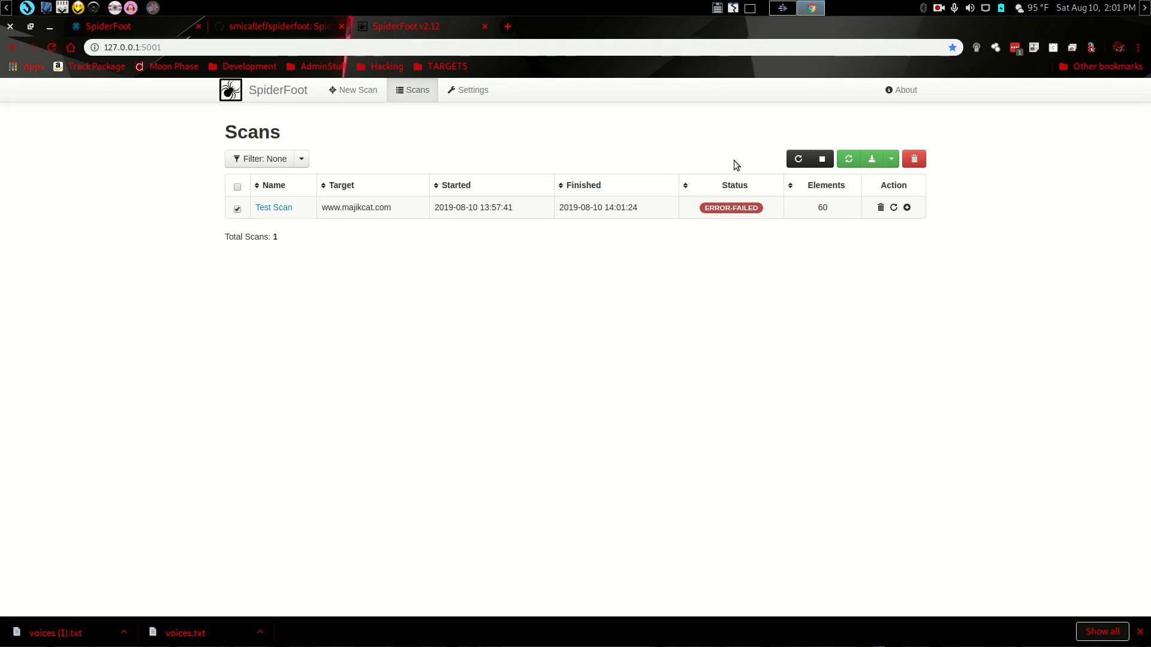
{"action": "mouse_move", "coordinate": [821, 159]}
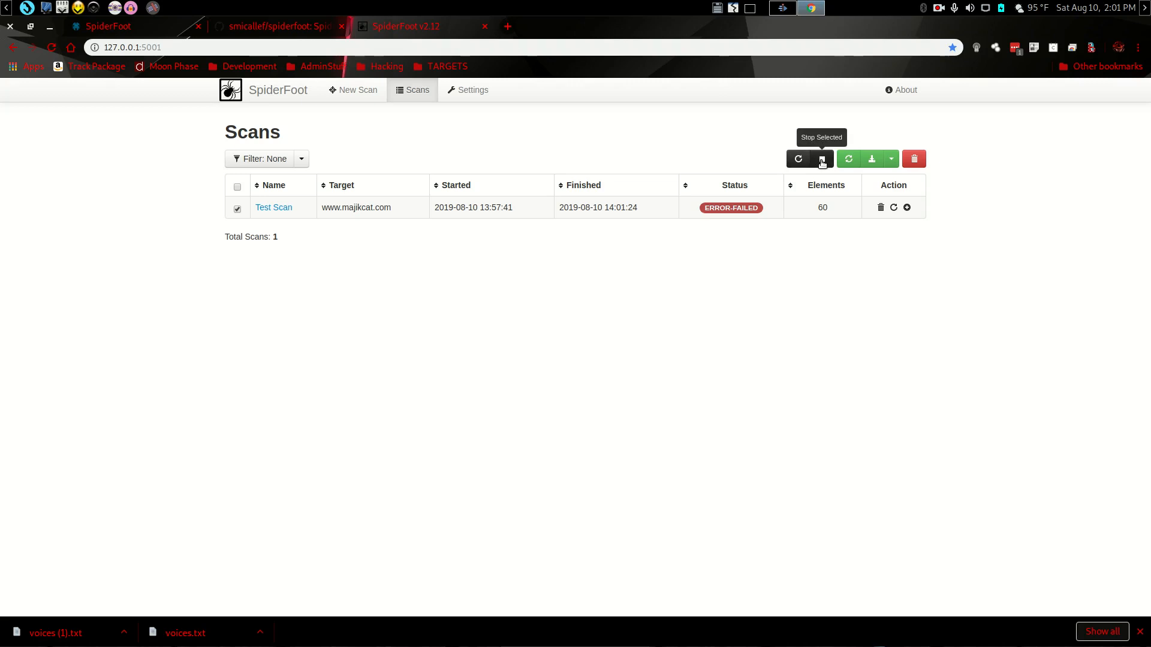
{"action": "mouse_move", "coordinate": [873, 159]}
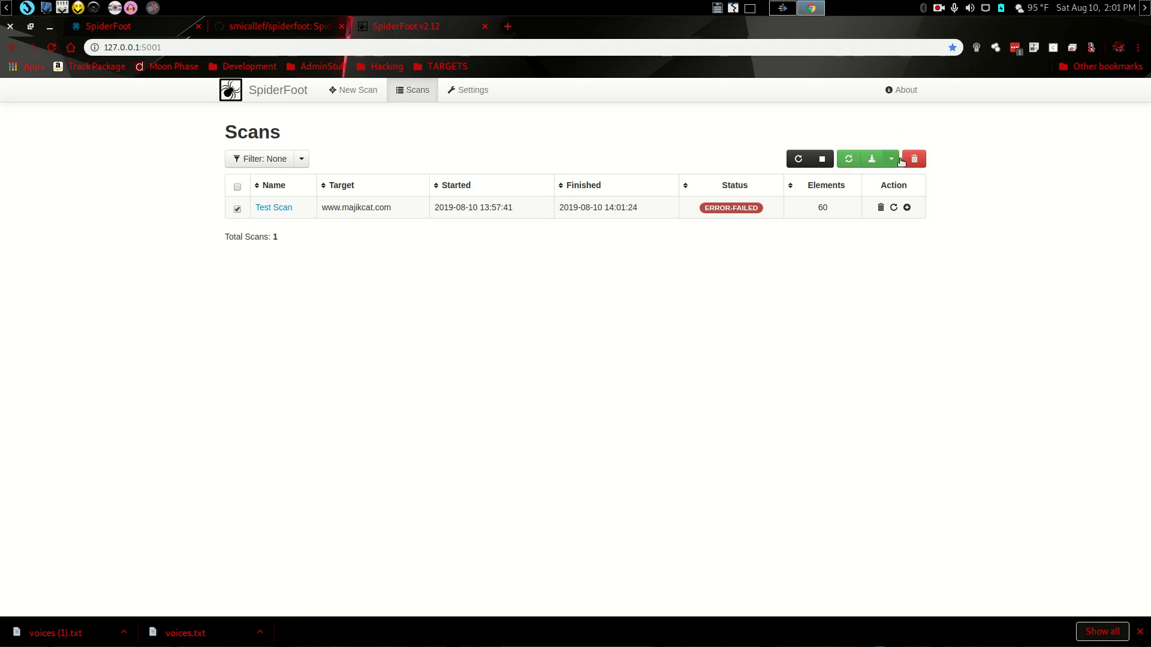
{"action": "left_click", "coordinate": [891, 158]}
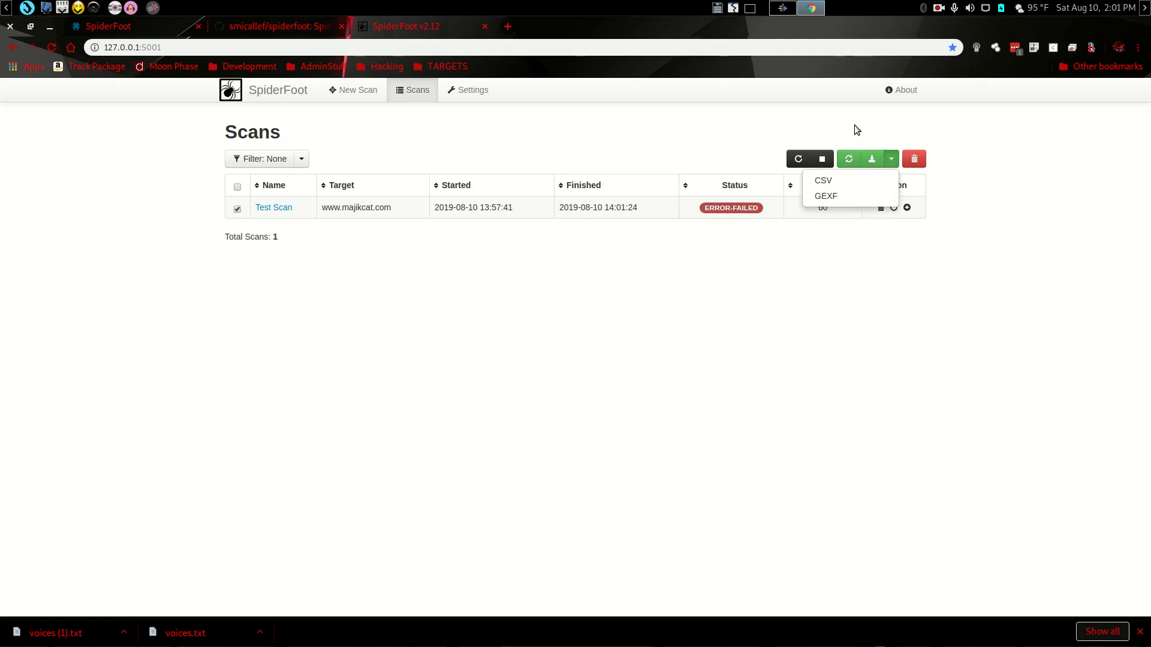
{"action": "mouse_move", "coordinate": [913, 159]}
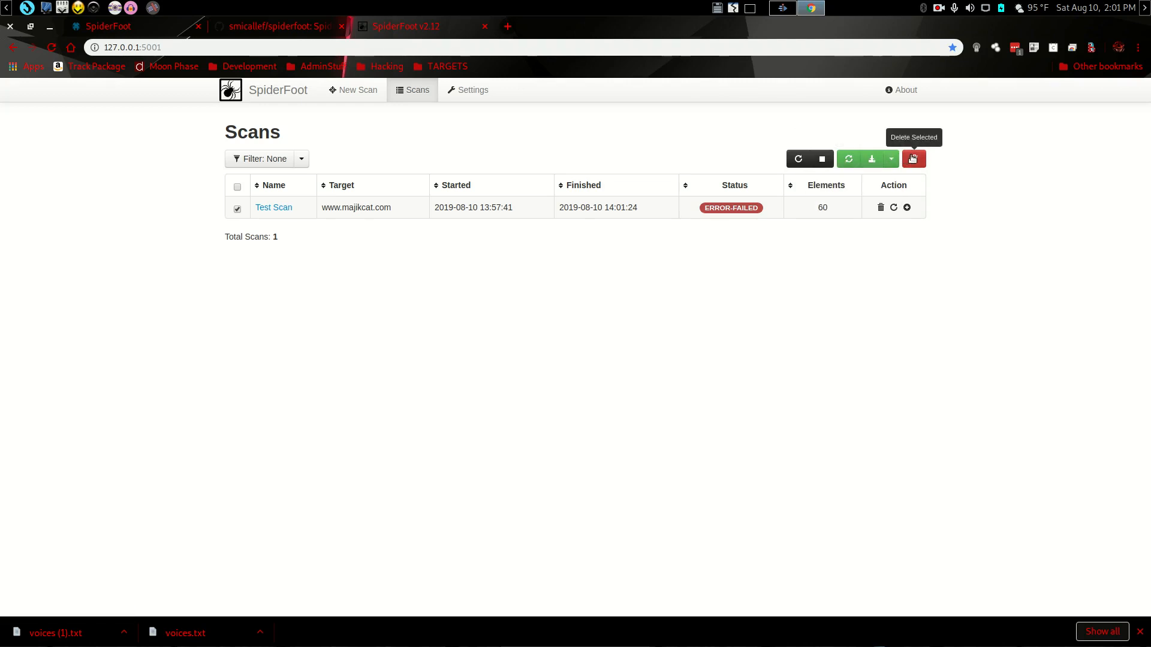
Delete the selected Test Scan and stop the SpiderFoot server with Ctrl+C
{"action": "left_click", "coordinate": [912, 159]}
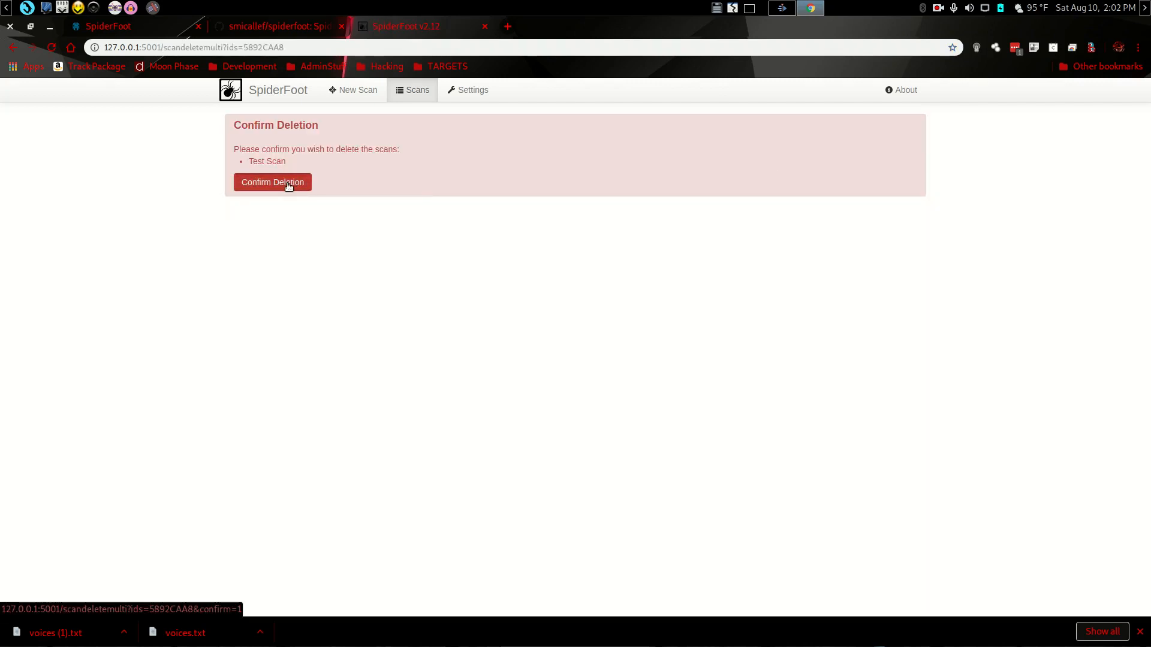
{"action": "left_click", "coordinate": [271, 182]}
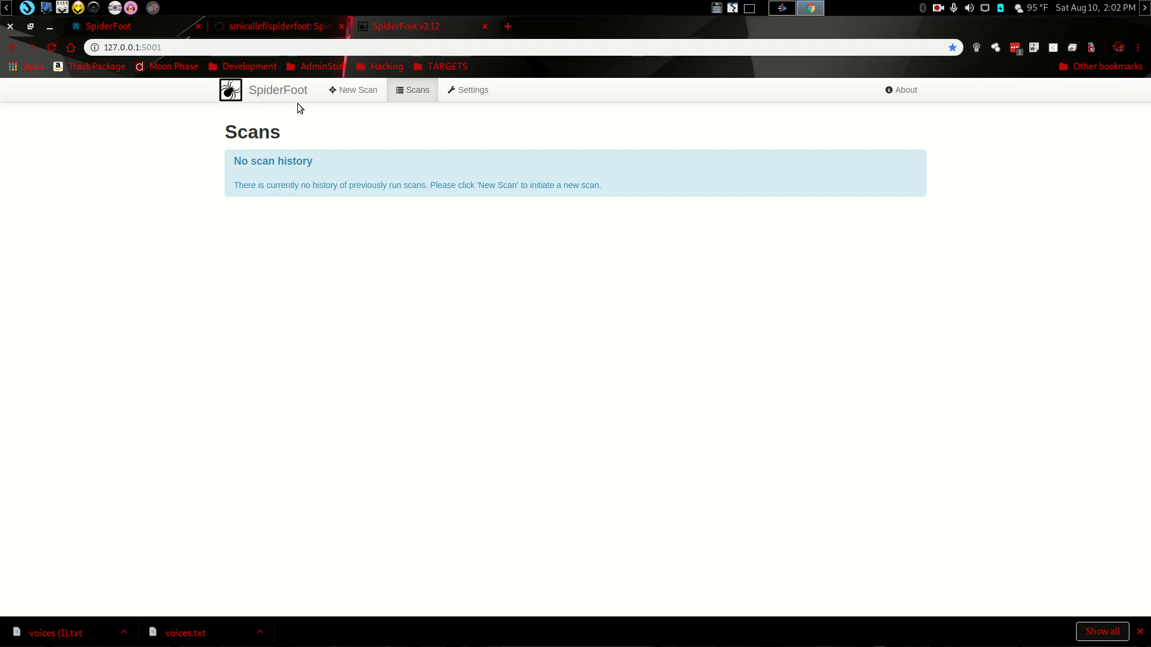
{"action": "mouse_move", "coordinate": [168, 149]}
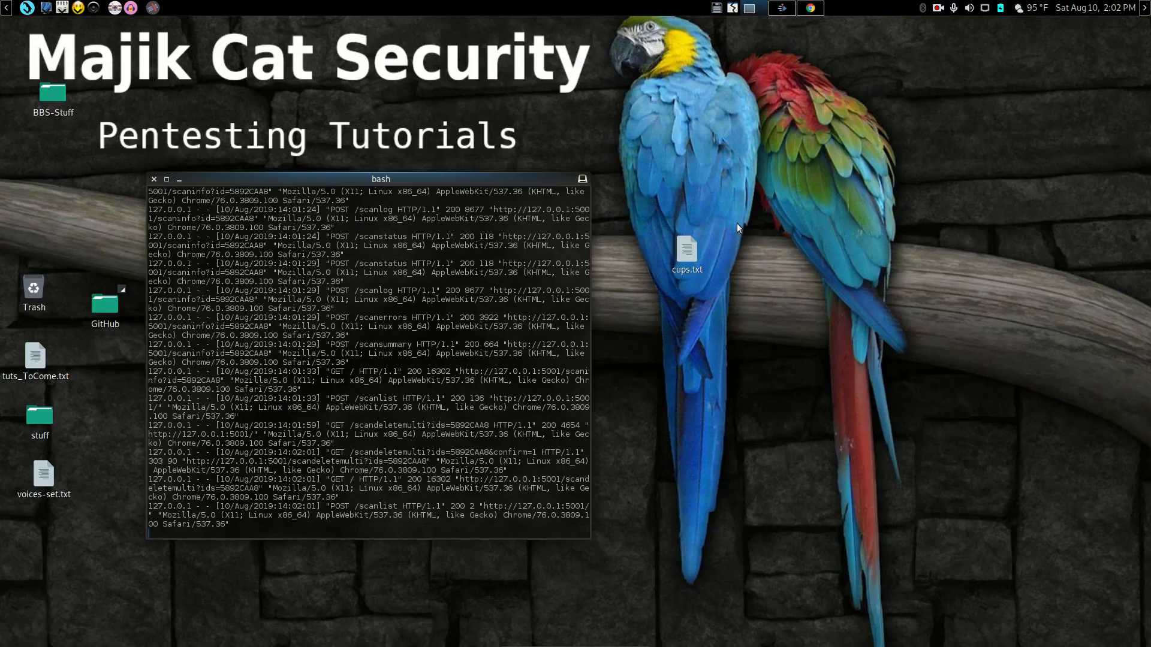
{"action": "key", "text": "ctrl+c"}
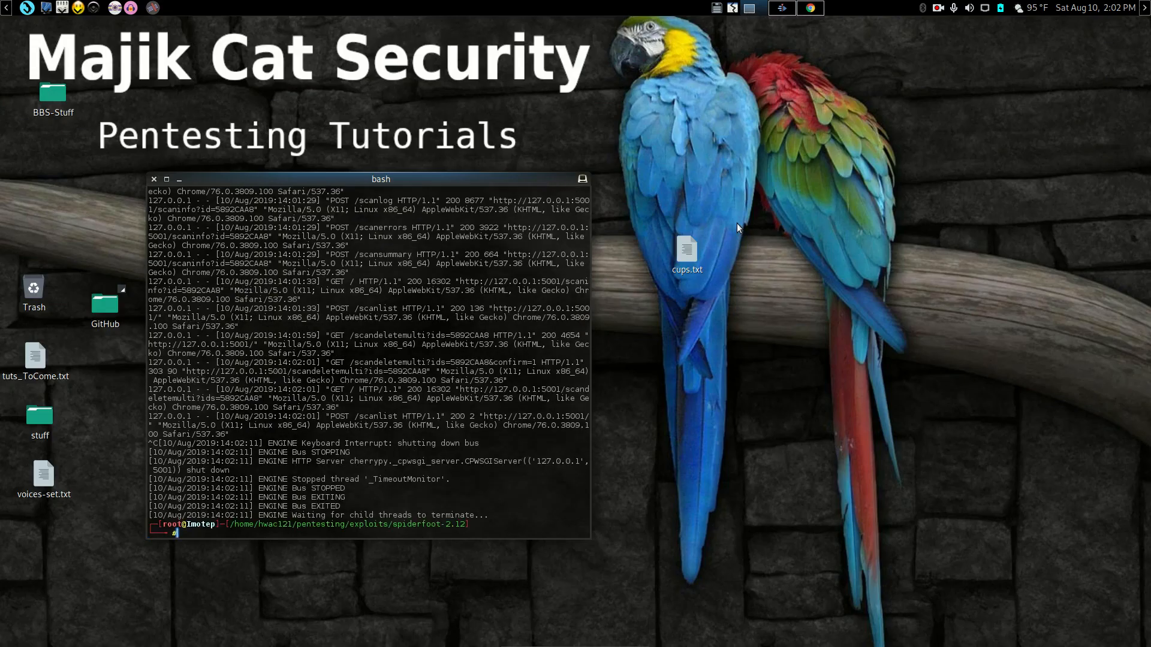